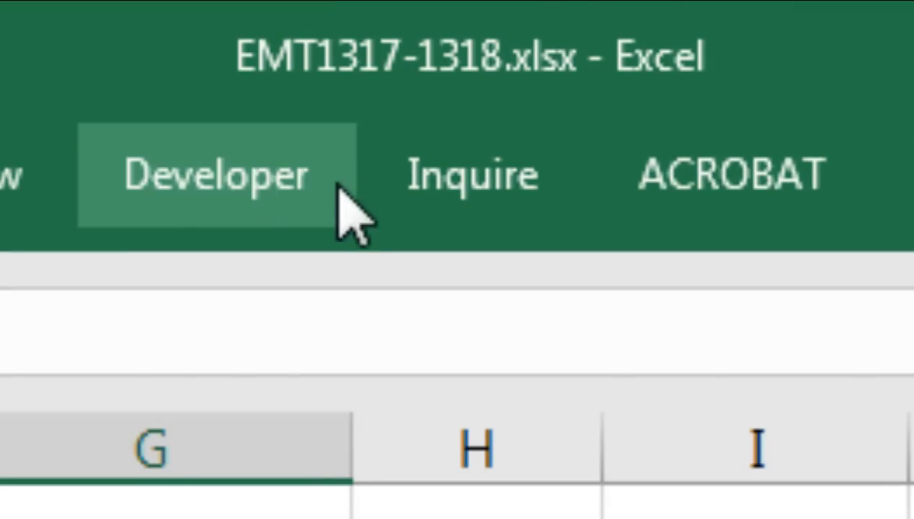
pyautogui.moveTo(490, 130)
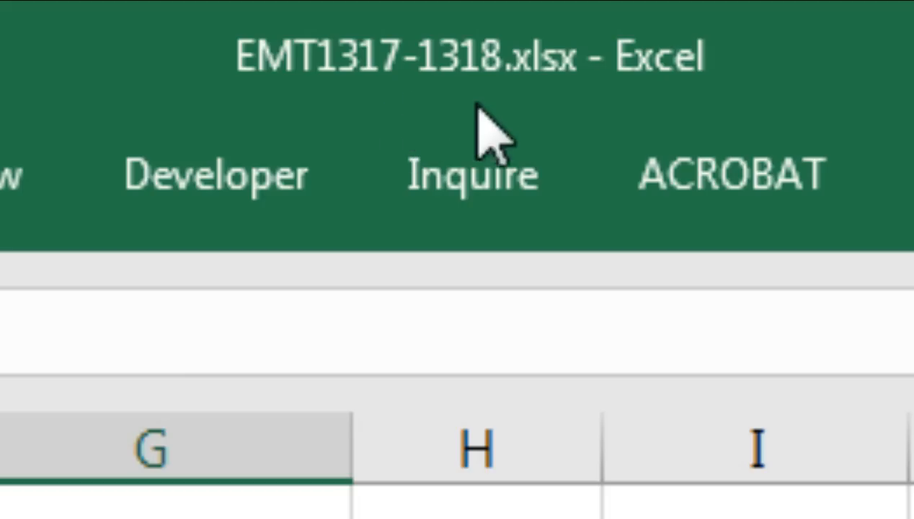
pyautogui.moveTo(317, 130)
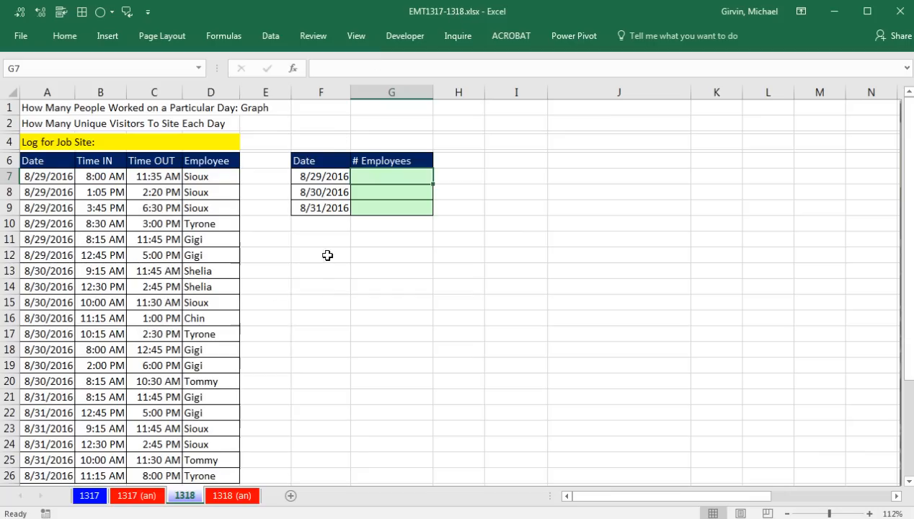
pyautogui.moveTo(306, 297)
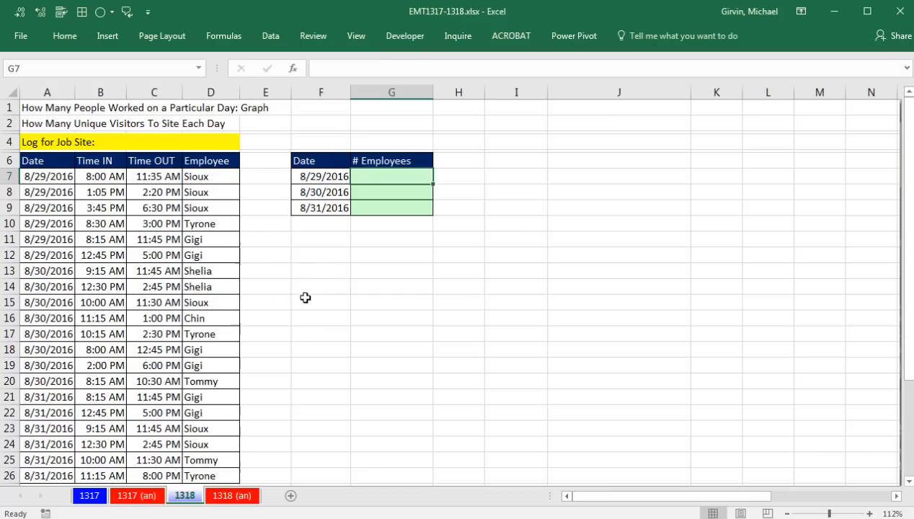
pyautogui.moveTo(326, 113)
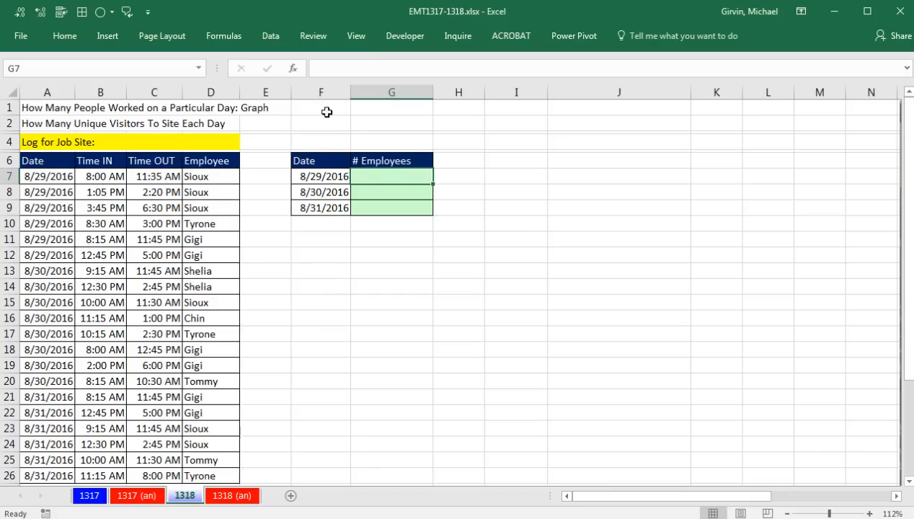
pyautogui.moveTo(231, 143)
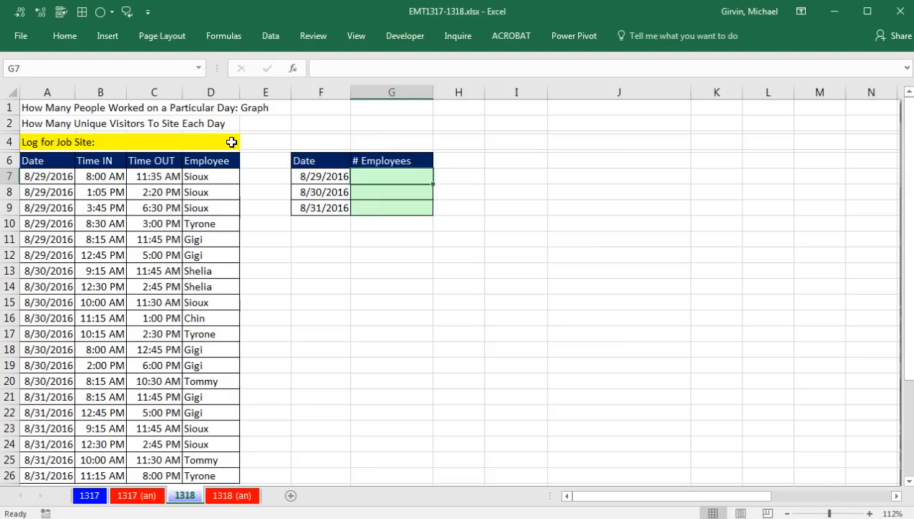
pyautogui.moveTo(70, 271)
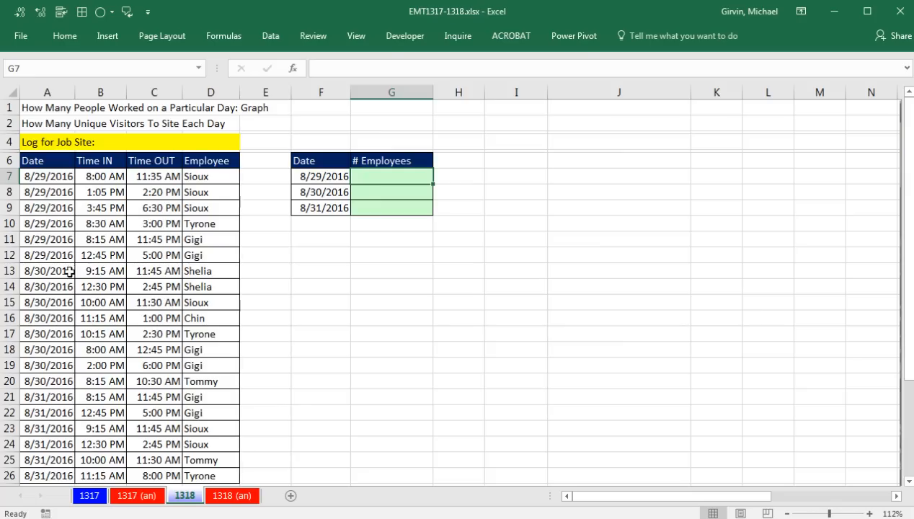
# Review the 8/29/2016 log entries and the empty # Employees count cell for that date
pyautogui.click(46, 176)
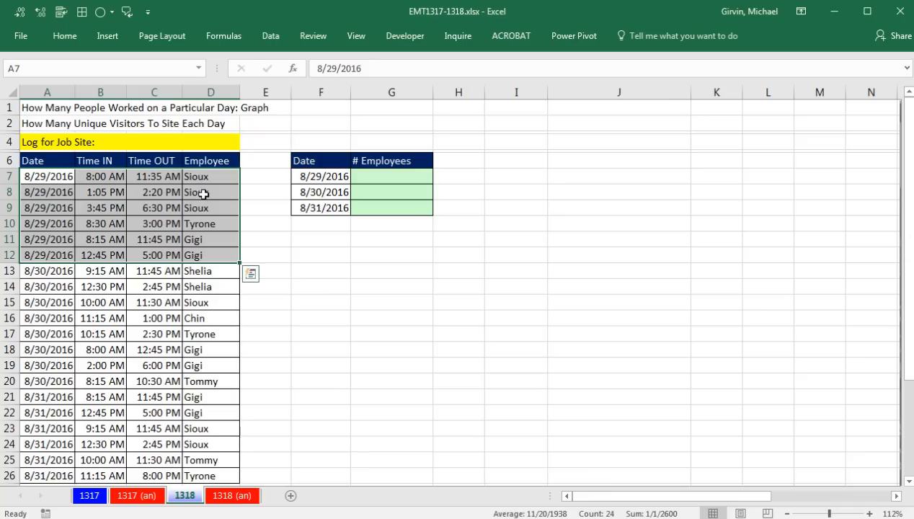
pyautogui.moveTo(210, 256)
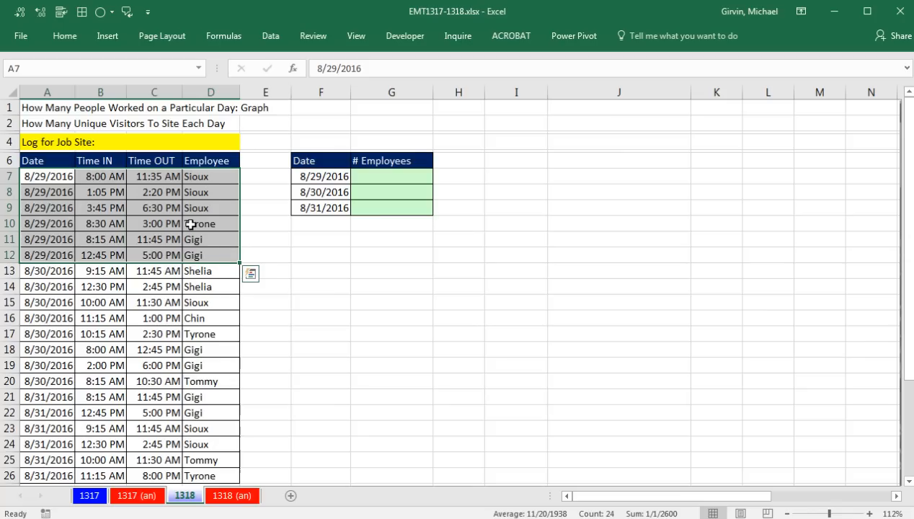
pyautogui.moveTo(194, 208)
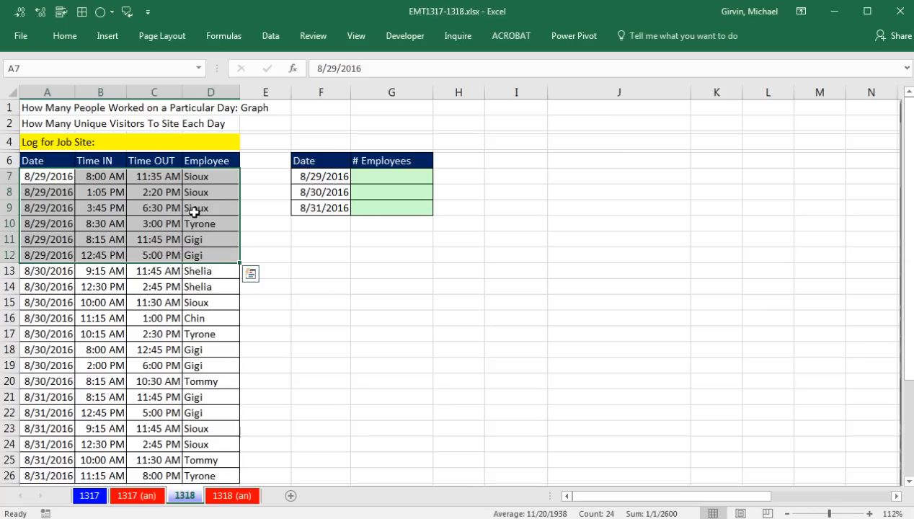
pyautogui.moveTo(205, 239)
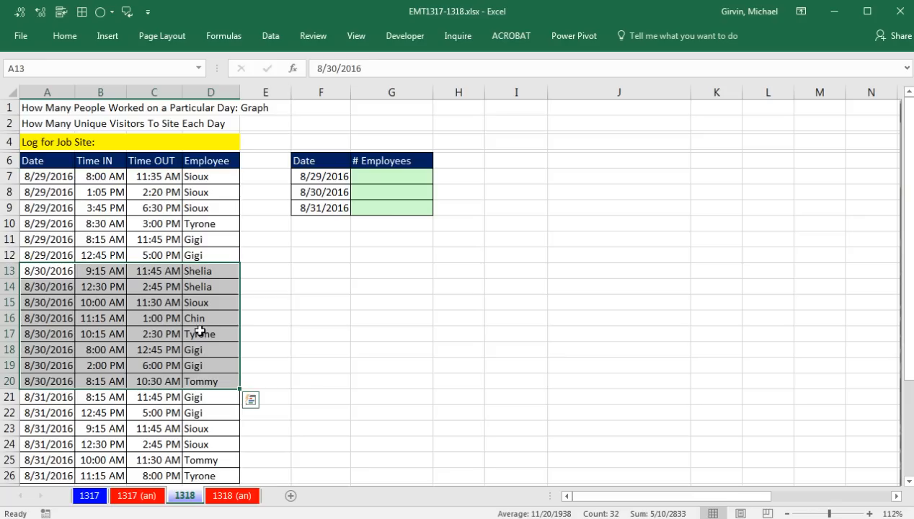
pyautogui.moveTo(210, 381)
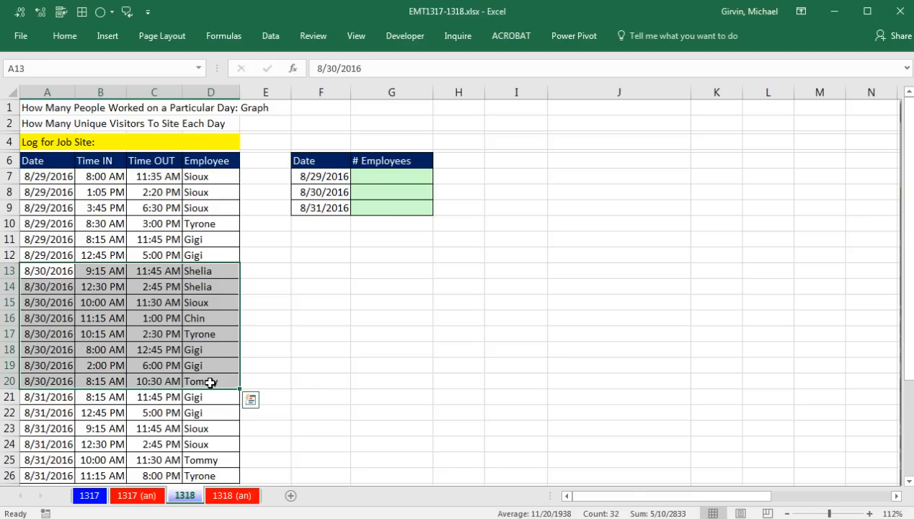
pyautogui.click(393, 176)
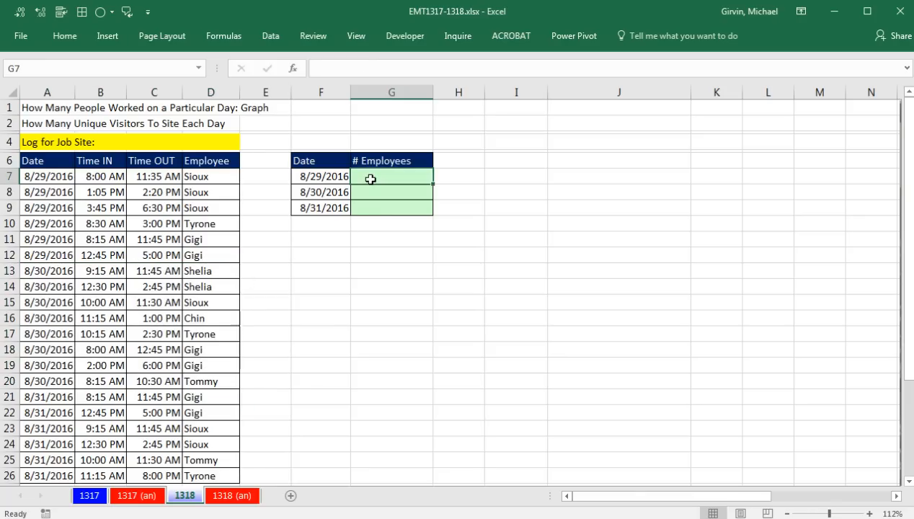
pyautogui.moveTo(211, 176); pyautogui.dragTo(211, 208)
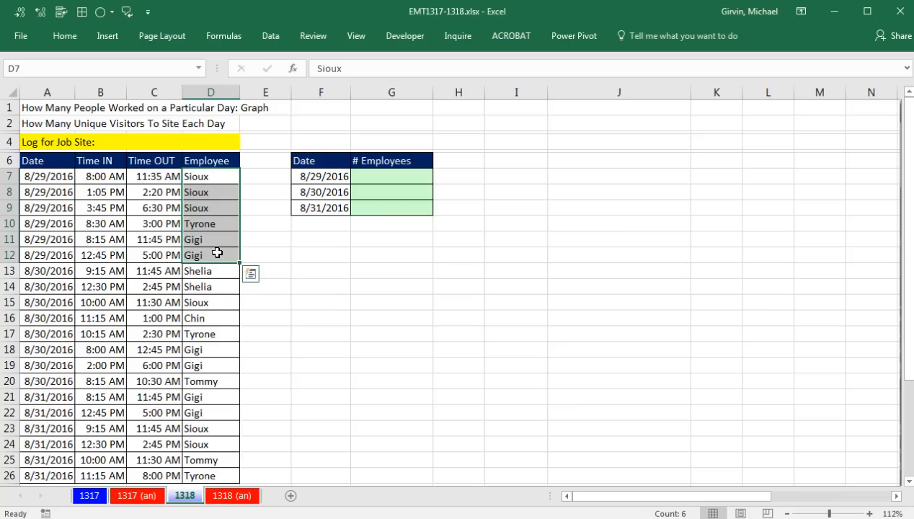
pyautogui.click(393, 176)
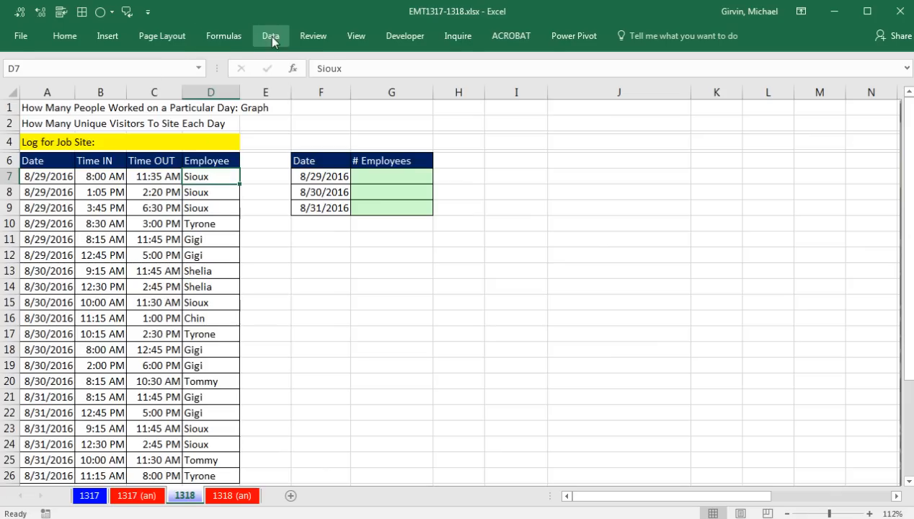
pyautogui.click(272, 35)
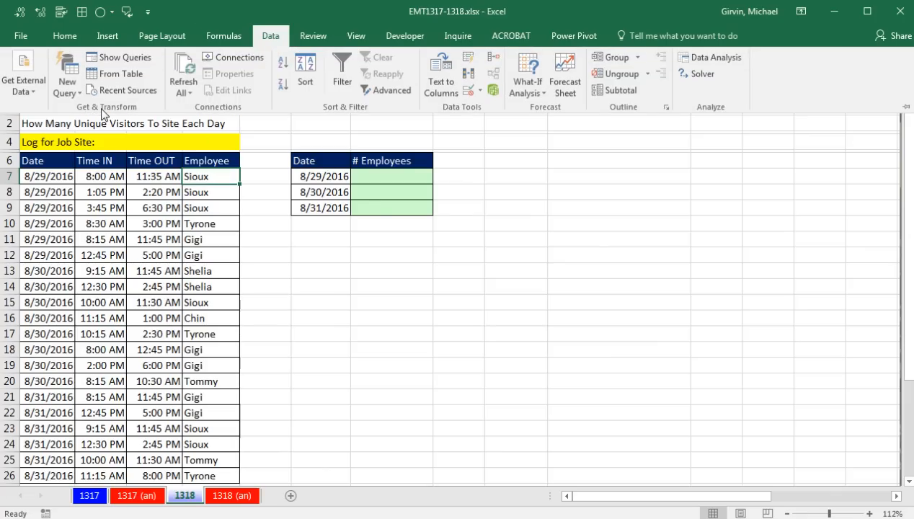
pyautogui.click(574, 35)
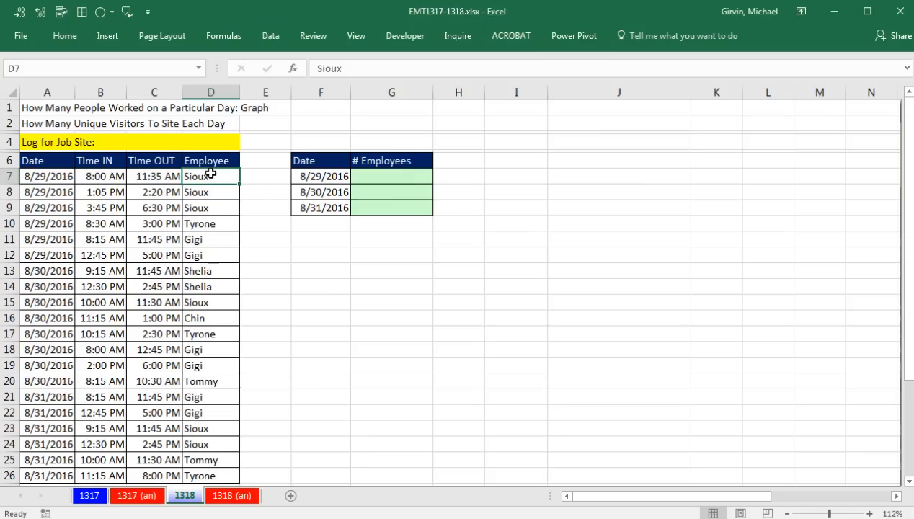
pyautogui.moveTo(208, 310)
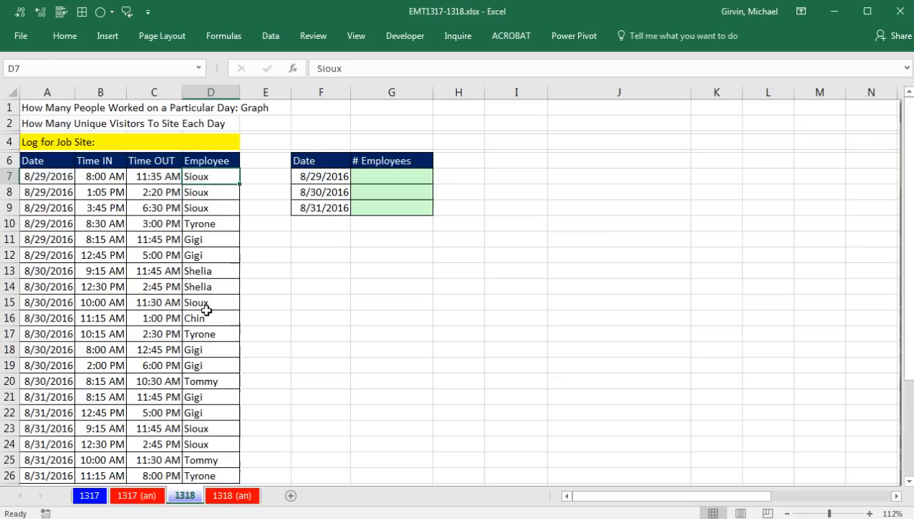
pyautogui.moveTo(169, 284)
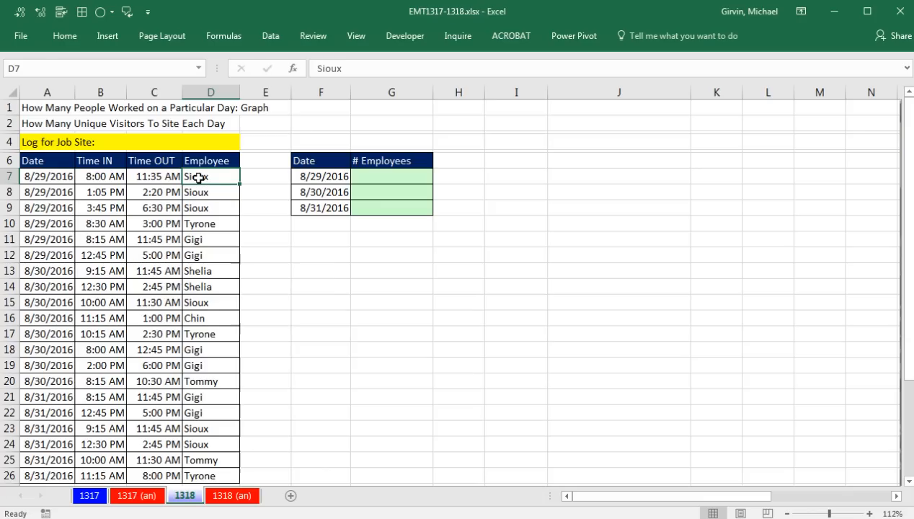
pyautogui.moveTo(273, 201)
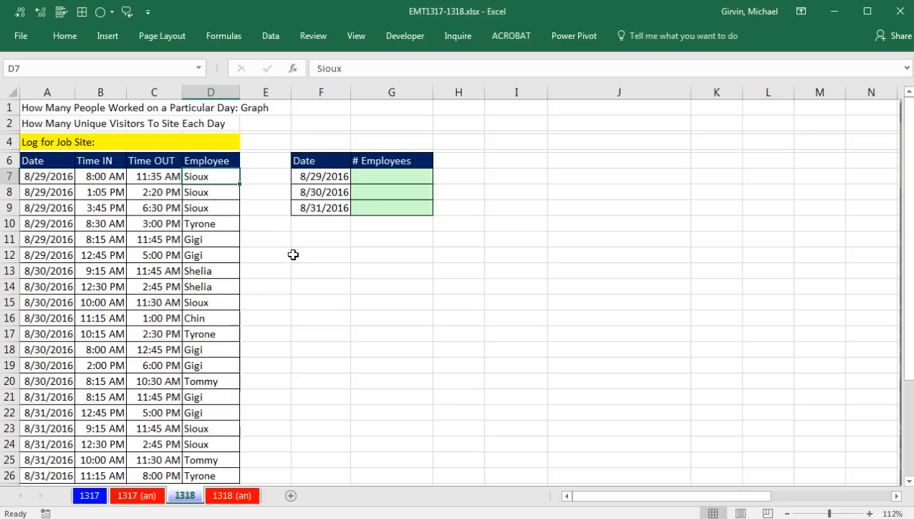
pyautogui.moveTo(210, 187)
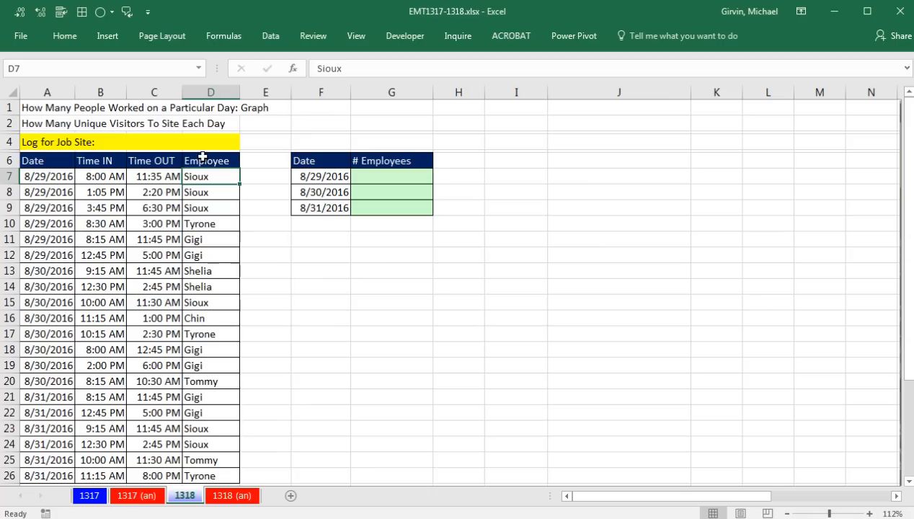
pyautogui.moveTo(401, 350)
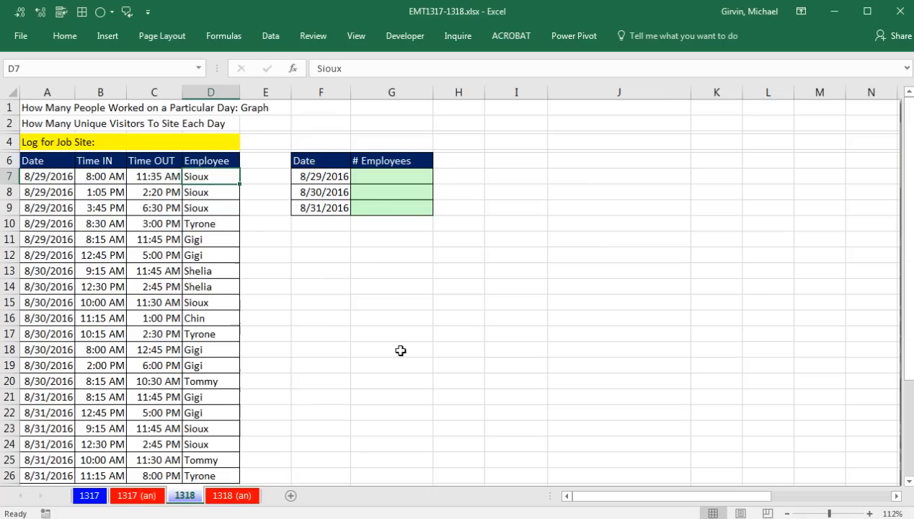
pyautogui.moveTo(201, 239)
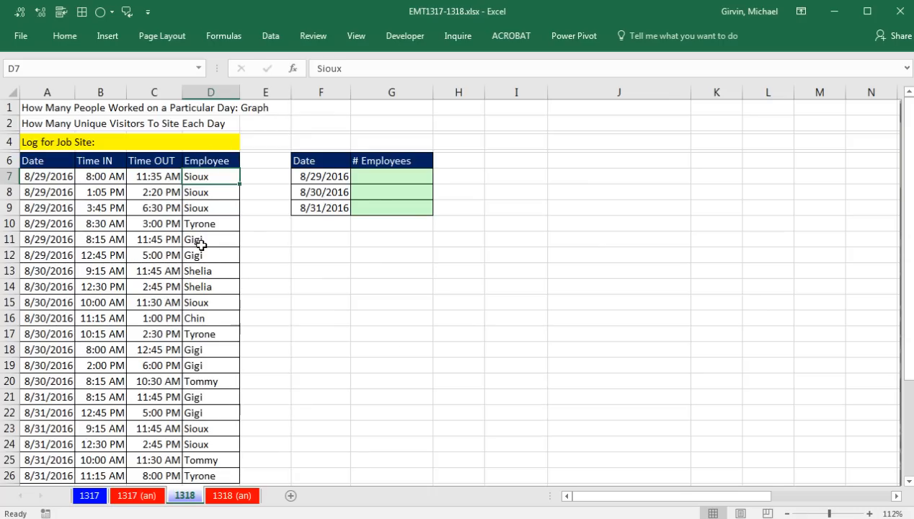
pyautogui.moveTo(219, 208)
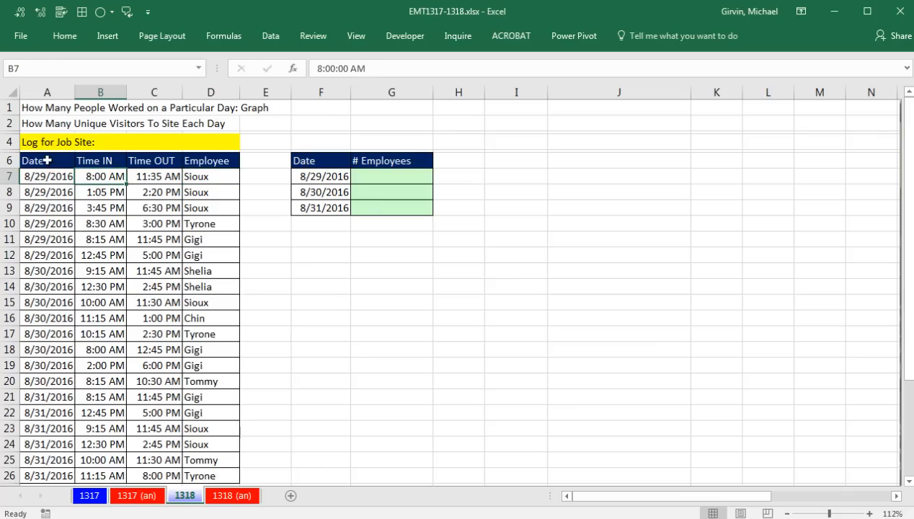
# Start a PivotTable from a cell inside the job-site log via Insert
pyautogui.click(31, 160)
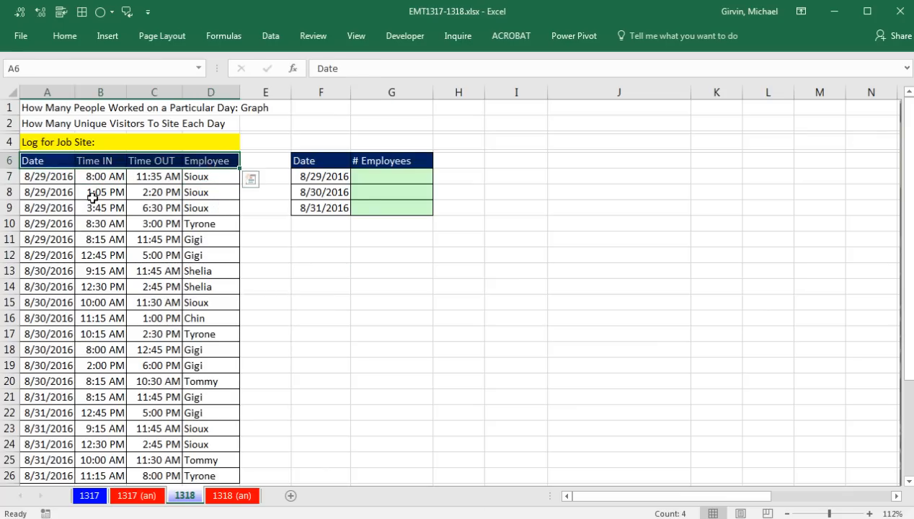
pyautogui.moveTo(153, 149)
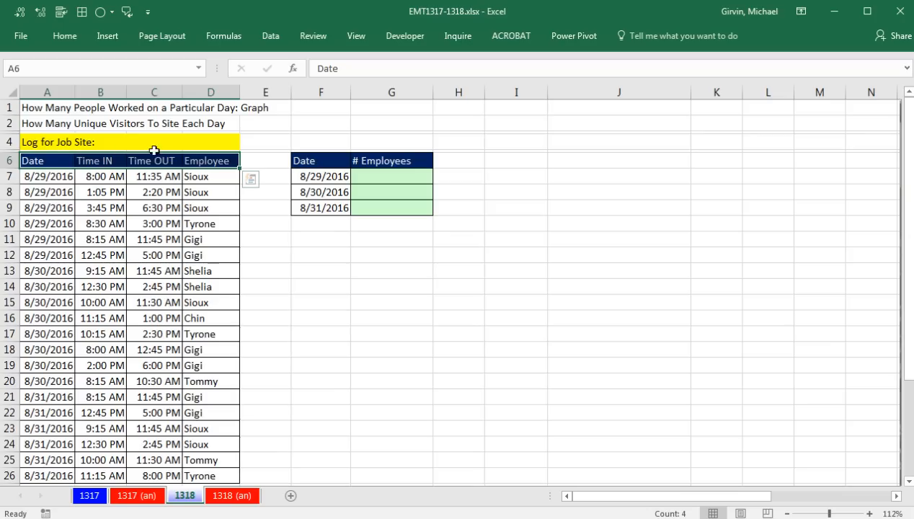
pyautogui.click(101, 192)
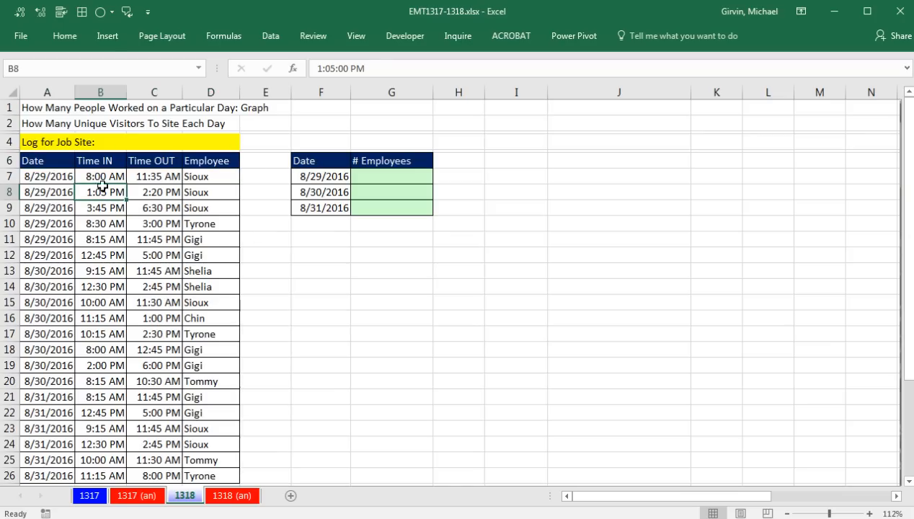
pyautogui.click(106, 34)
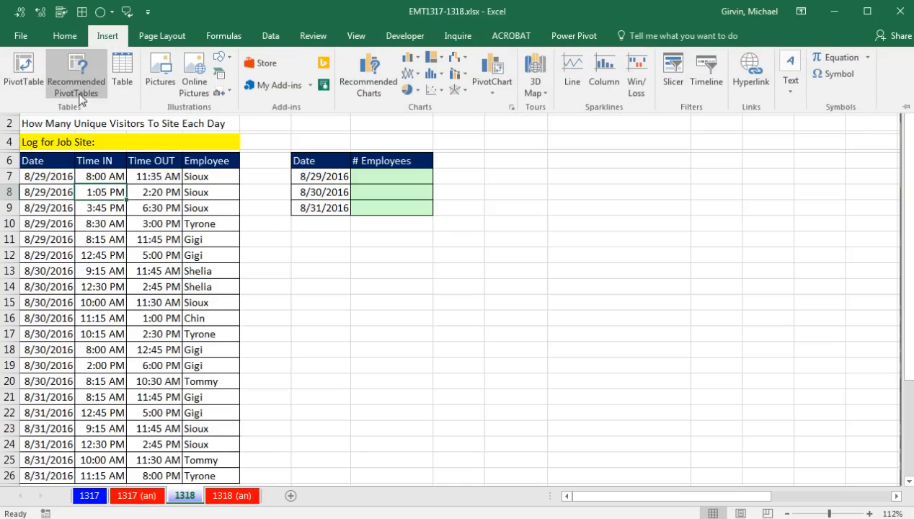
pyautogui.moveTo(24, 69)
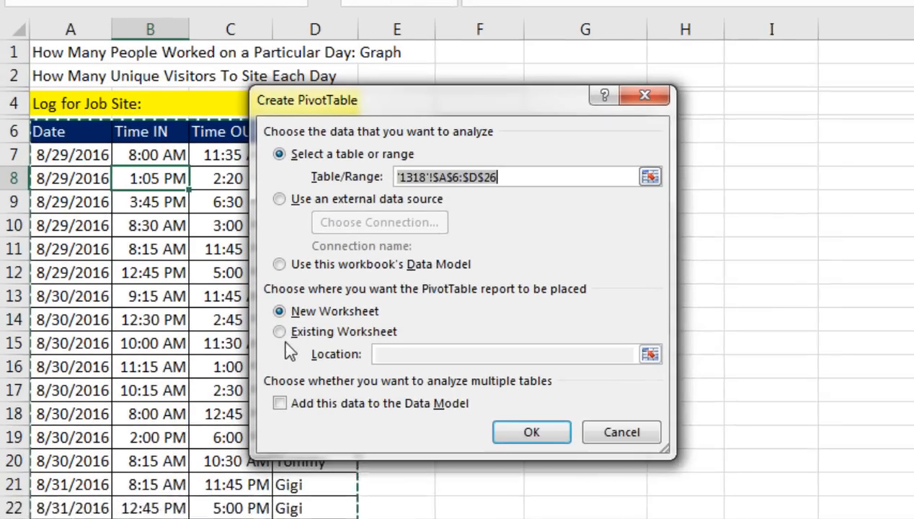
# Place the report on the existing worksheet at I6 and add the log data to the Data Model
pyautogui.click(280, 330)
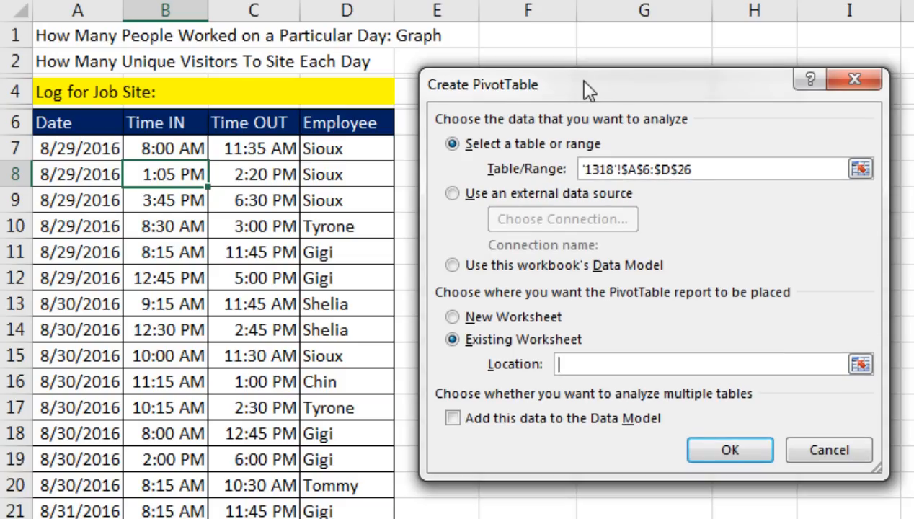
pyautogui.moveTo(470, 369)
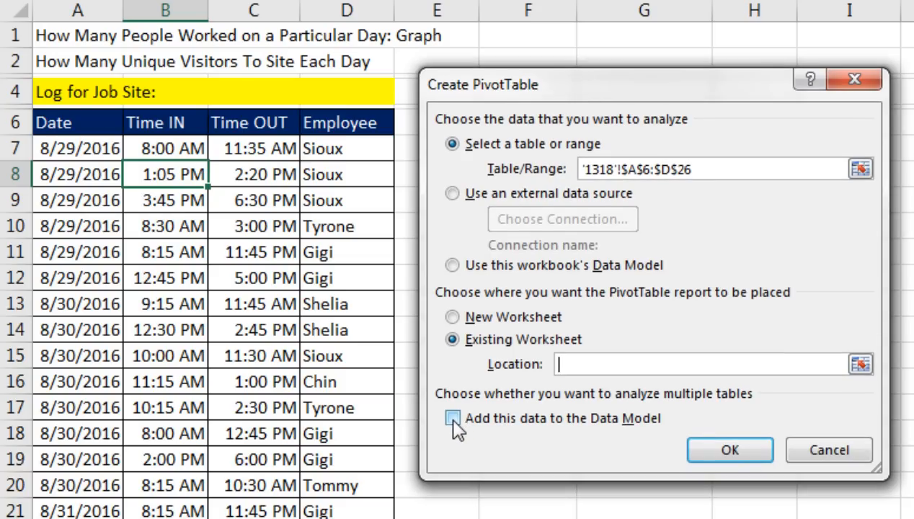
pyautogui.click(452, 418)
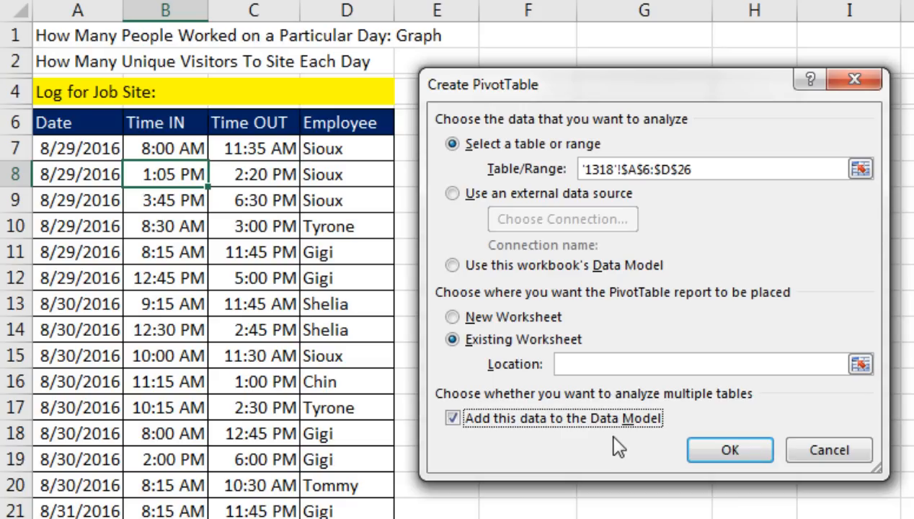
pyautogui.moveTo(683, 429)
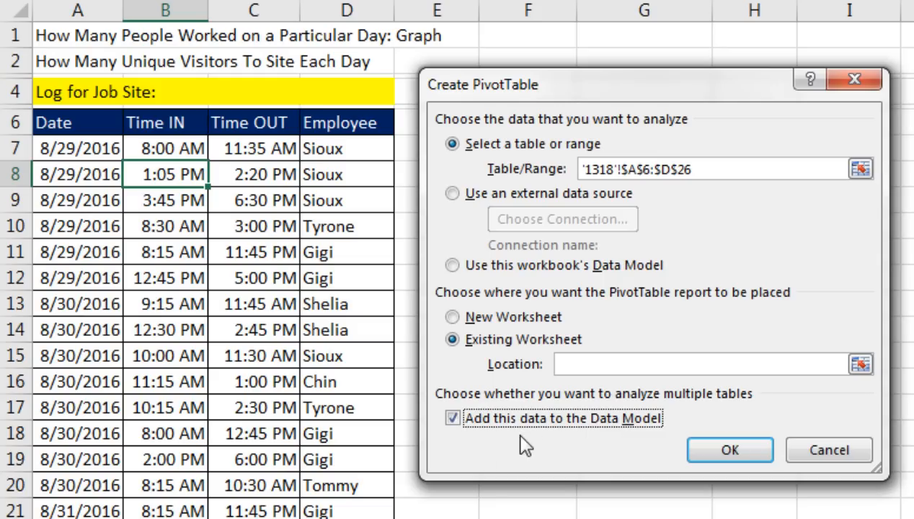
pyautogui.moveTo(631, 411)
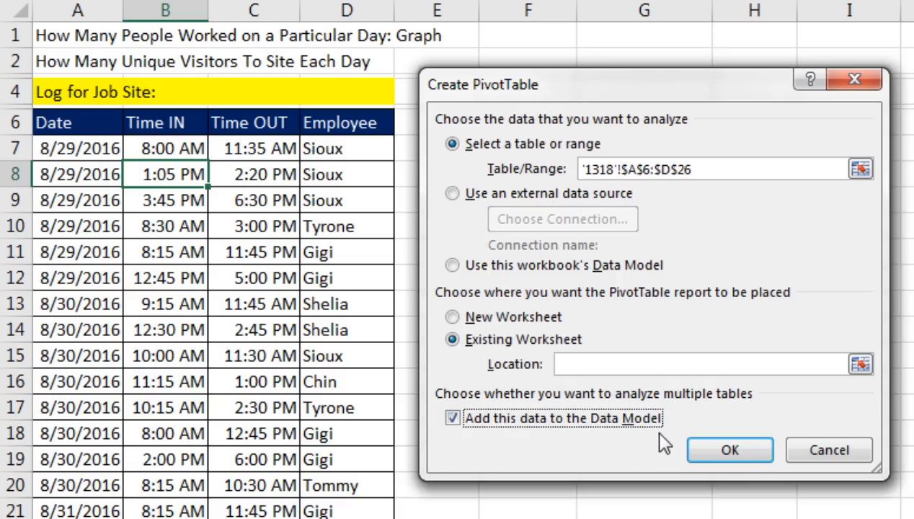
pyautogui.moveTo(675, 444)
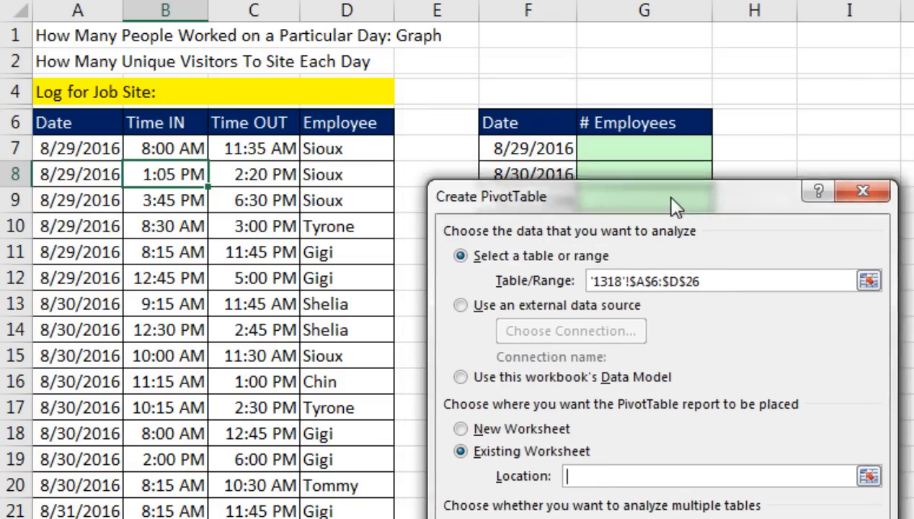
pyautogui.moveTo(675, 196); pyautogui.dragTo(675, 207)
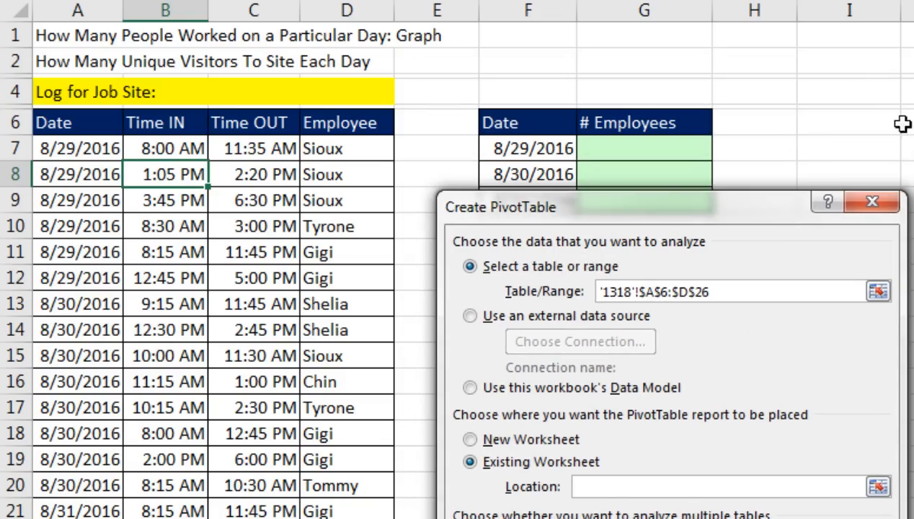
pyautogui.click(849, 122)
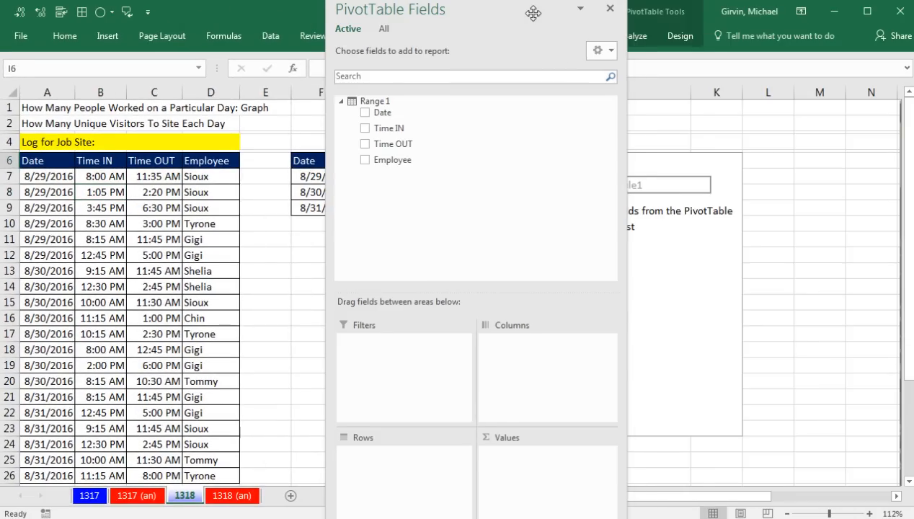
# Dock the field list, then put Date in Rows and Employee in Values
pyautogui.moveTo(533, 13); pyautogui.dragTo(676, 52)
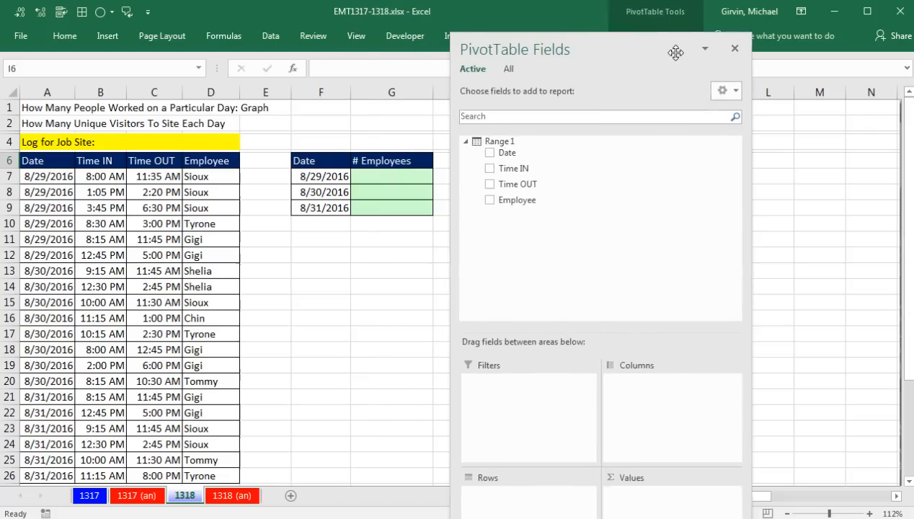
pyautogui.moveTo(675, 51); pyautogui.dragTo(879, 92)
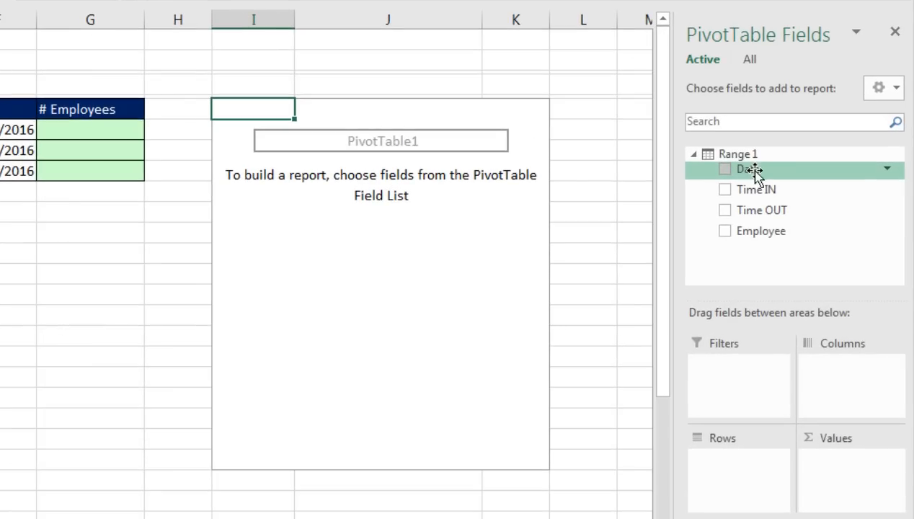
pyautogui.moveTo(750, 168); pyautogui.dragTo(723, 464)
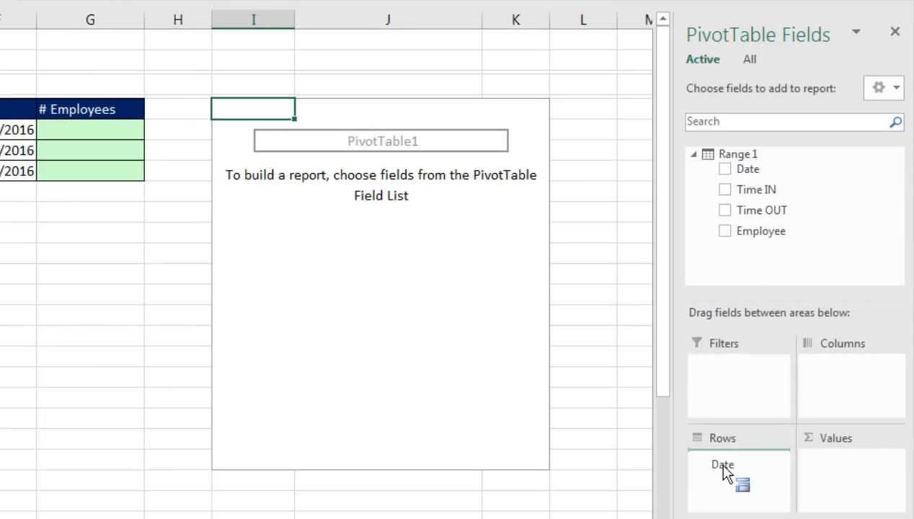
pyautogui.moveTo(723, 464); pyautogui.dragTo(723, 459)
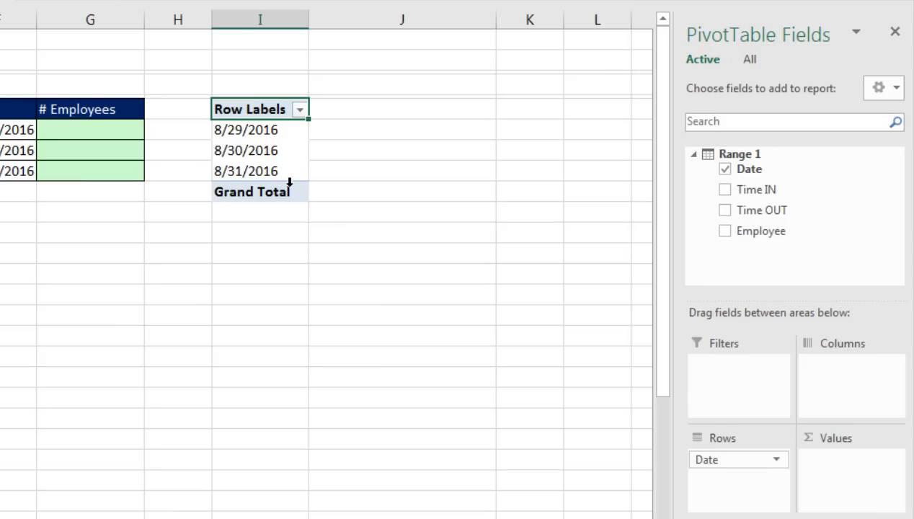
pyautogui.moveTo(761, 231); pyautogui.dragTo(770, 268)
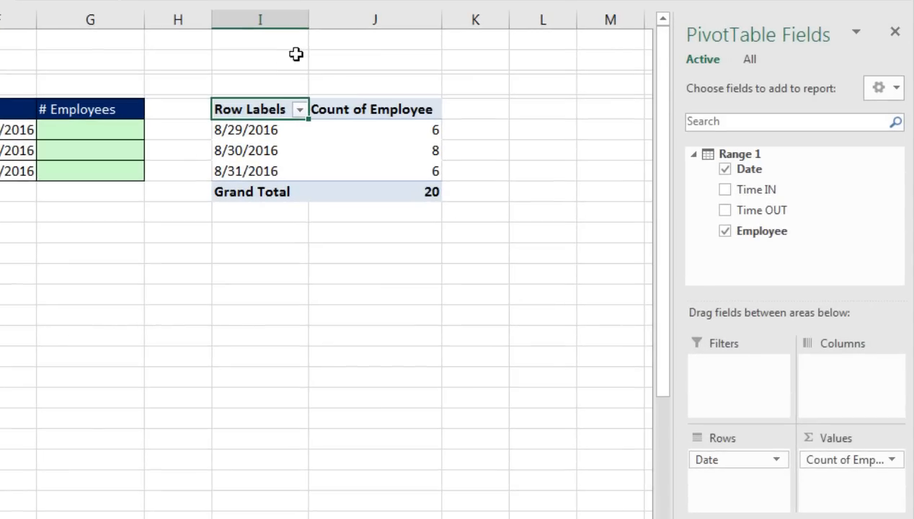
pyautogui.moveTo(339, 110)
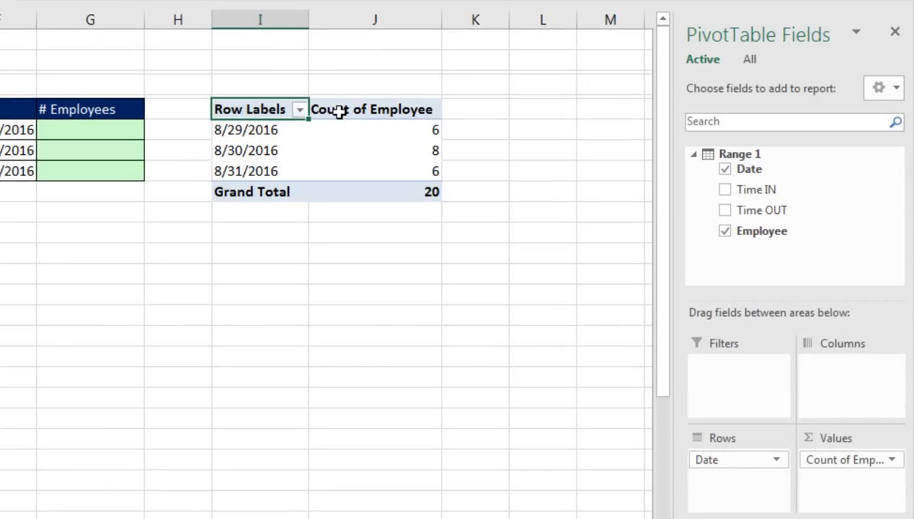
pyautogui.moveTo(340, 130)
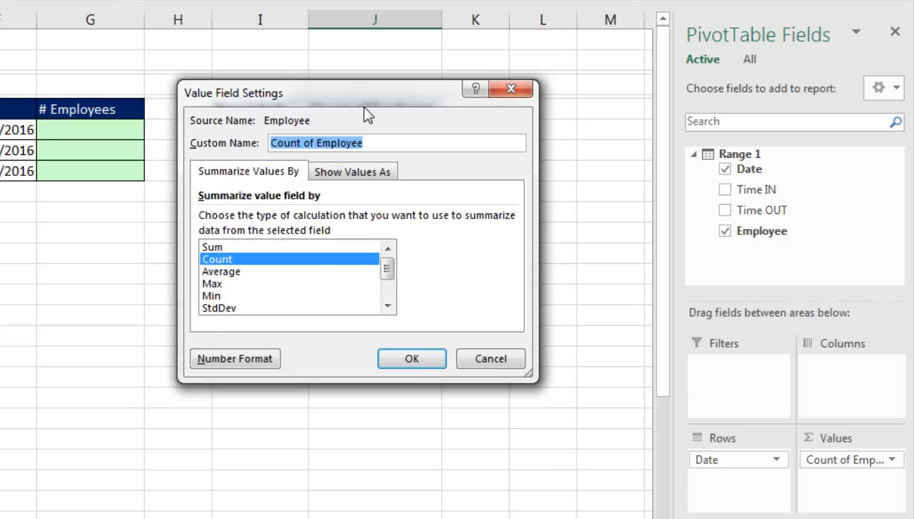
pyautogui.moveTo(228, 208)
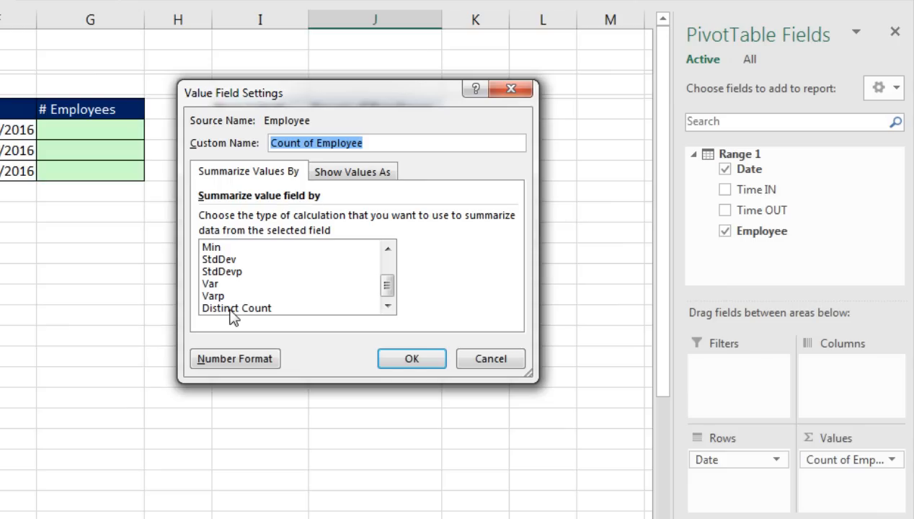
# Summarize Employee as a Distinct Count, giving 3, 6 and 4 per date
pyautogui.click(237, 308)
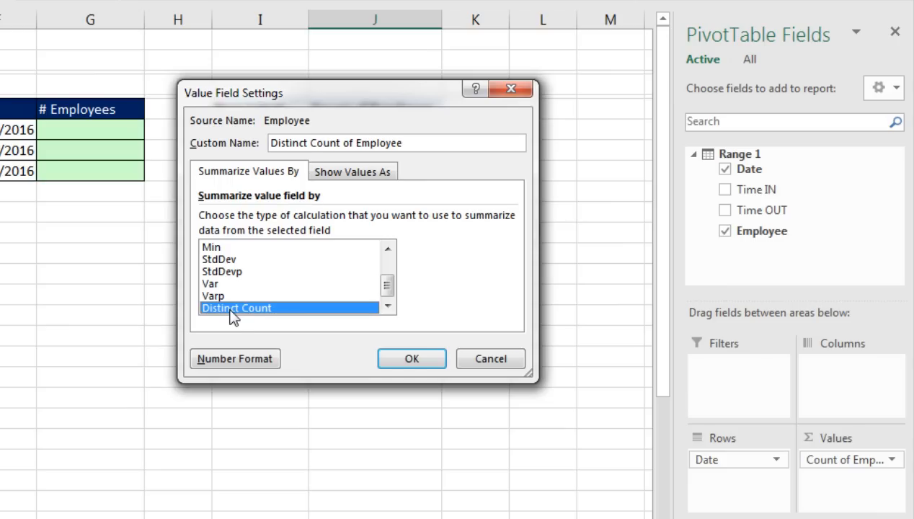
pyautogui.moveTo(247, 327)
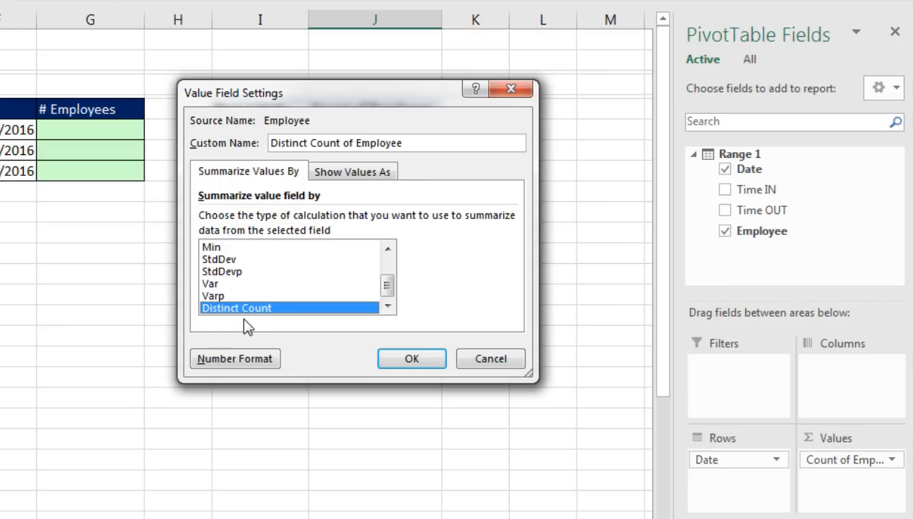
pyautogui.click(411, 358)
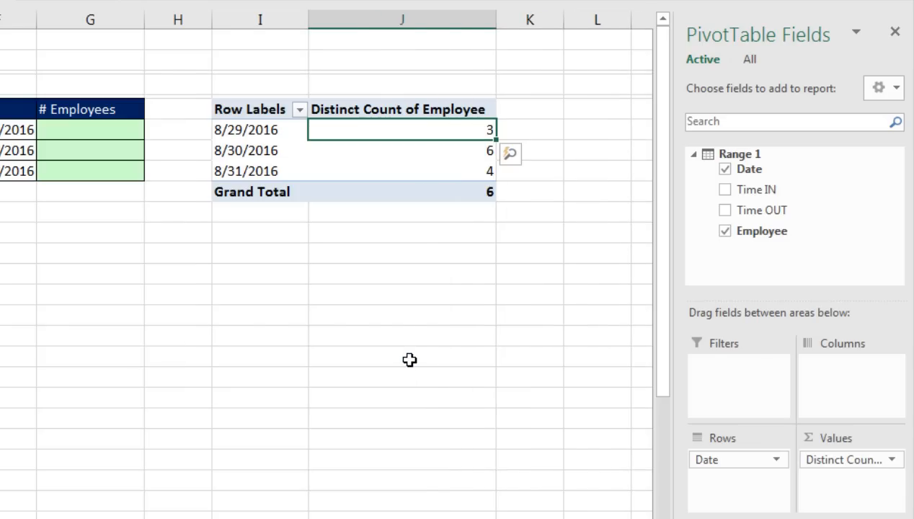
pyautogui.moveTo(413, 248)
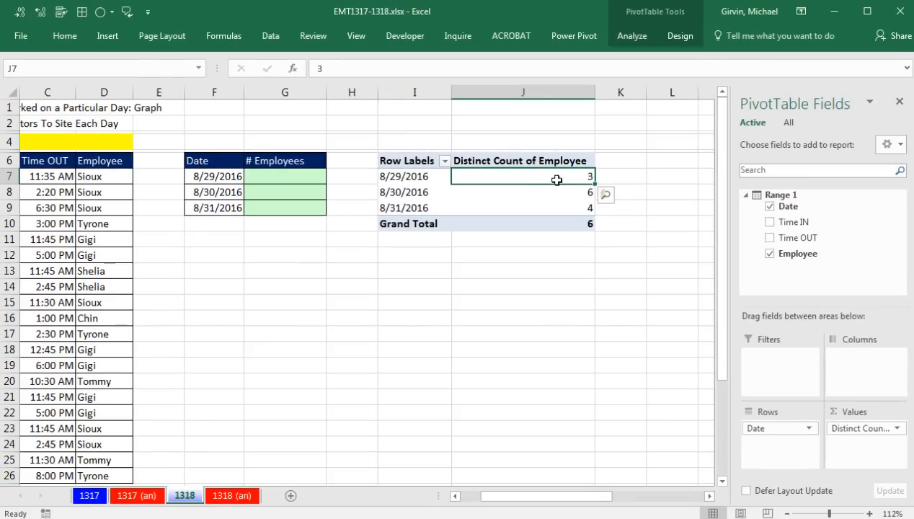
pyautogui.moveTo(467, 186)
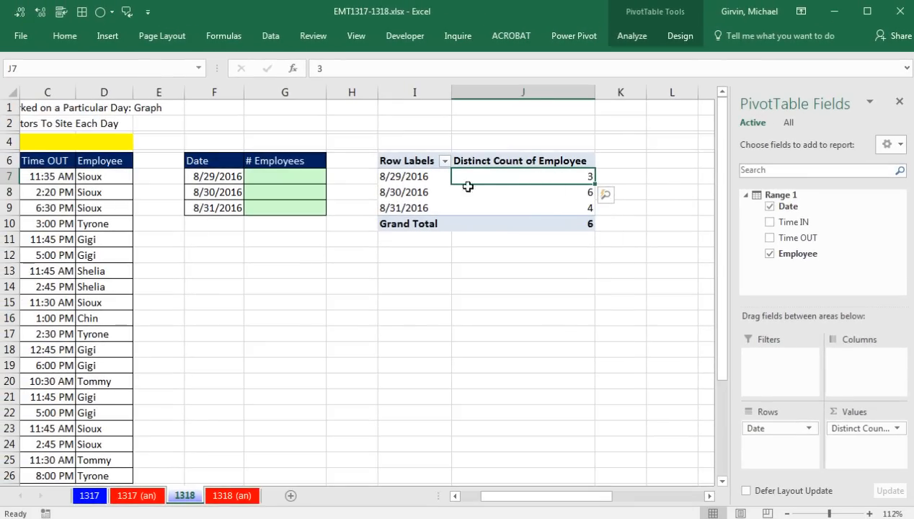
pyautogui.moveTo(456, 176)
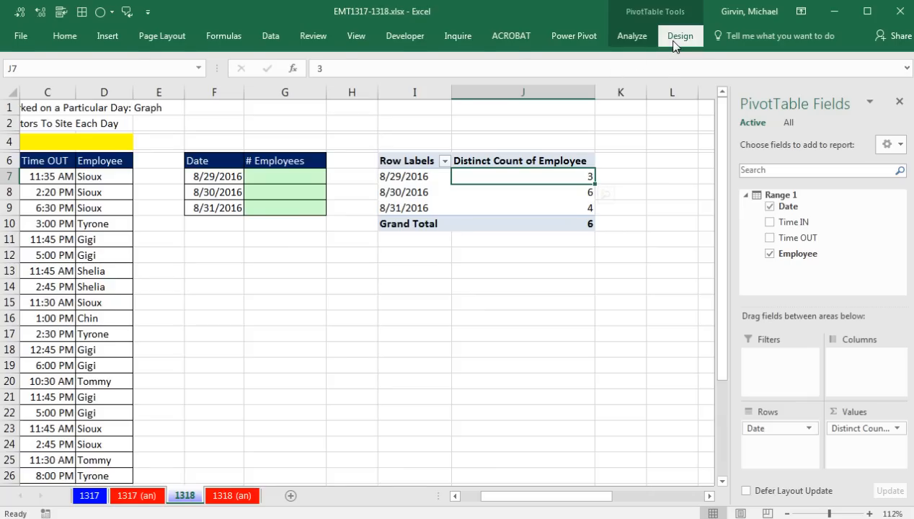
# Adjust the PivotTable design so the row heading reads Date with distinct counts 3, 6, 4
pyautogui.click(681, 34)
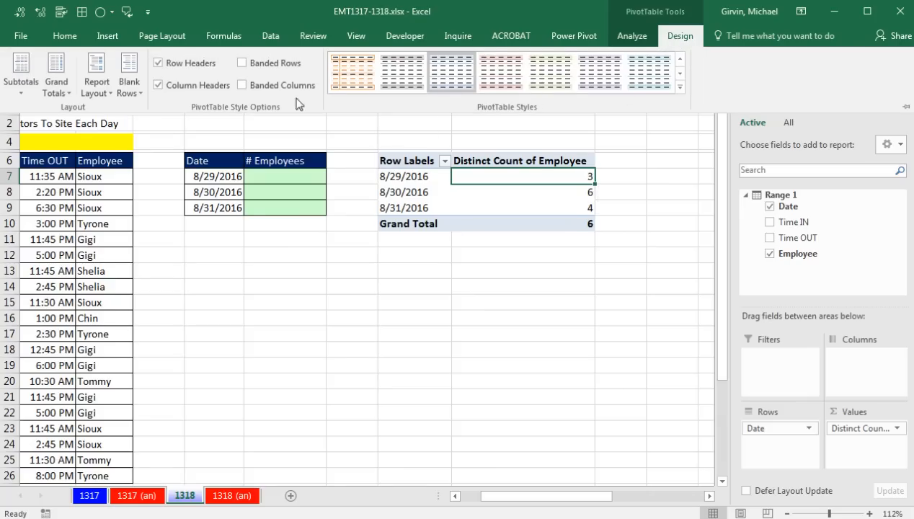
pyautogui.moveTo(56, 75)
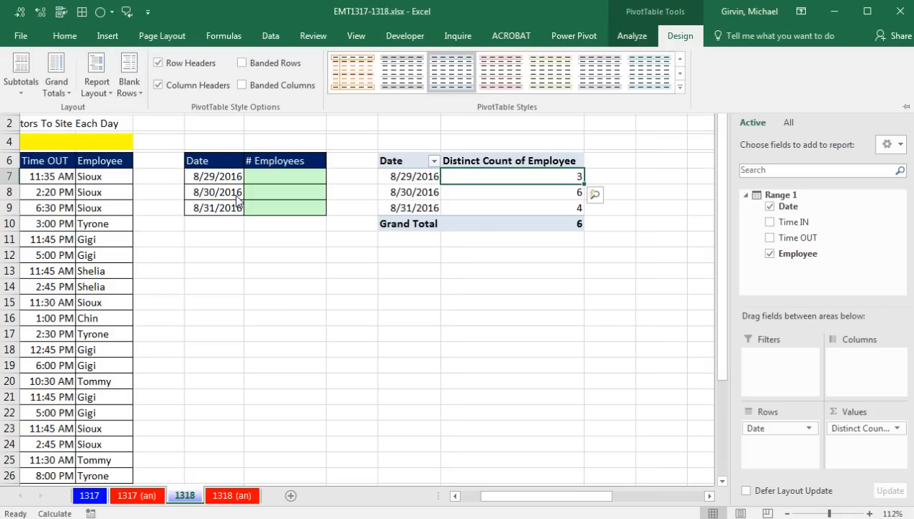
pyautogui.click(514, 160)
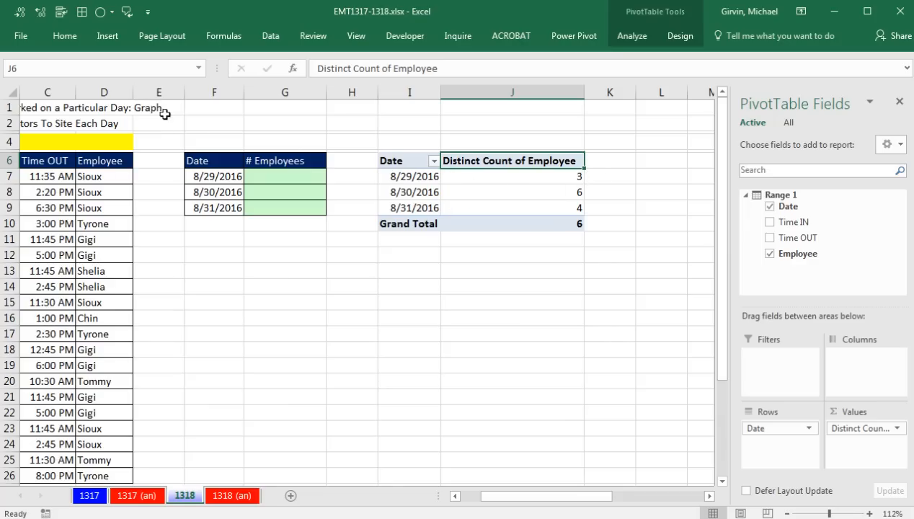
pyautogui.moveTo(413, 178)
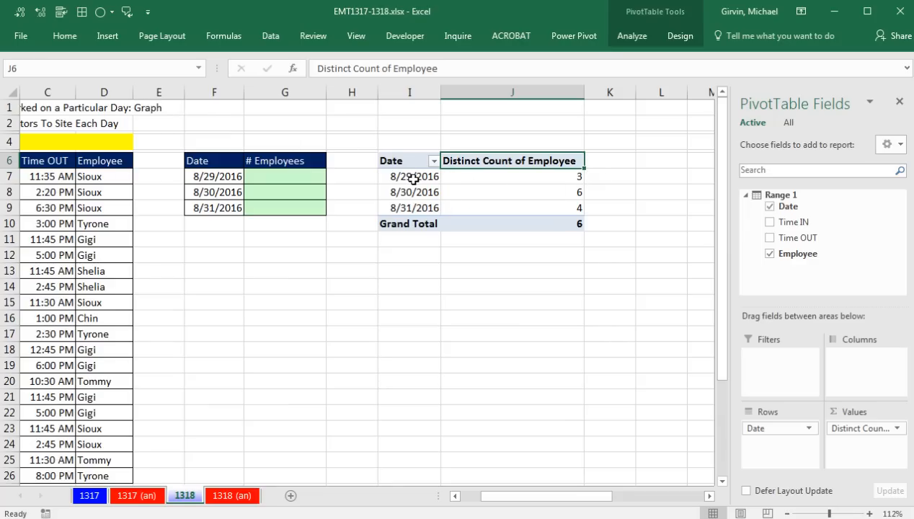
pyautogui.click(409, 176)
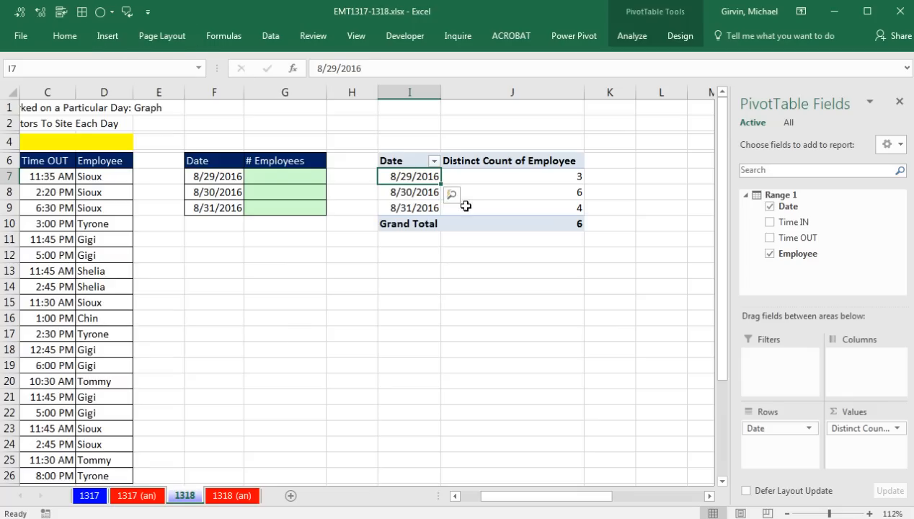
# Insert a plain 2-D line PivotChart of the distinct employee counts by date
pyautogui.click(107, 35)
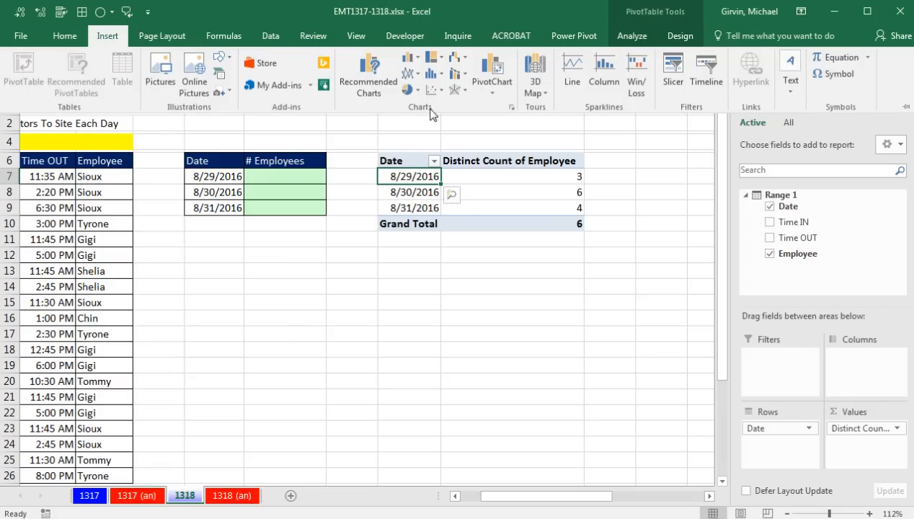
pyautogui.click(409, 69)
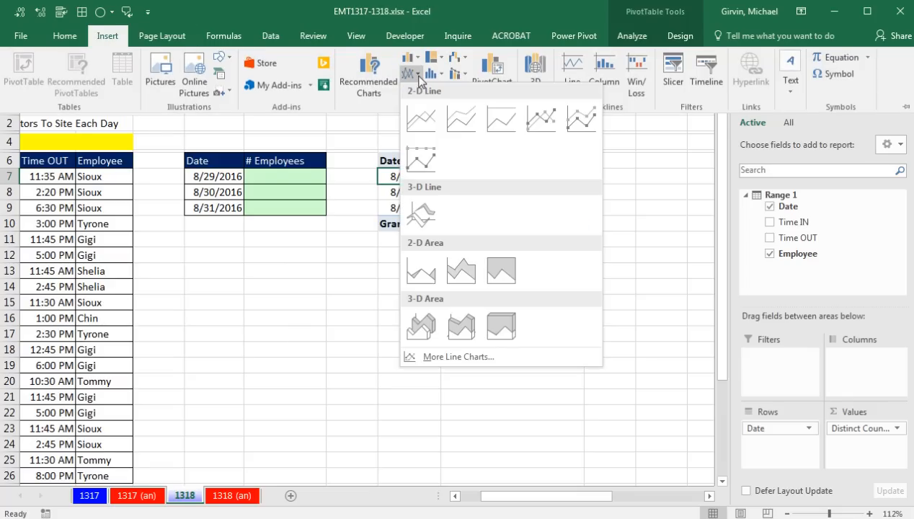
pyautogui.click(421, 118)
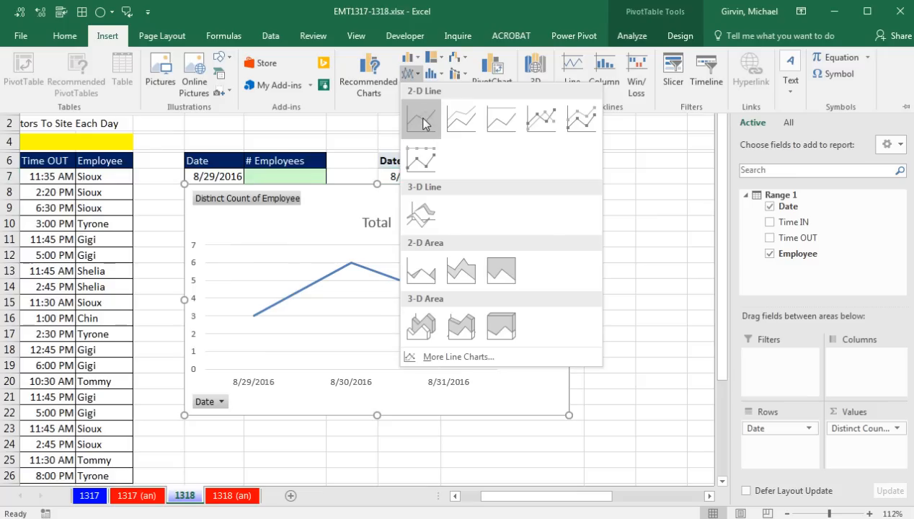
pyautogui.click(421, 118)
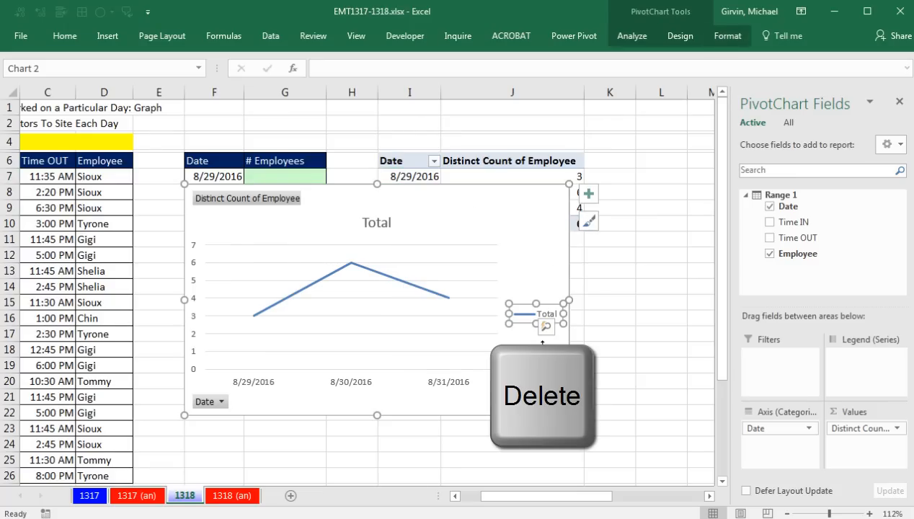
# Remove the chart legend and hide all field buttons on the chart
pyautogui.press('delete')
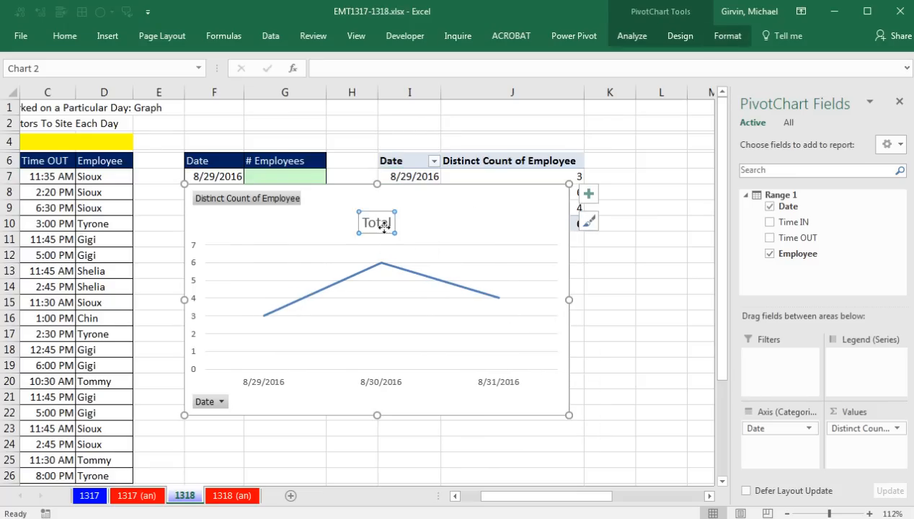
pyautogui.moveTo(395, 232)
pyautogui.write("='1318'!$J$6")
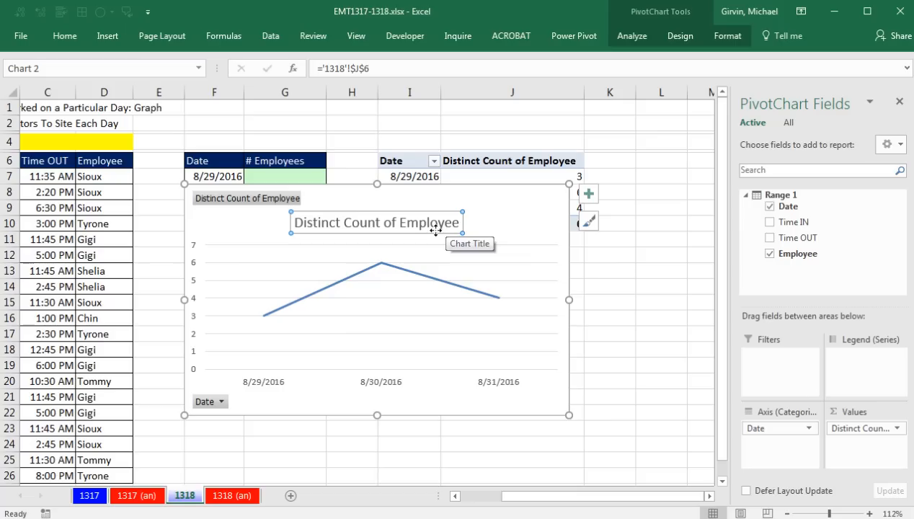
pyautogui.moveTo(289, 208)
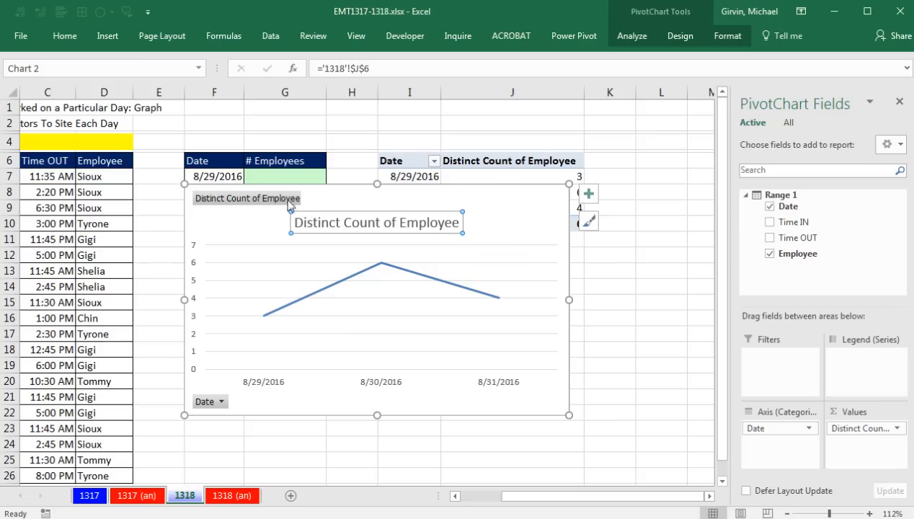
pyautogui.rightClick(246, 199)
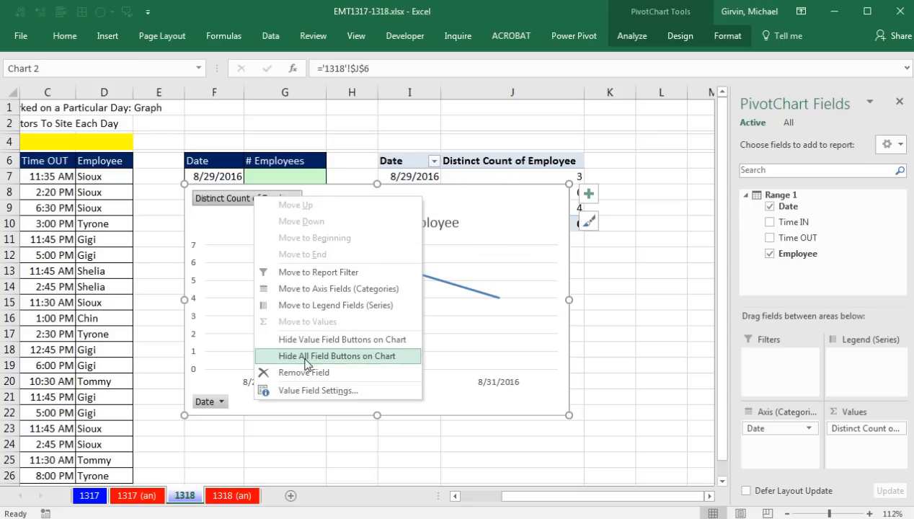
pyautogui.click(338, 354)
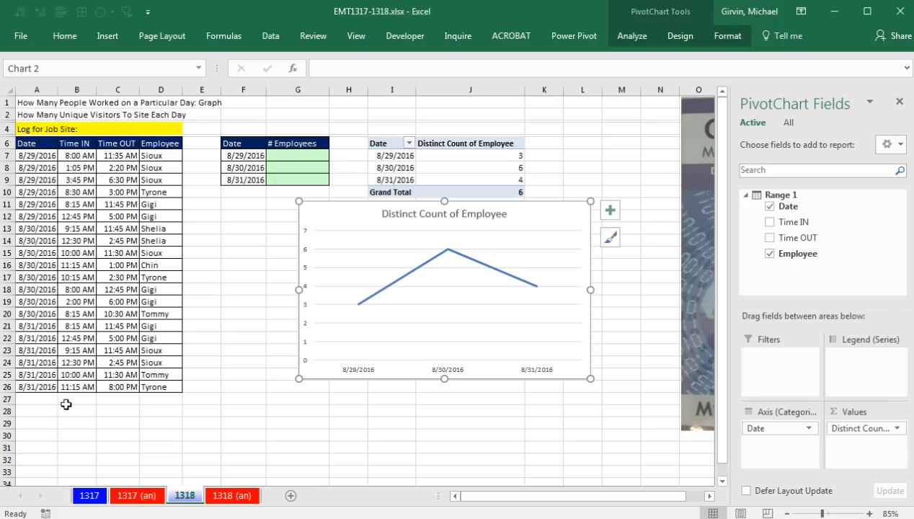
# Move the PivotChart over the PivotTable and pick up the book-cover picture to cover the log
pyautogui.click(118, 240)
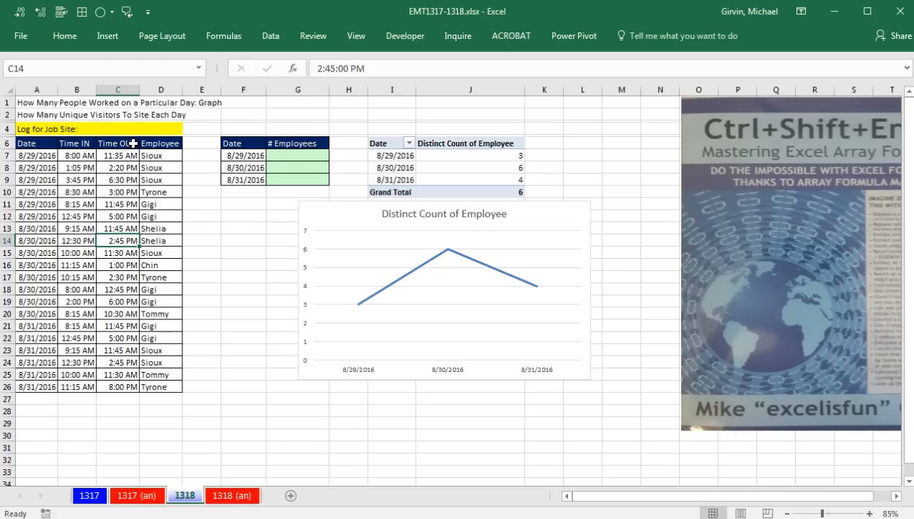
pyautogui.click(107, 35)
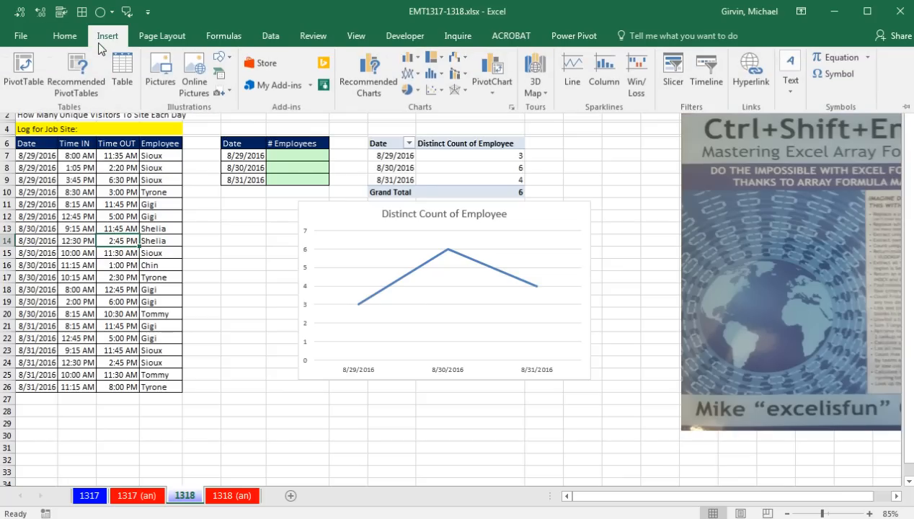
pyautogui.moveTo(121, 69)
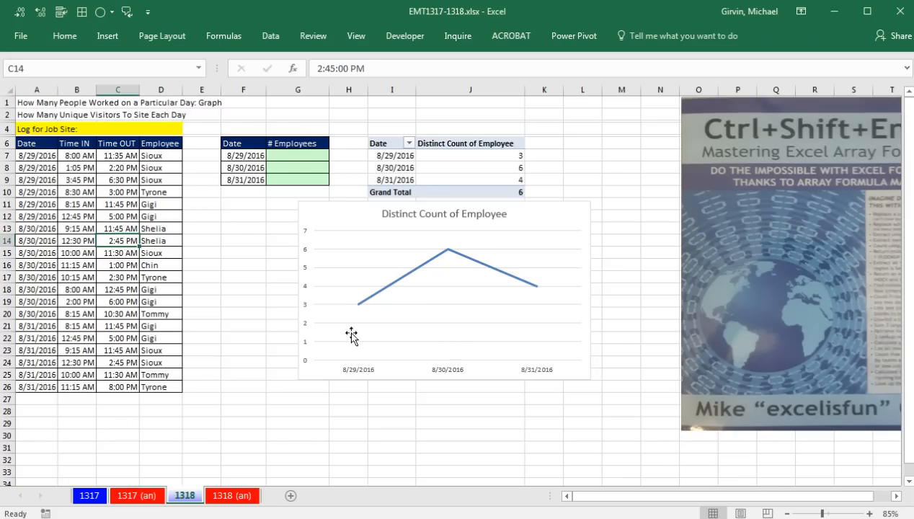
pyautogui.moveTo(343, 214)
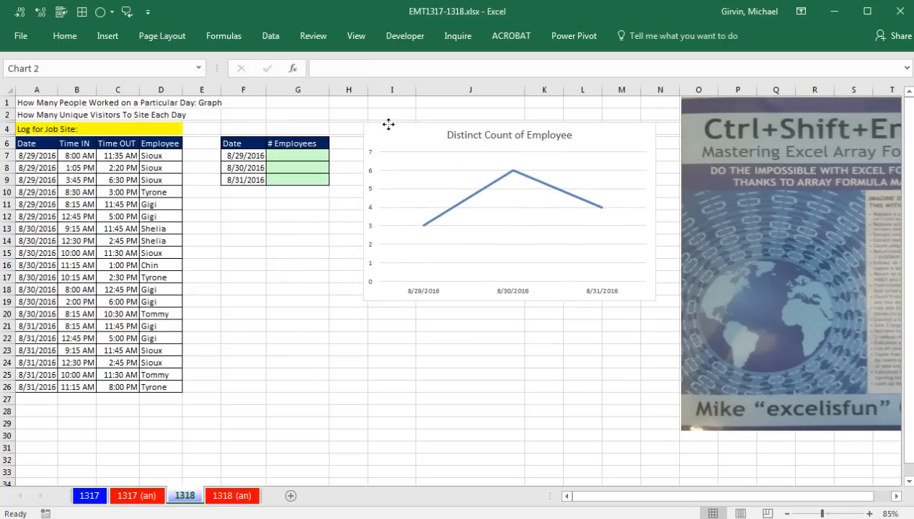
pyautogui.click(507, 202)
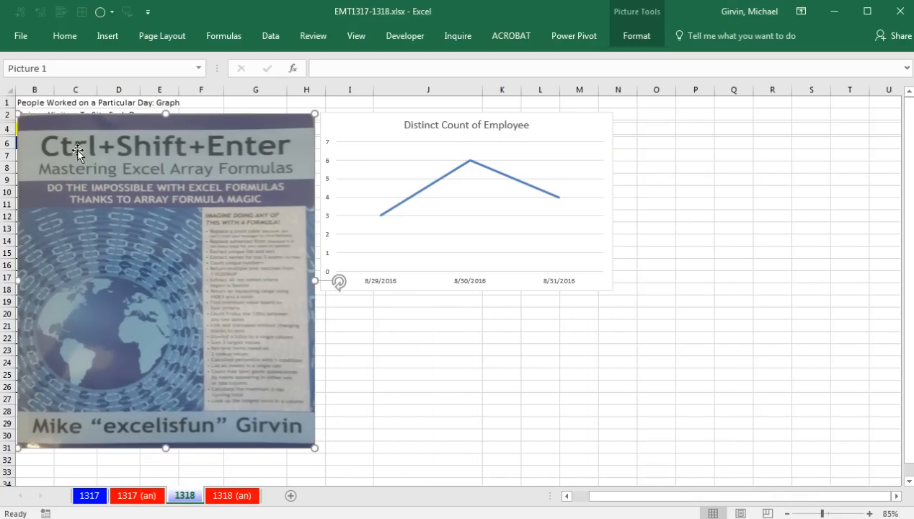
pyautogui.moveTo(217, 351)
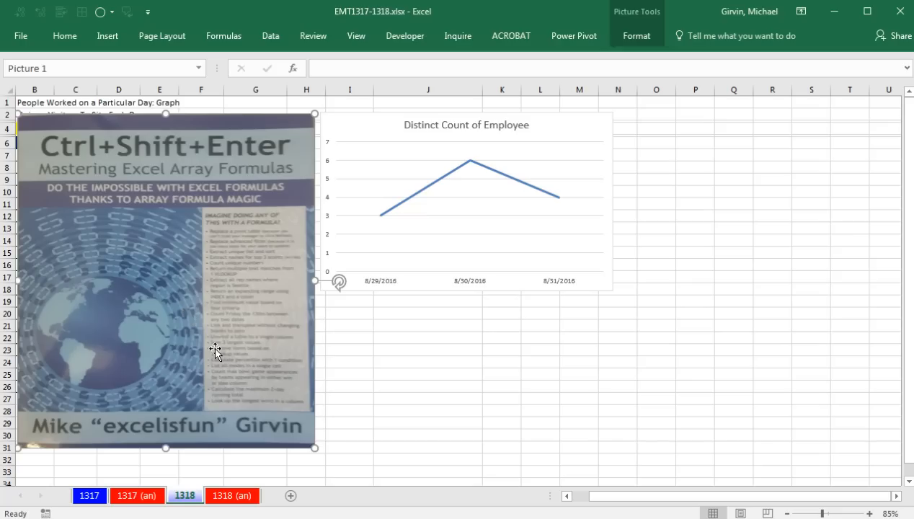
pyautogui.moveTo(335, 210)
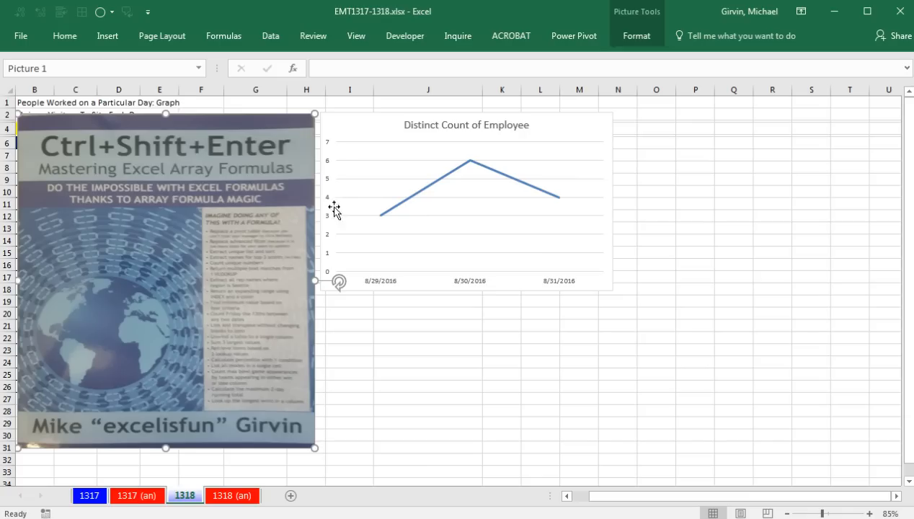
pyautogui.moveTo(357, 143)
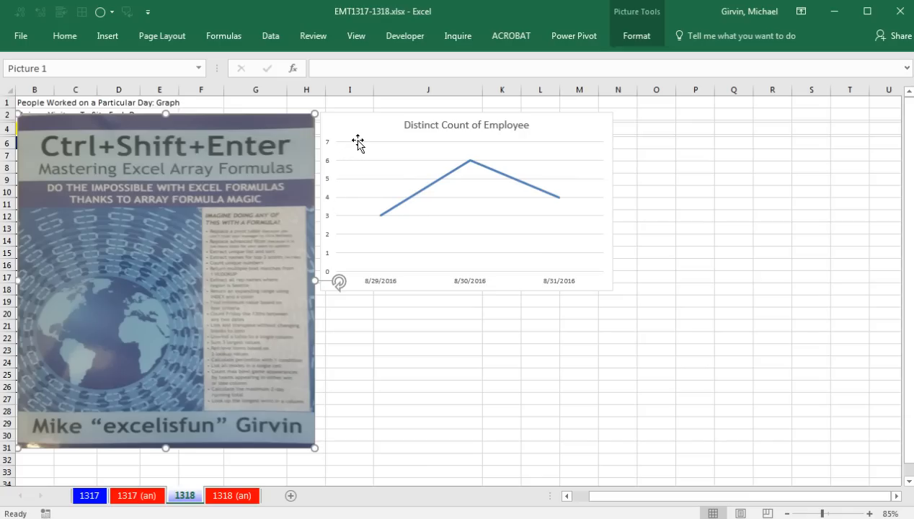
pyautogui.moveTo(251, 187)
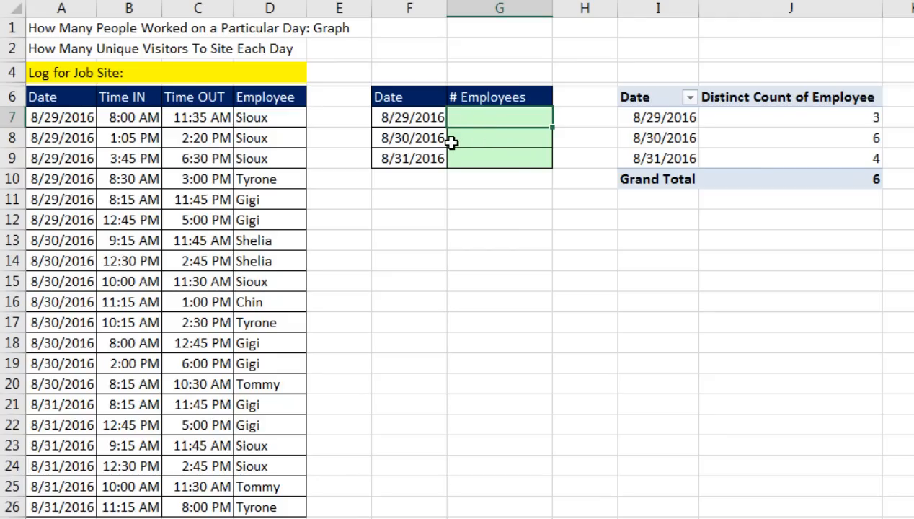
# In G7 enter MATCH($D$7:$D$26,$D$7:$D$26,0) matching the employee list against itself exactly
pyautogui.write('=m')
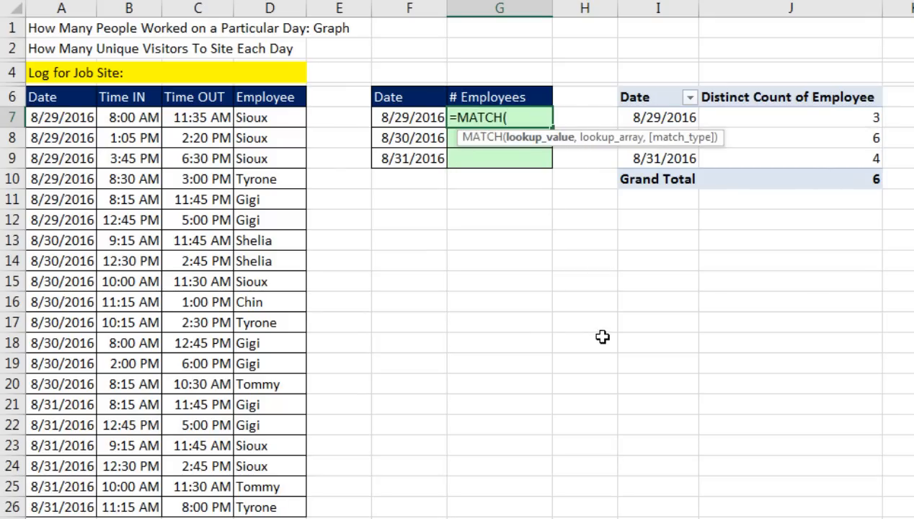
pyautogui.moveTo(339, 141)
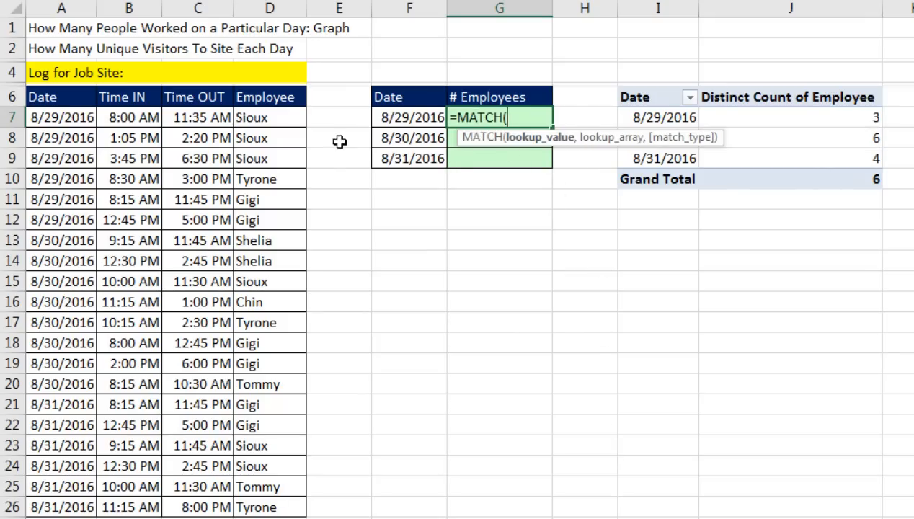
pyautogui.moveTo(306, 447)
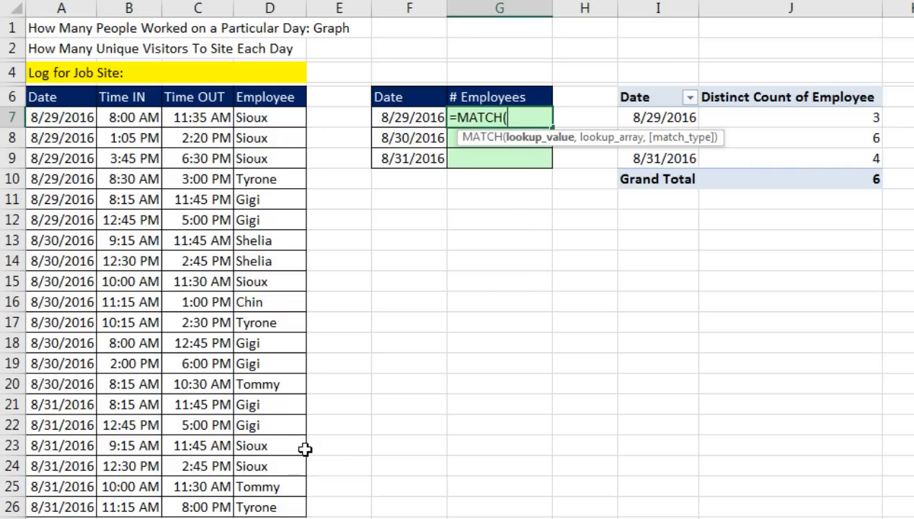
pyautogui.moveTo(286, 117)
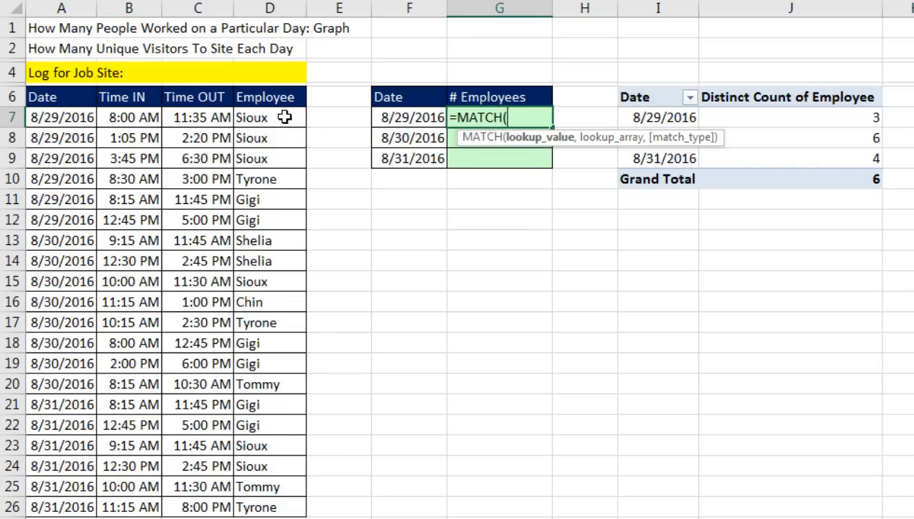
pyautogui.moveTo(479, 148)
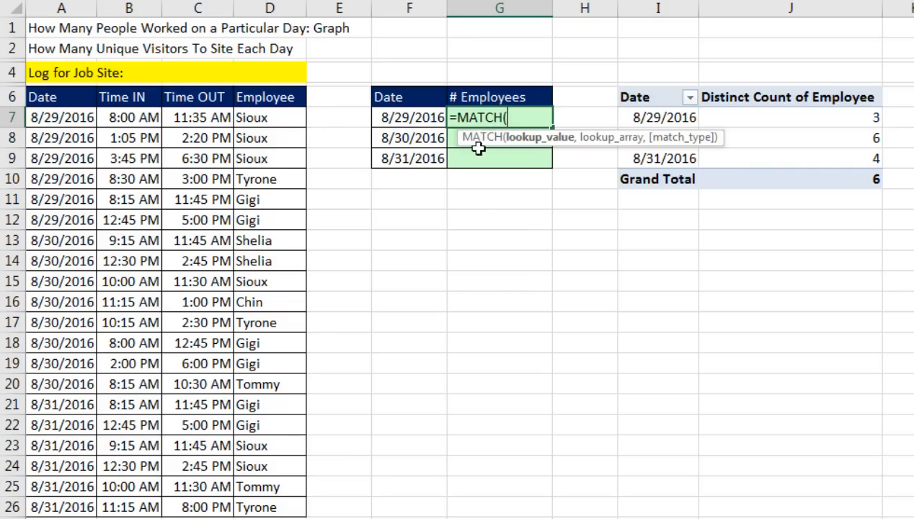
pyautogui.moveTo(541, 151)
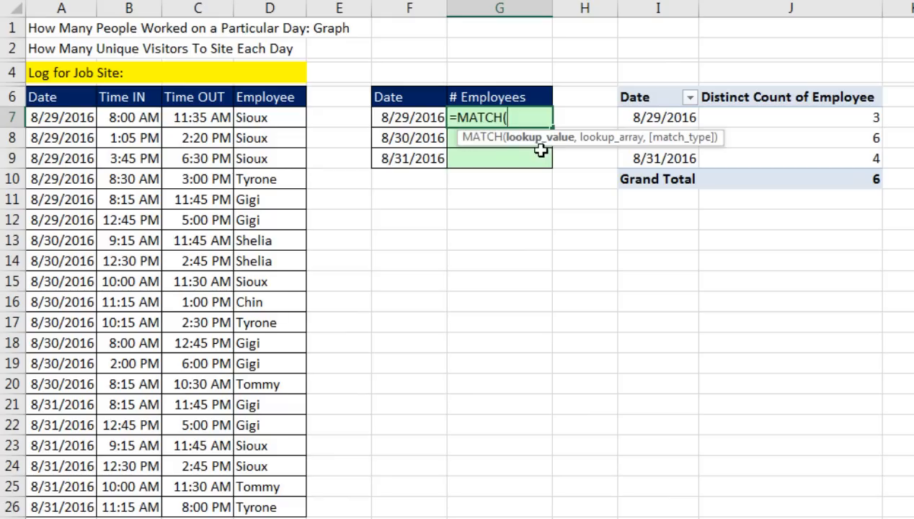
pyautogui.moveTo(307, 133)
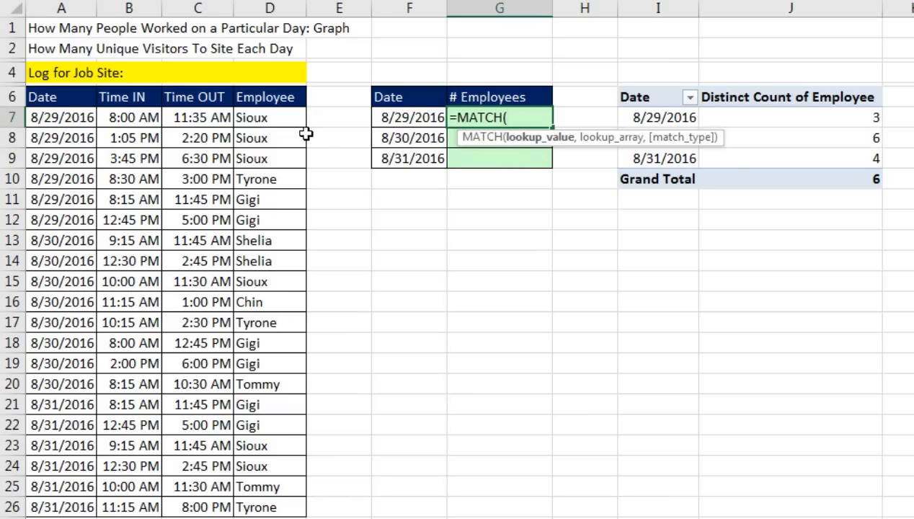
pyautogui.moveTo(302, 503)
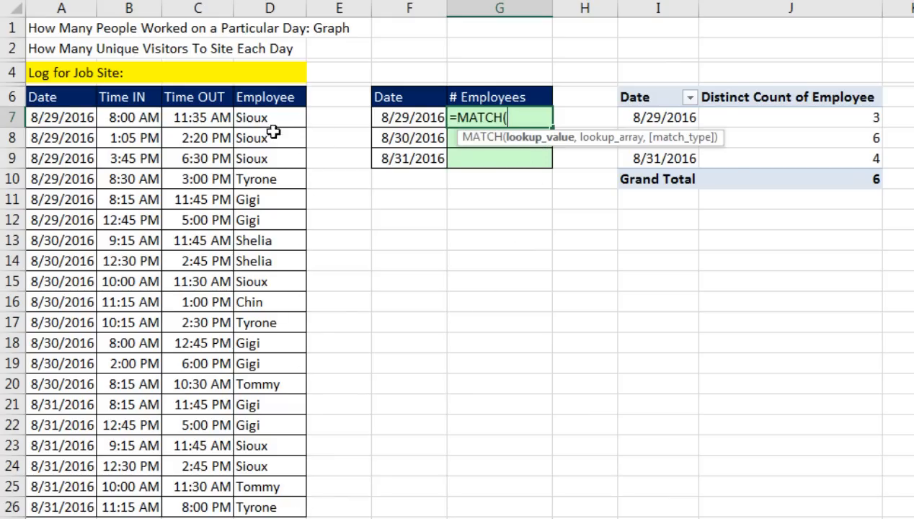
pyautogui.moveTo(269, 117); pyautogui.dragTo(268, 488)
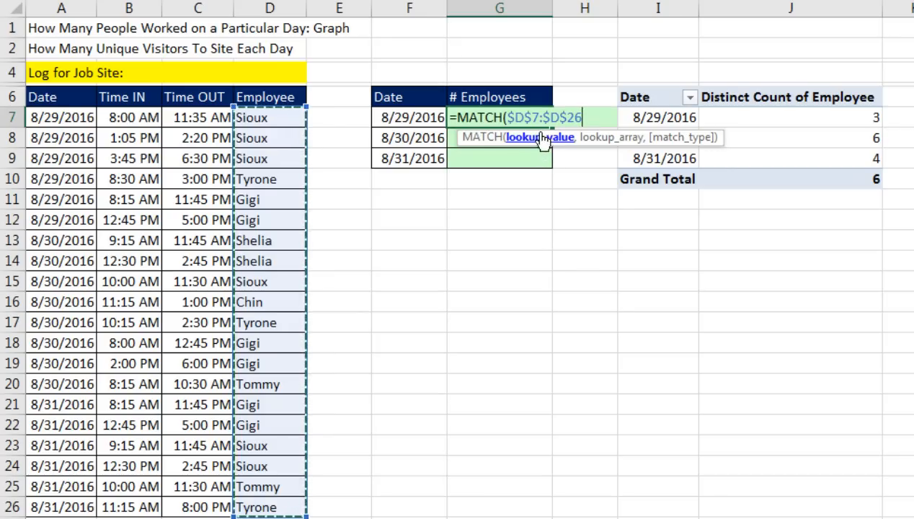
pyautogui.moveTo(498, 144)
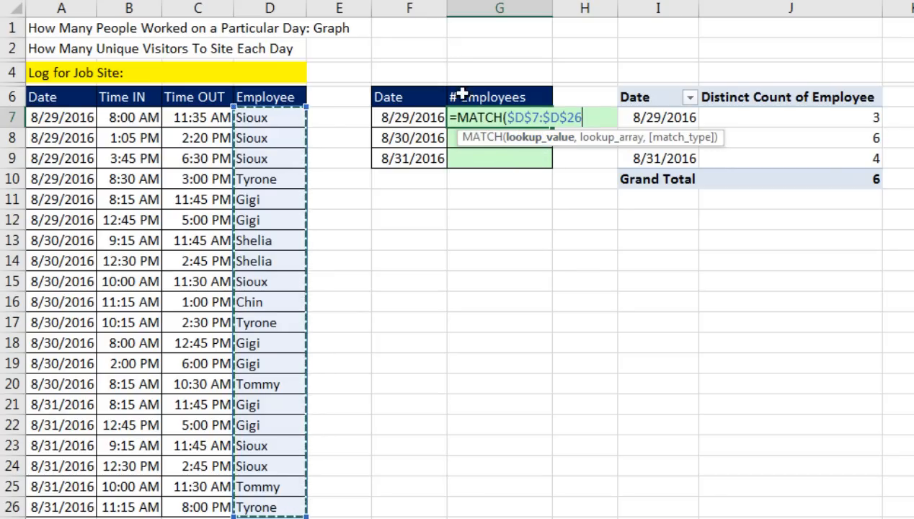
pyautogui.moveTo(581, 160)
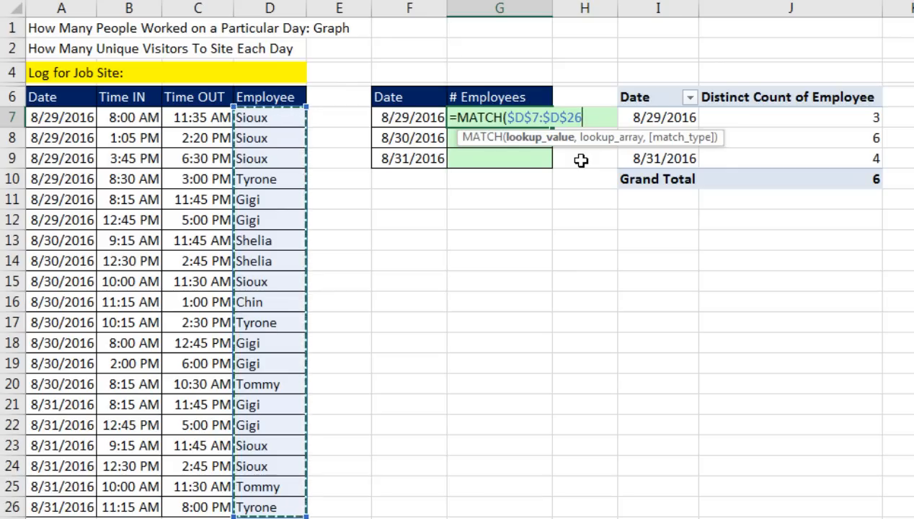
pyautogui.write(',D7:D26')
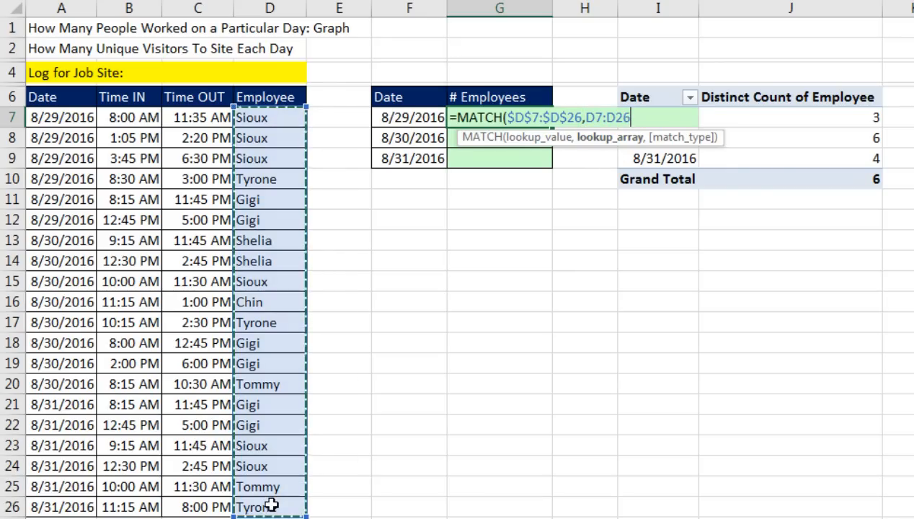
pyautogui.moveTo(618, 196)
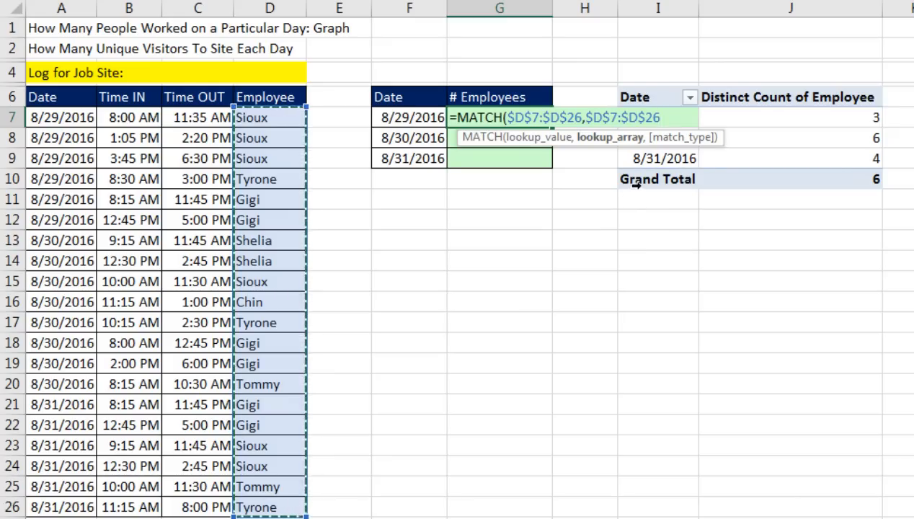
pyautogui.write(',0)')
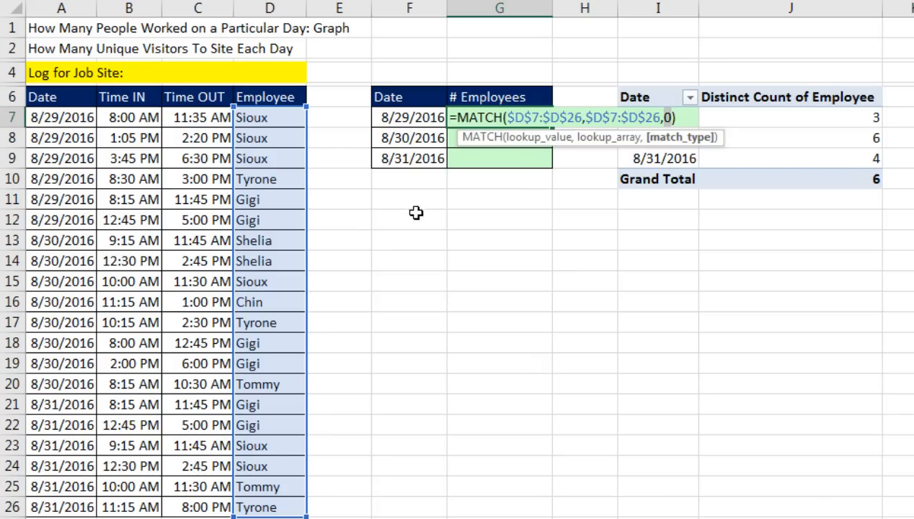
pyautogui.moveTo(271, 188)
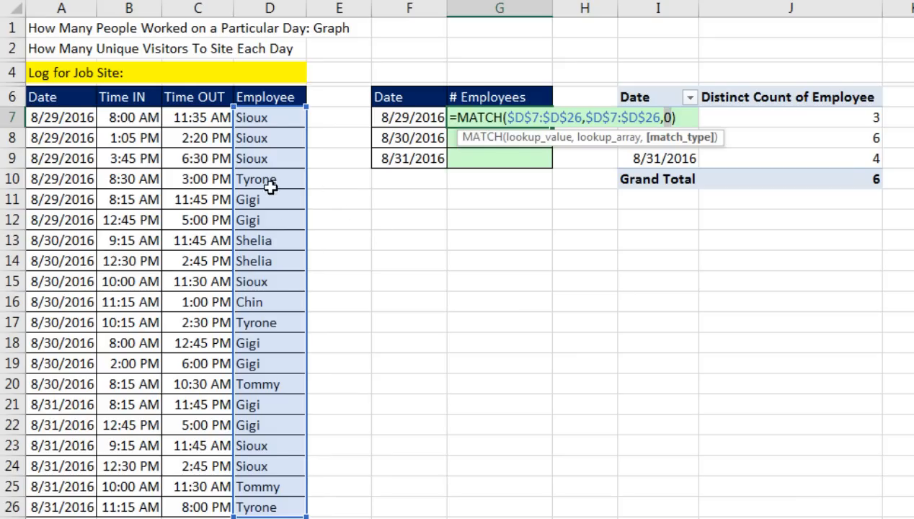
pyautogui.moveTo(283, 323)
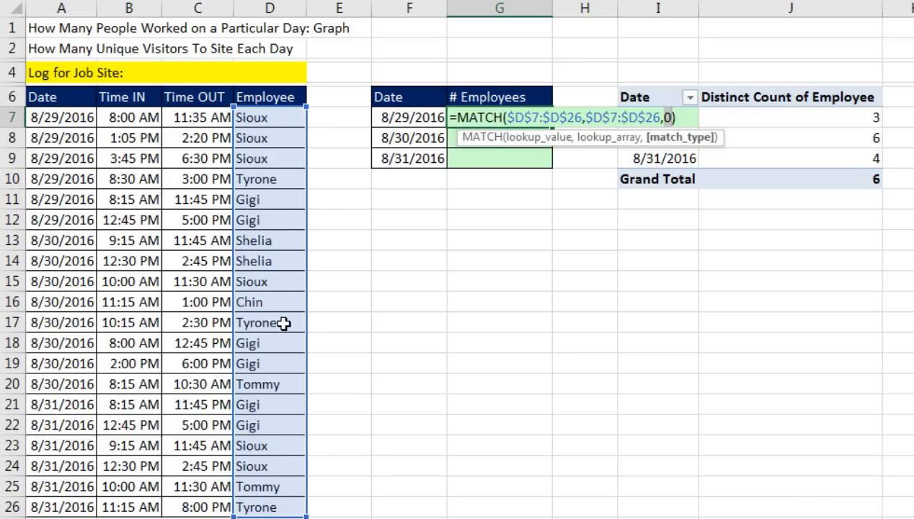
pyautogui.moveTo(288, 214)
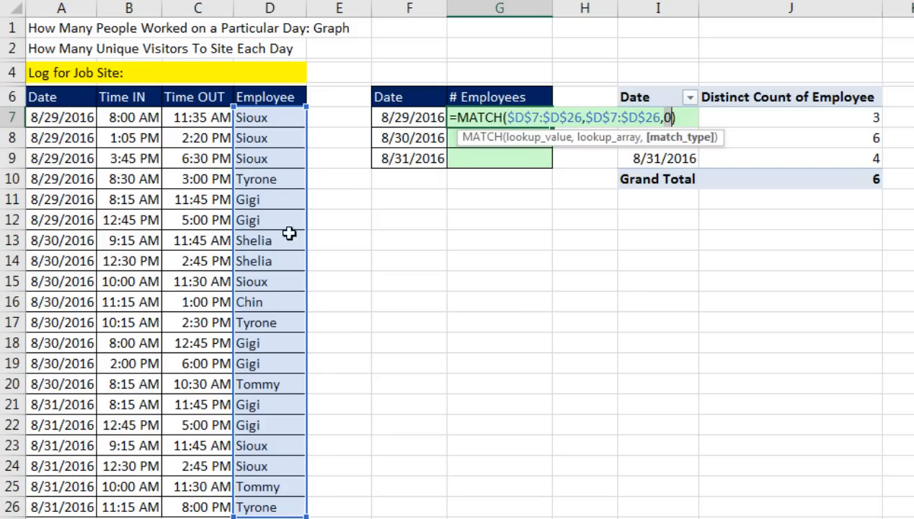
pyautogui.moveTo(701, 112)
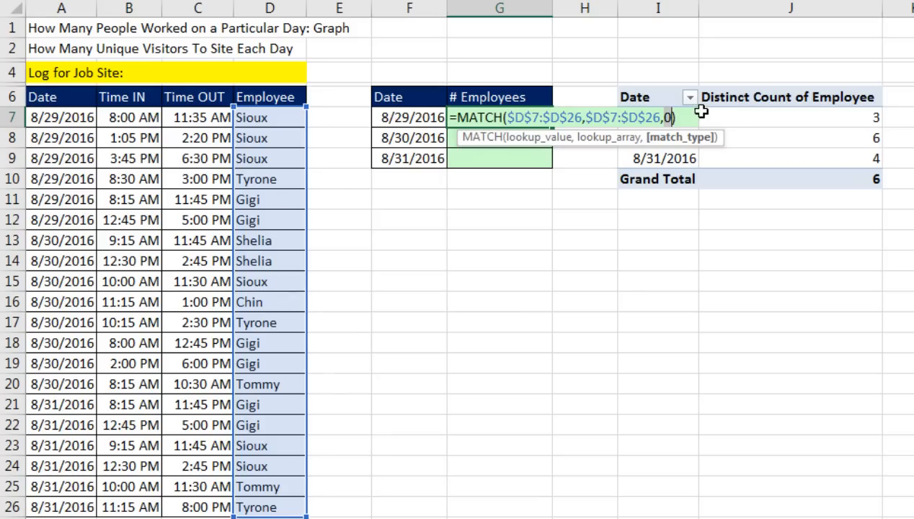
# Evaluate the MATCH part with F9 to see positions 1;1;1;4;5…, then undo back to the formula
pyautogui.press('F9')
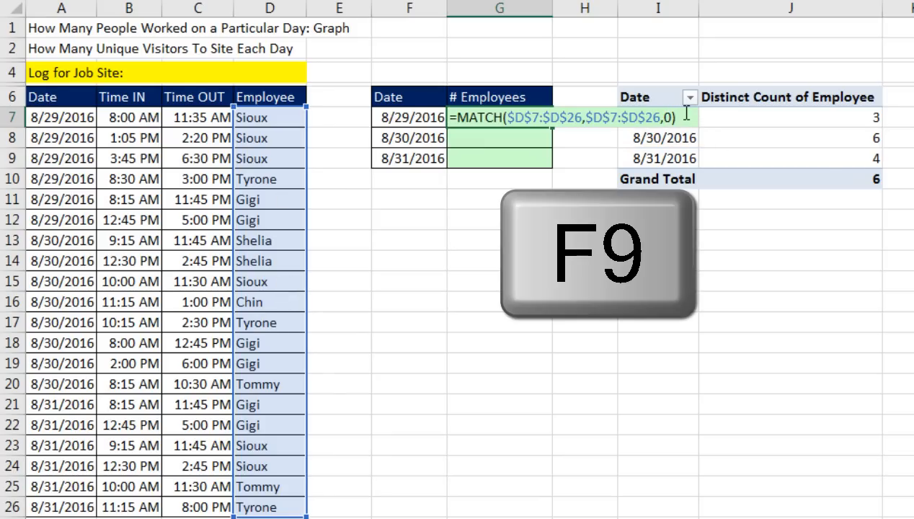
pyautogui.press('F9')
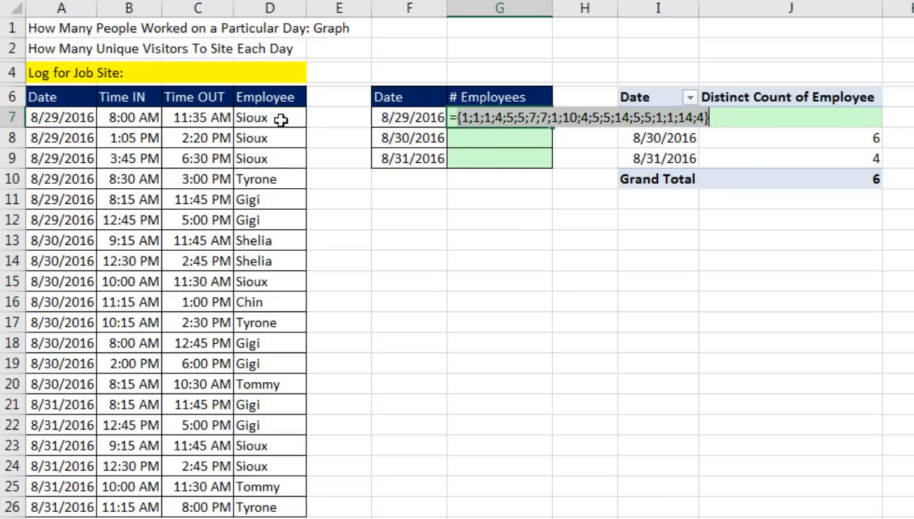
pyautogui.moveTo(287, 167)
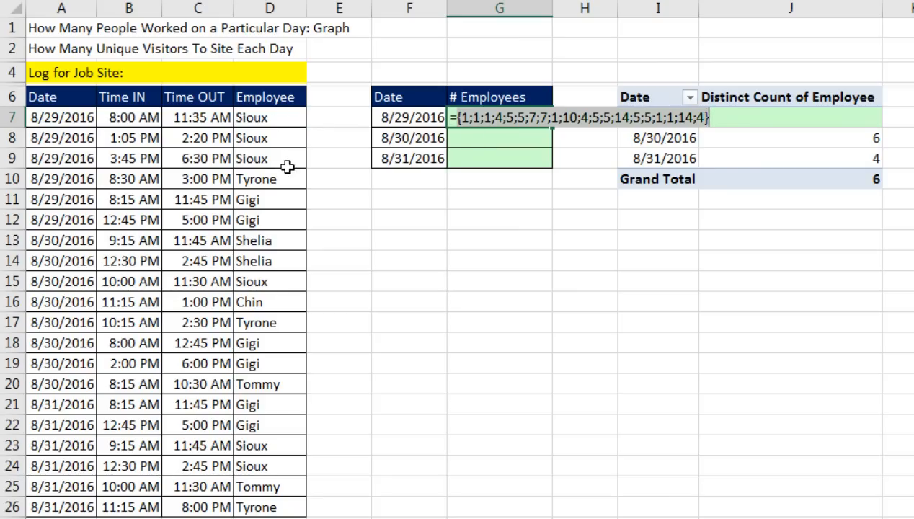
pyautogui.moveTo(558, 139)
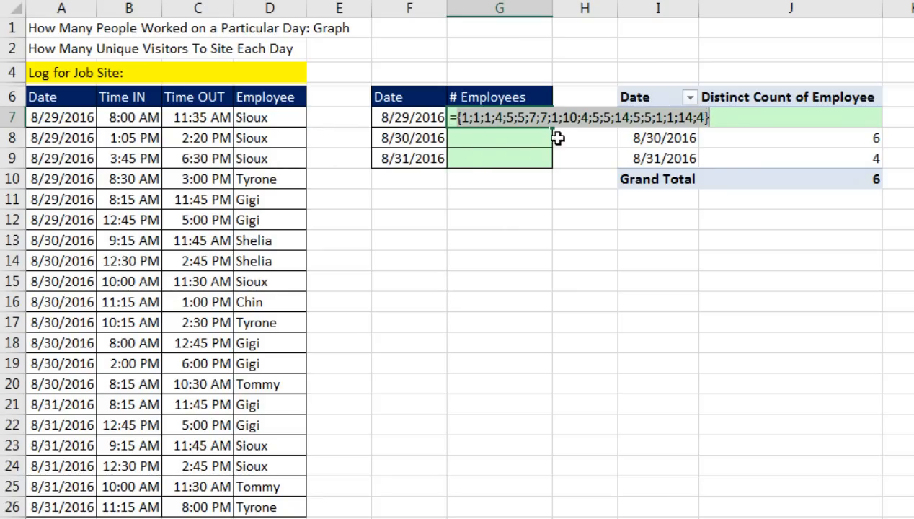
pyautogui.moveTo(585, 135)
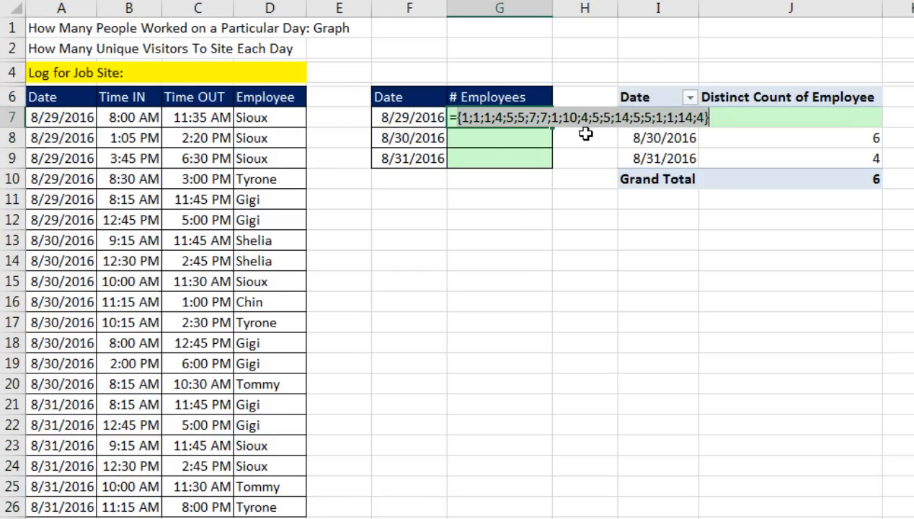
pyautogui.moveTo(635, 139)
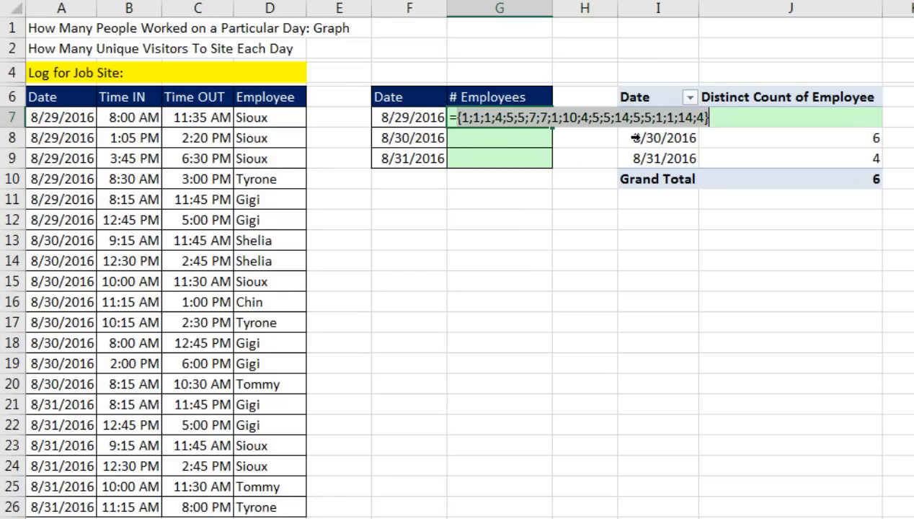
pyautogui.moveTo(75, 116)
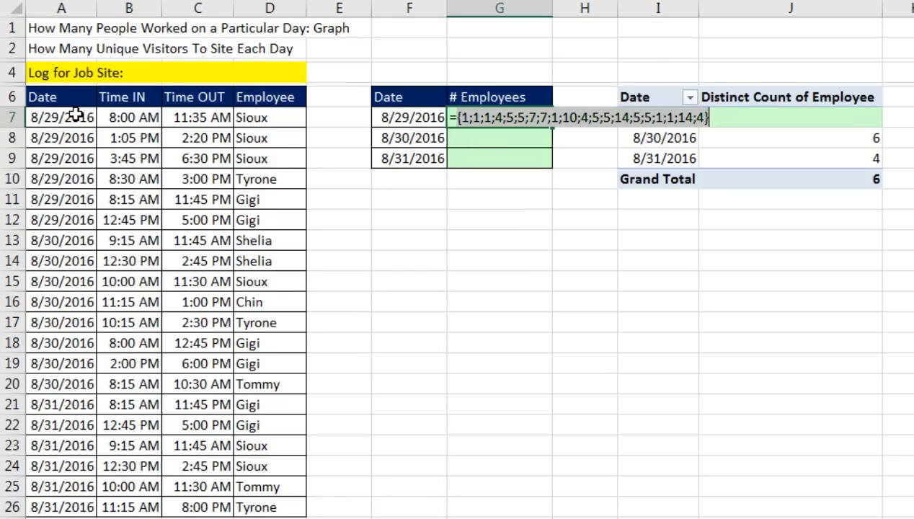
pyautogui.moveTo(75, 230)
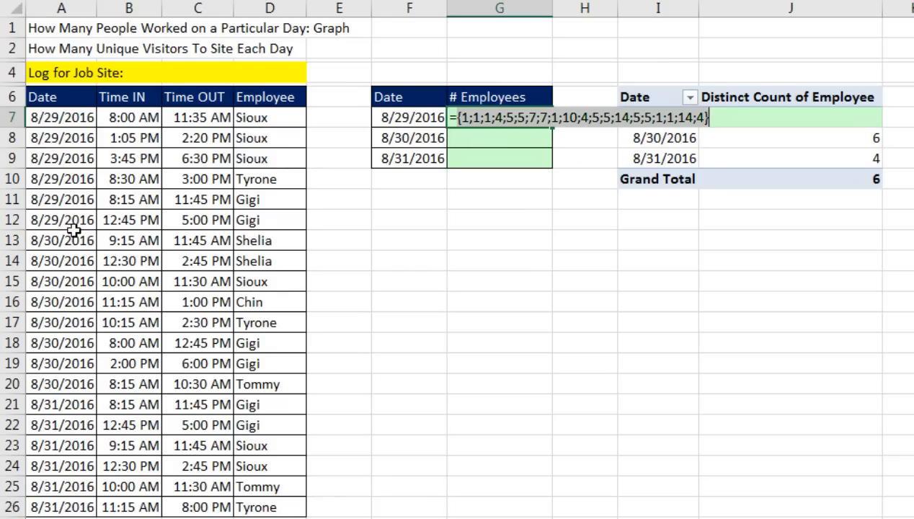
pyautogui.moveTo(406, 127)
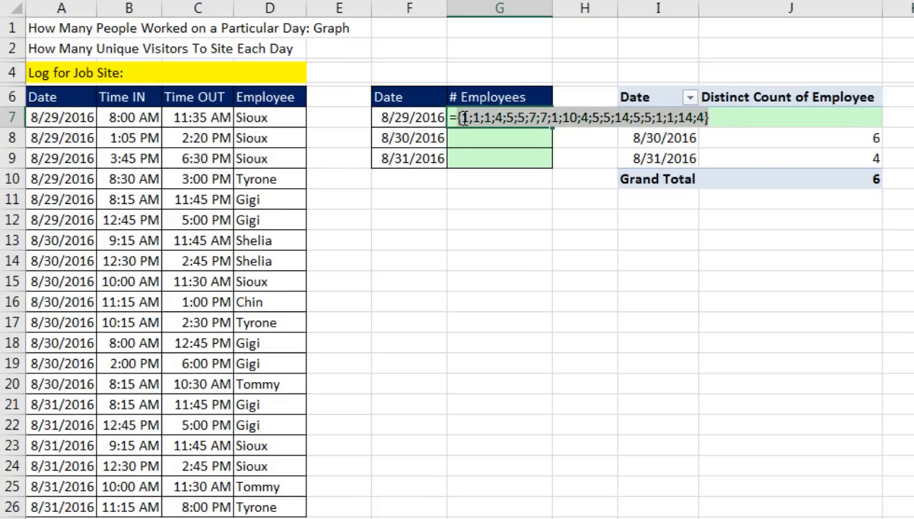
pyautogui.moveTo(510, 133)
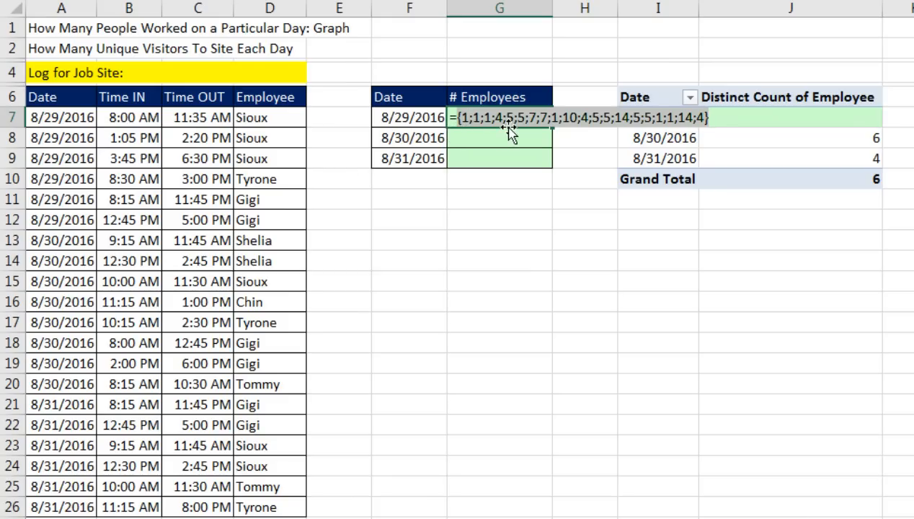
pyautogui.press('ctrl+z')
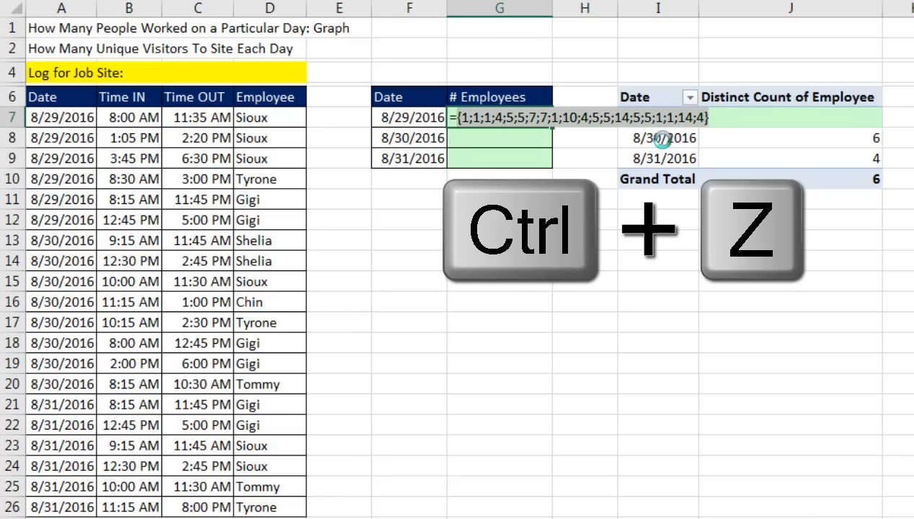
# Wrap MATCH in IF($A$7:$A$26=F7, …) so only 8/29/2016 rows return positions
pyautogui.press('ctrl+z')
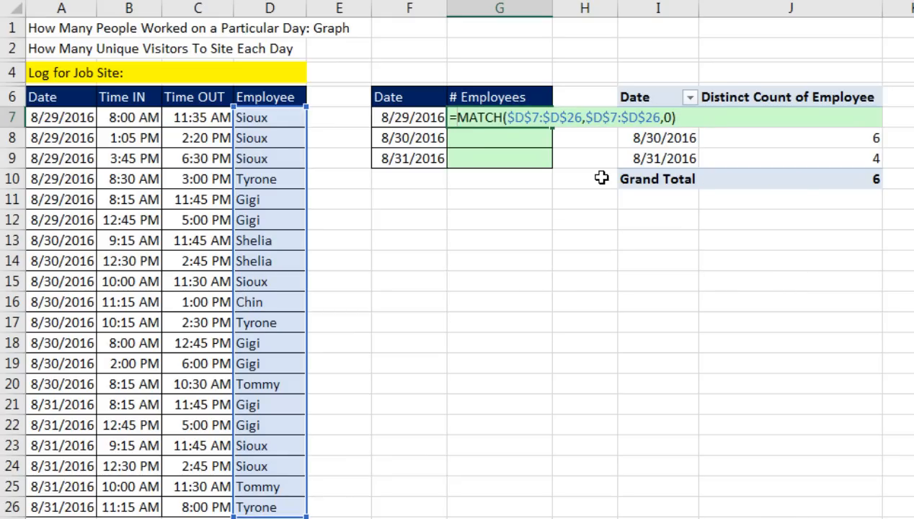
pyautogui.write('IF(')
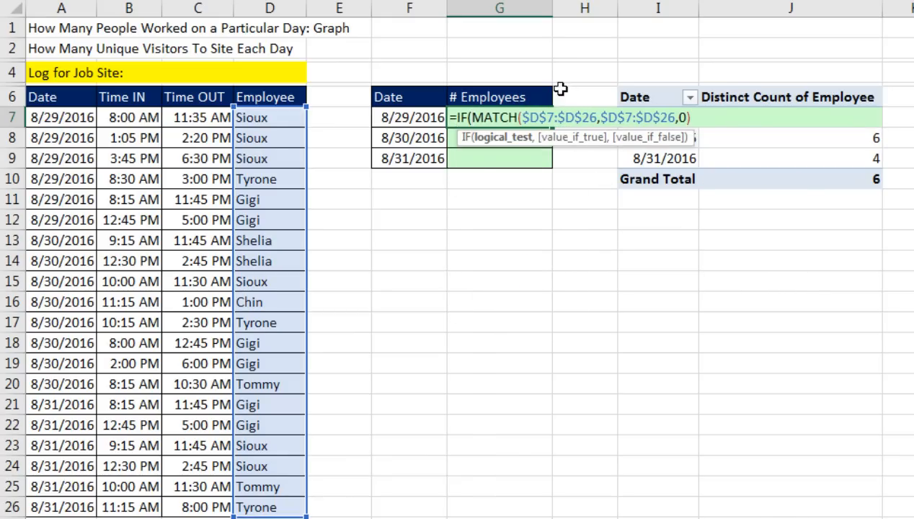
pyautogui.moveTo(61, 116); pyautogui.dragTo(60, 159)
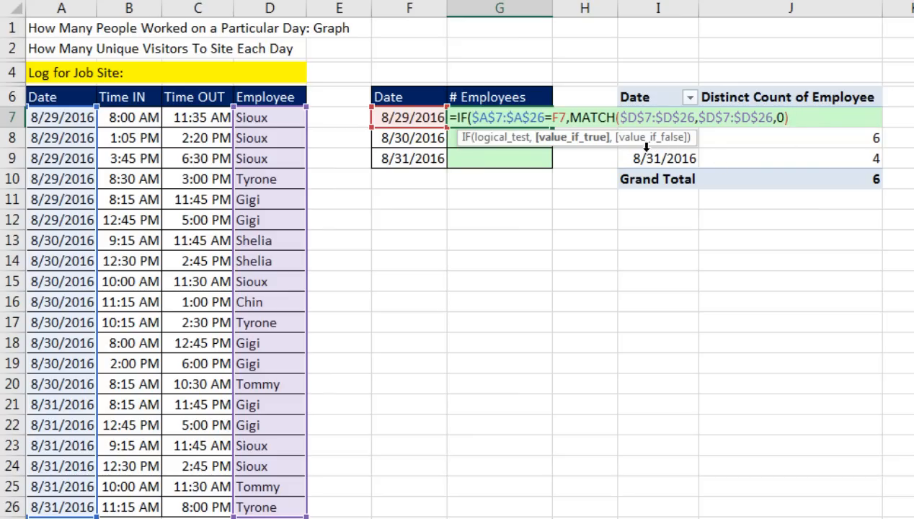
pyautogui.moveTo(735, 61)
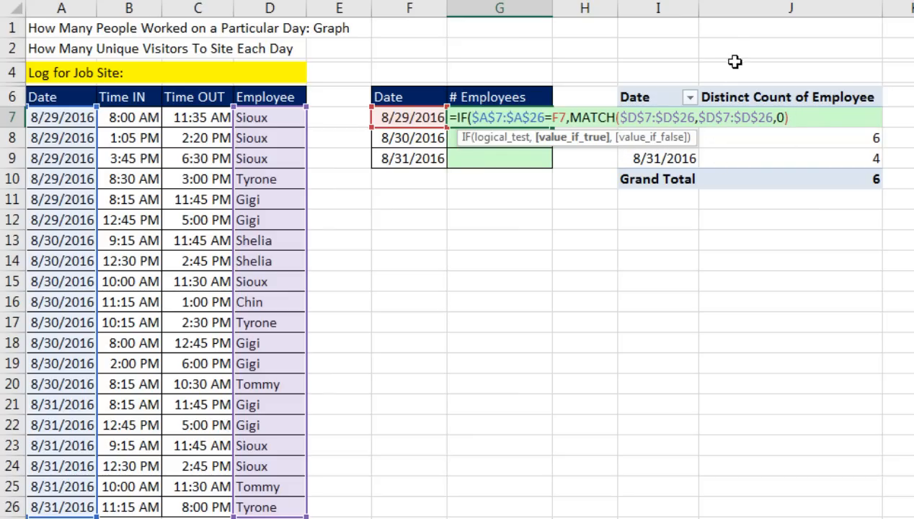
pyautogui.moveTo(840, 254)
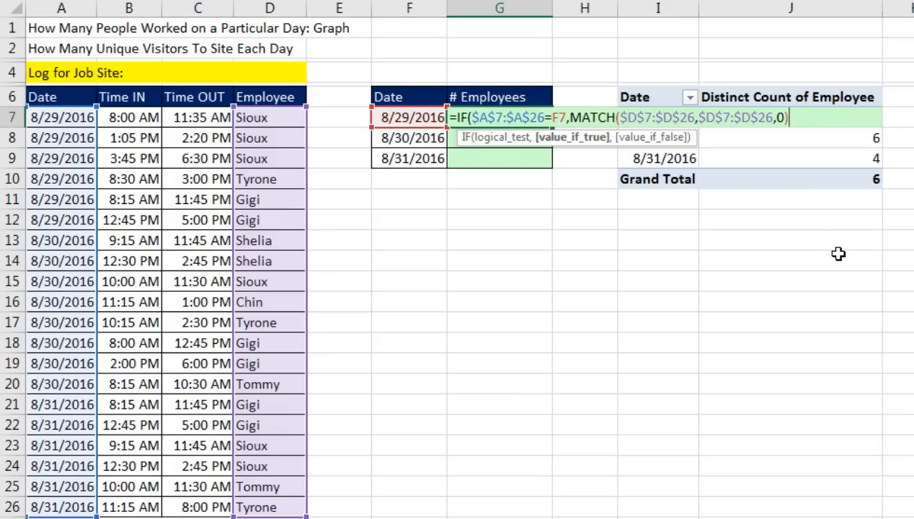
pyautogui.write(')')
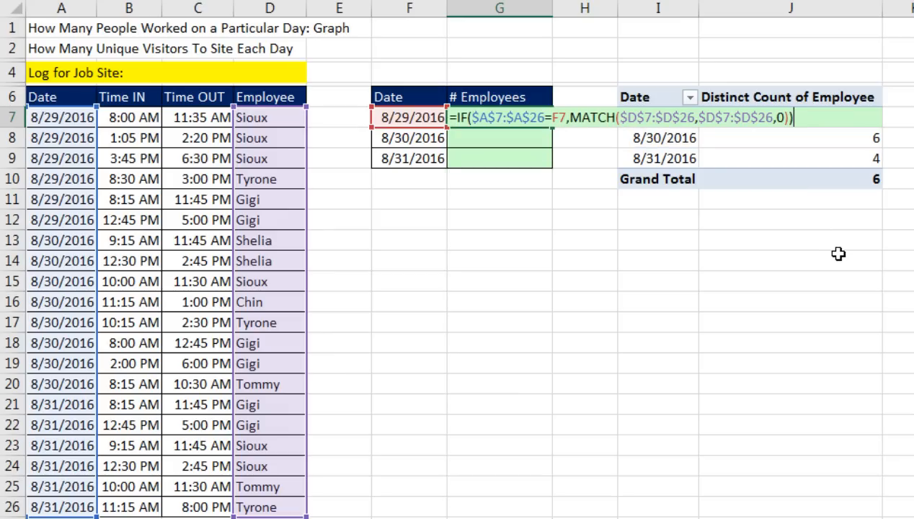
pyautogui.moveTo(395, 59)
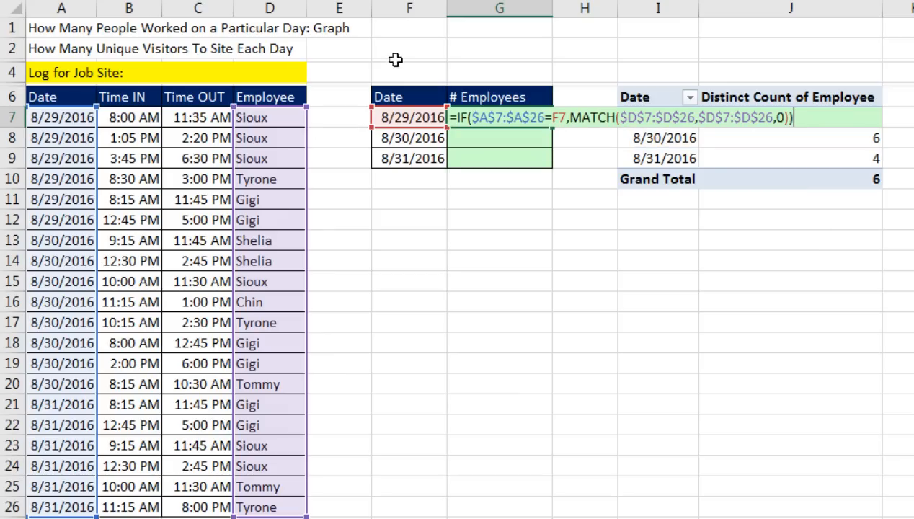
pyautogui.press('F9')
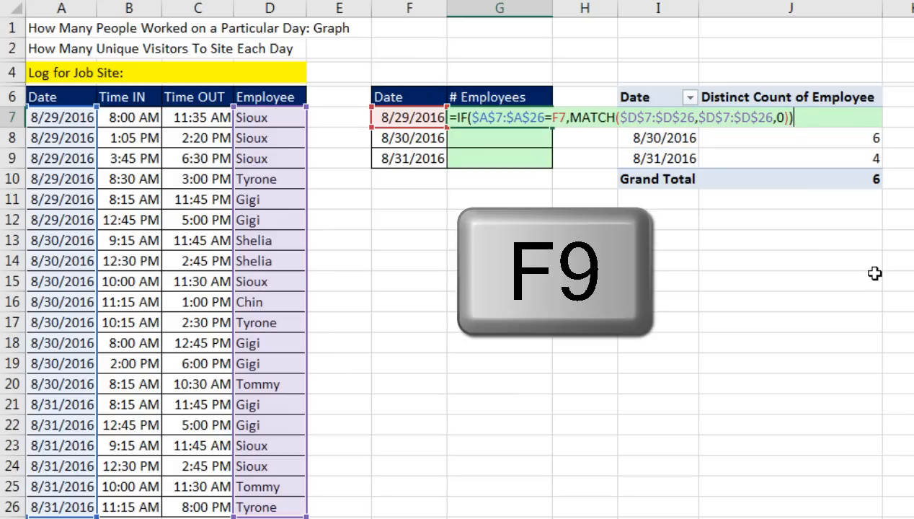
pyautogui.press('f9')
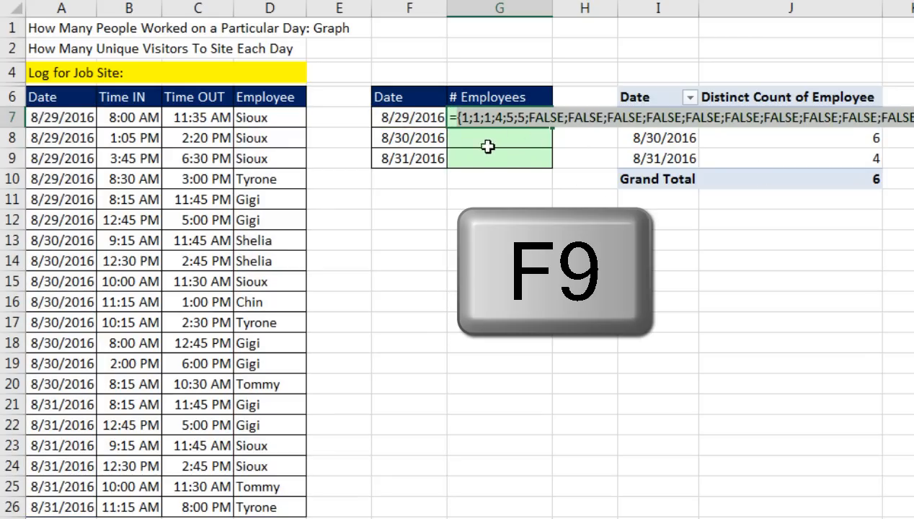
pyautogui.press('f9')
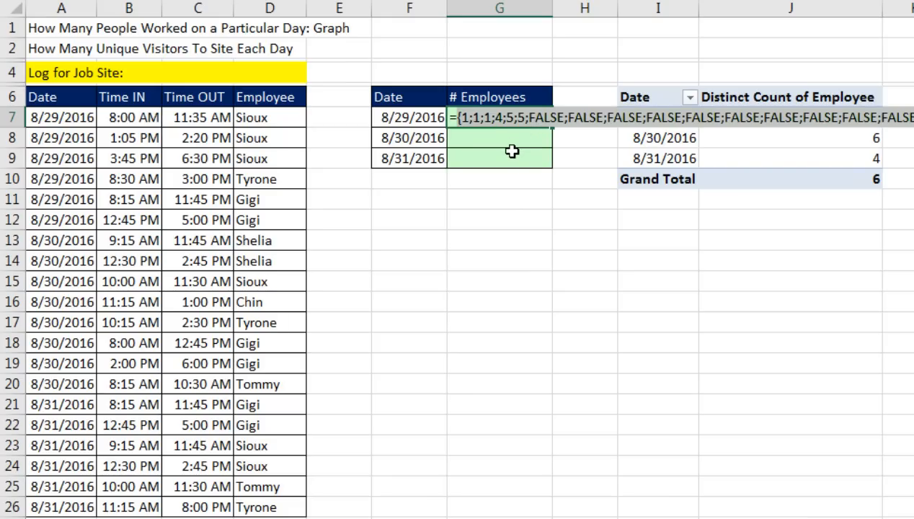
pyautogui.moveTo(529, 130)
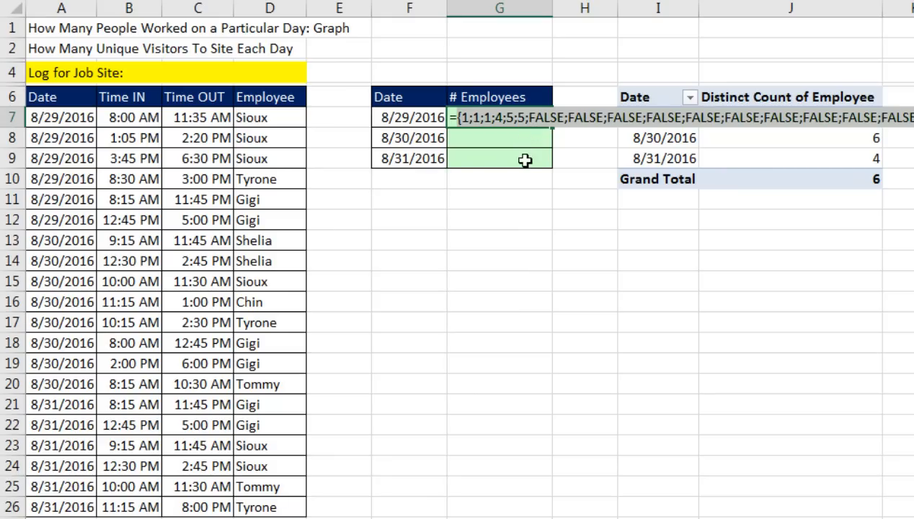
pyautogui.press('ctrl+z')
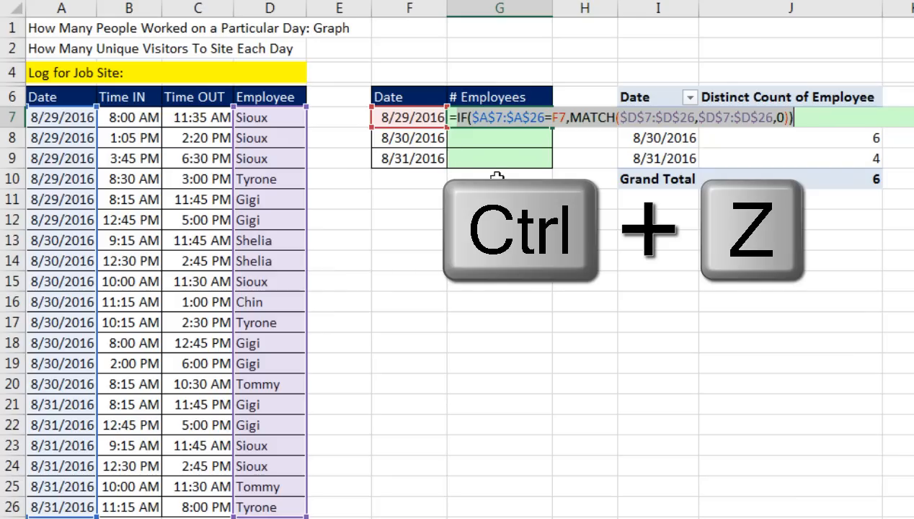
# Wrap the IF-MATCH array in FREQUENCY( as data_array, with a comma ready for bins_array
pyautogui.press('ctrl+z')
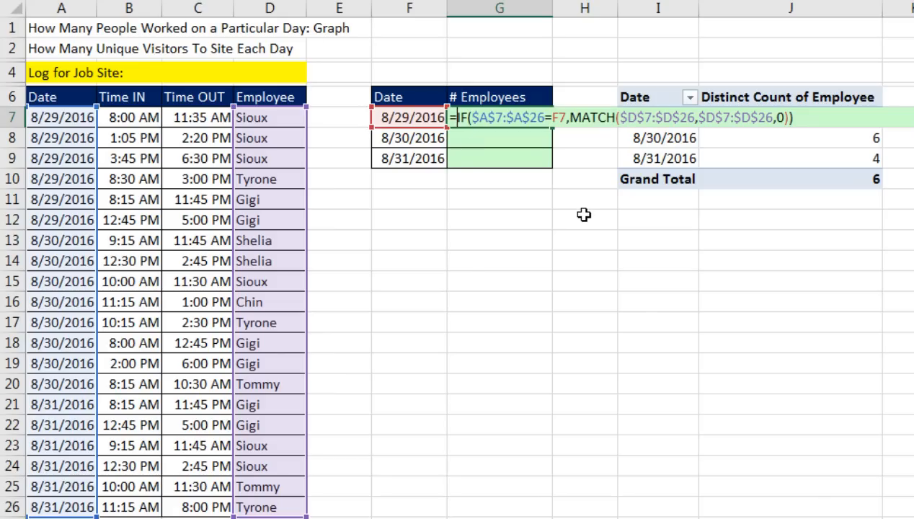
pyautogui.write('FREQUENCY(')
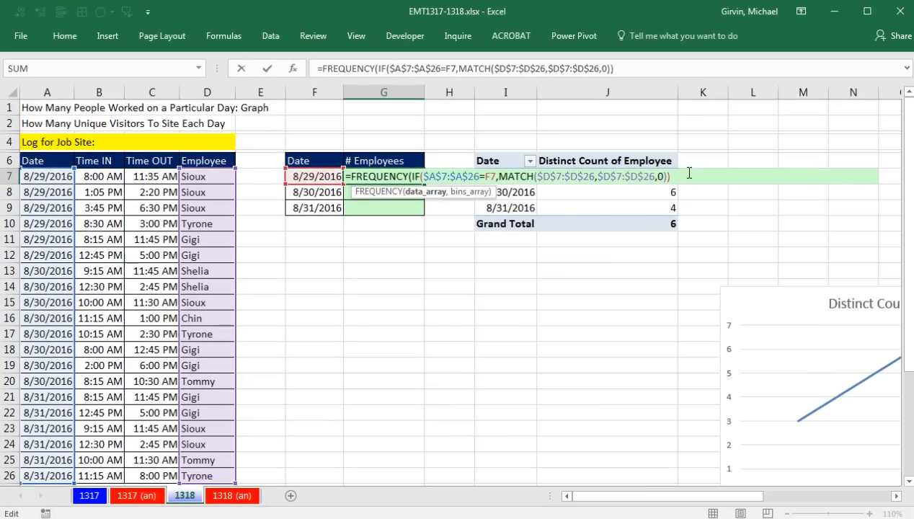
pyautogui.write(',')
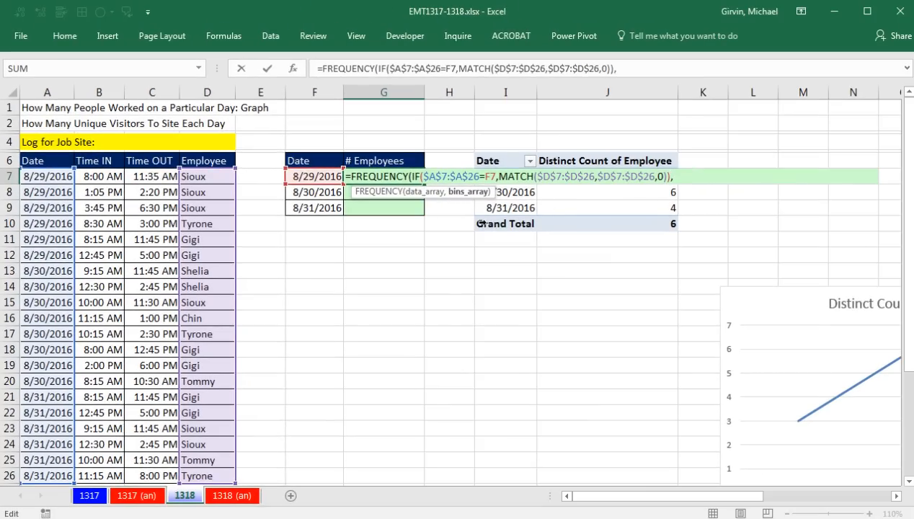
pyautogui.moveTo(625, 194)
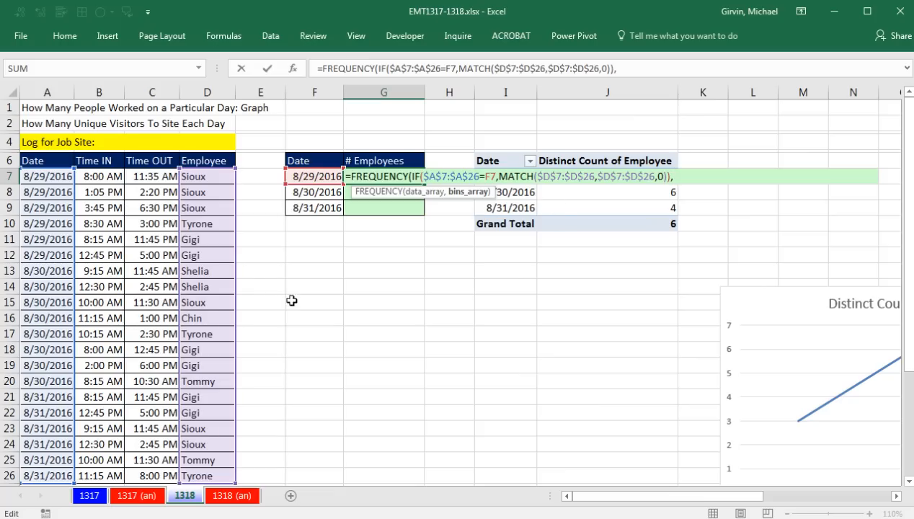
pyautogui.moveTo(692, 240)
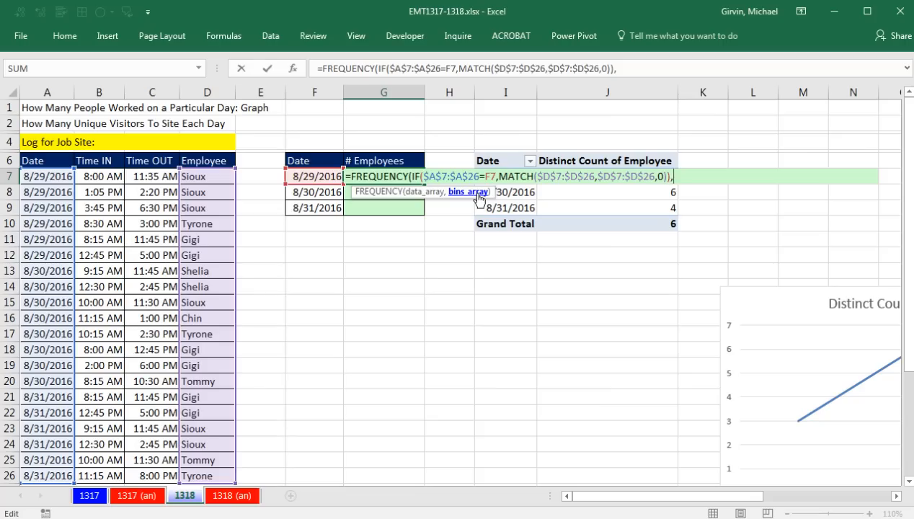
pyautogui.moveTo(548, 269)
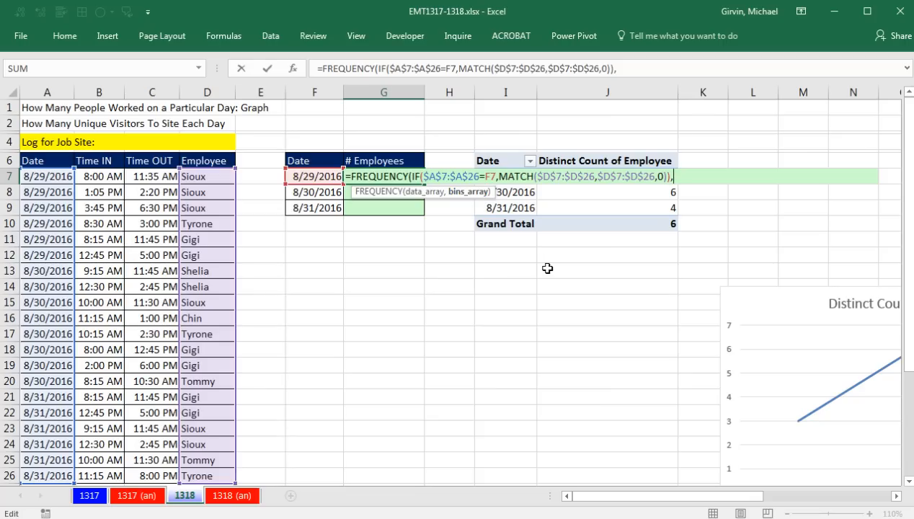
# Start the bins argument with ROW($A$7:$A$26) and preview the row numbers it returns
pyautogui.write('ROW(A7:A26')
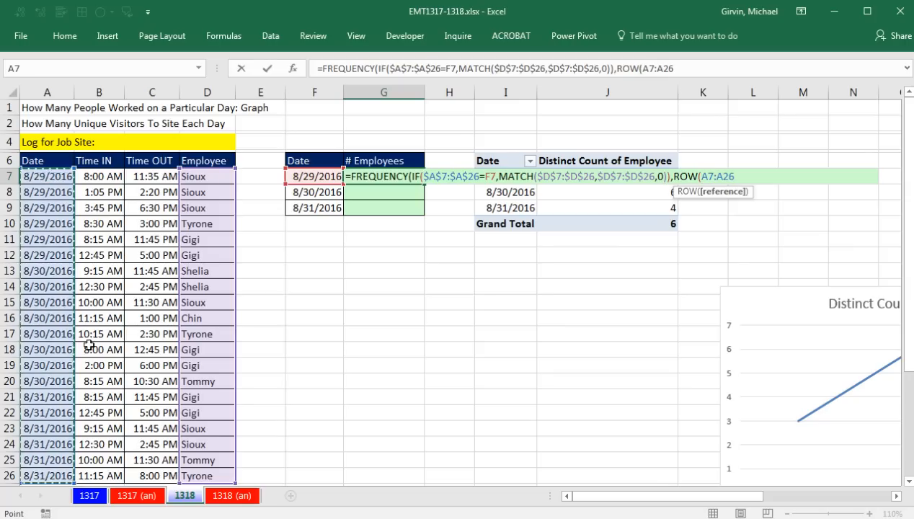
pyautogui.moveTo(715, 243)
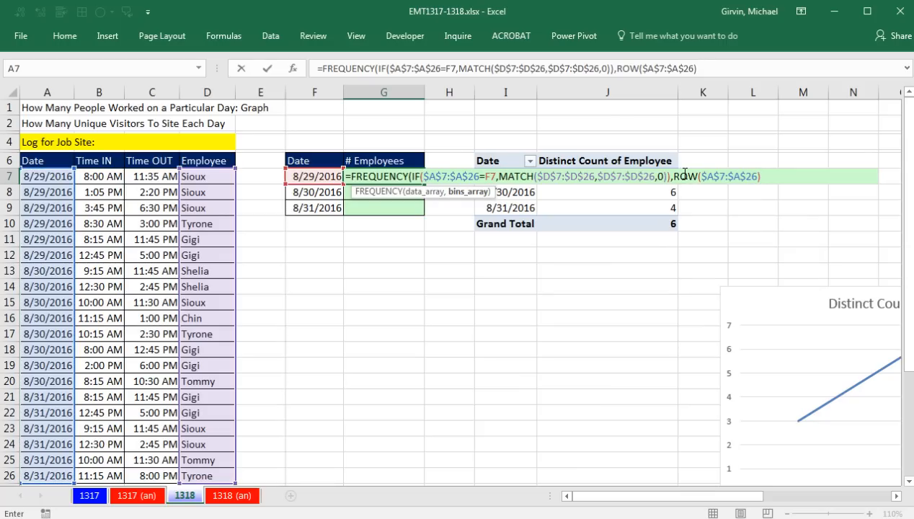
pyautogui.press('f9')
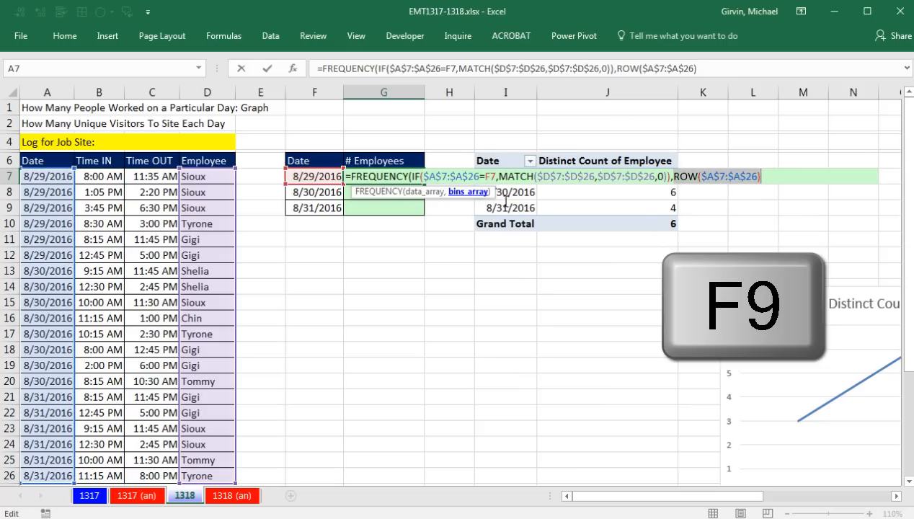
pyautogui.press('f9')
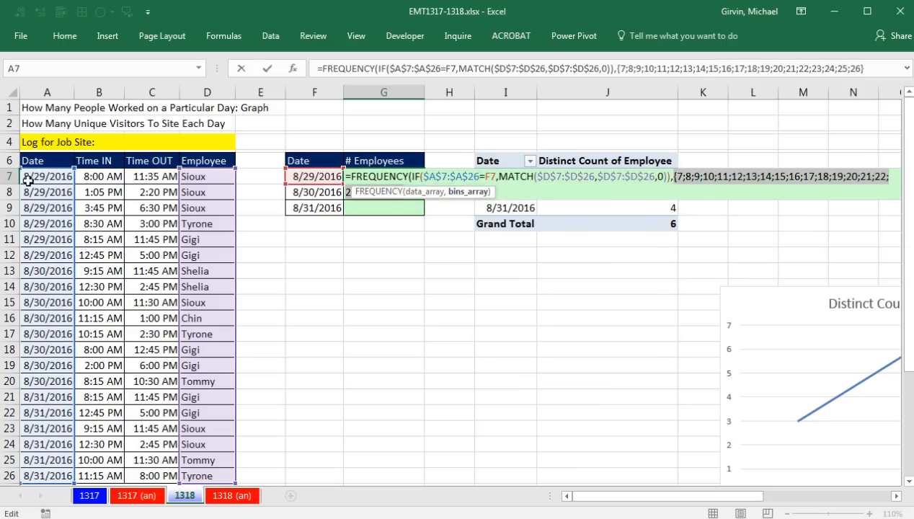
pyautogui.press('ctrl+z')
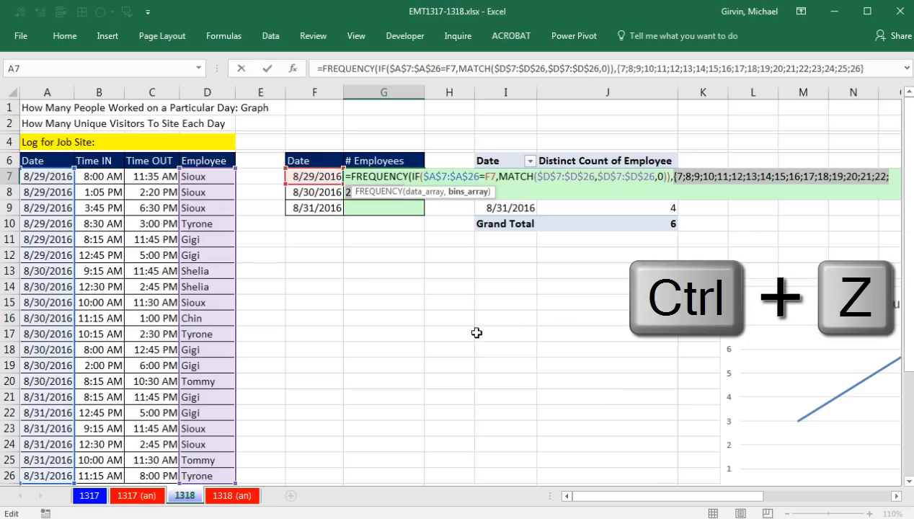
pyautogui.press('ctrl+z')
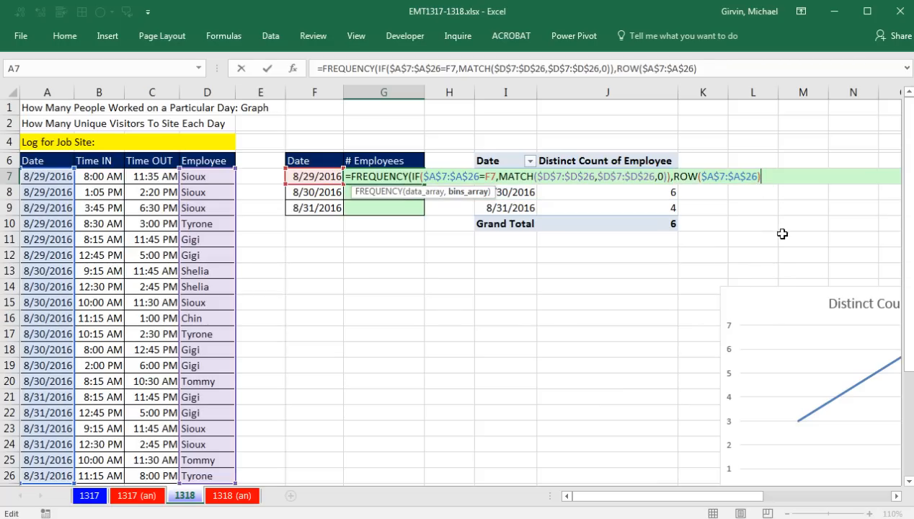
# Subtract ROW($A$6) as an absolute reference, close FREQUENCY, and preview the counts 3;0;0;1;2;0…
pyautogui.write('-')
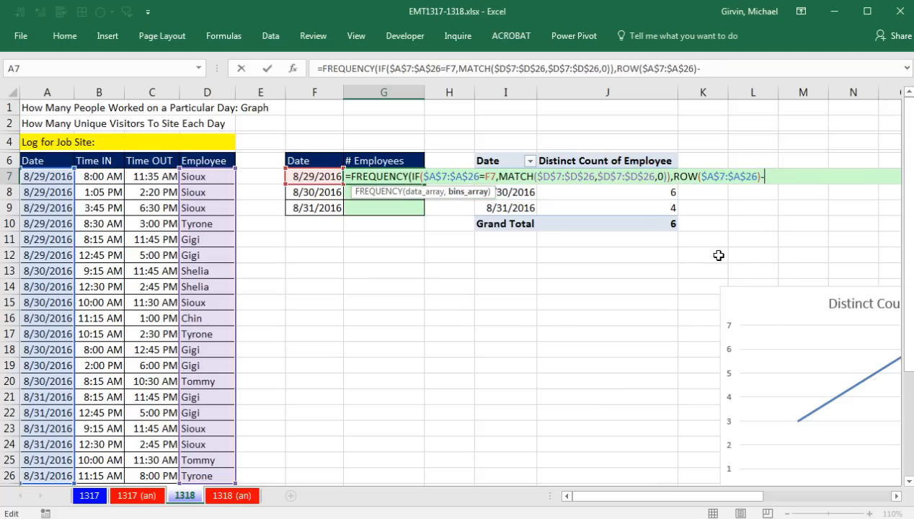
pyautogui.write('-ROW(')
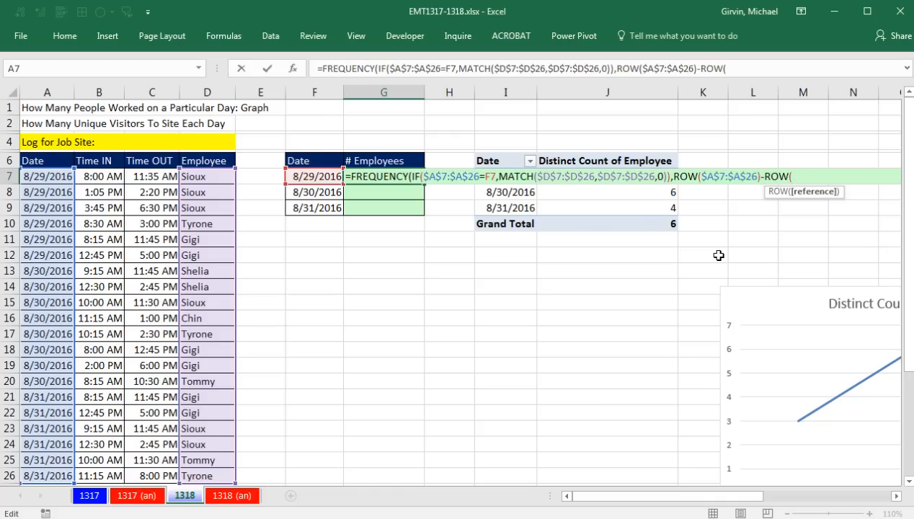
pyautogui.moveTo(356, 133)
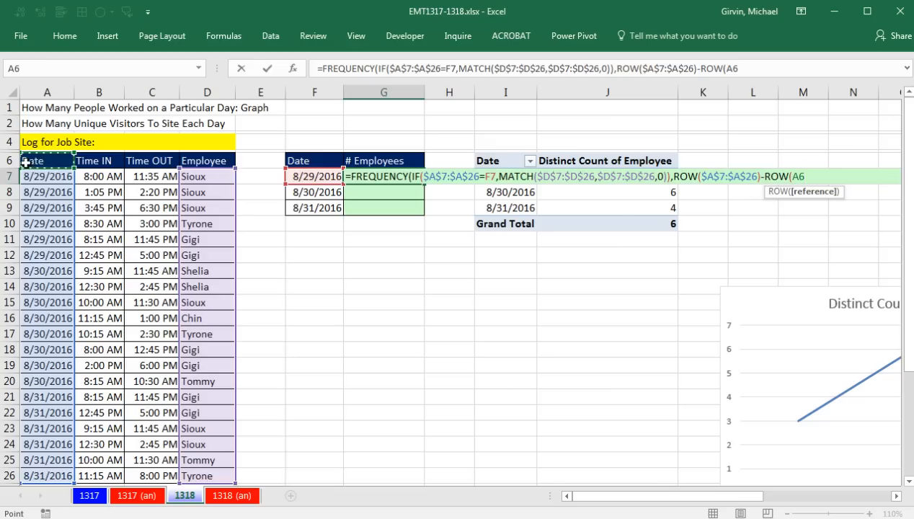
pyautogui.press('f4')
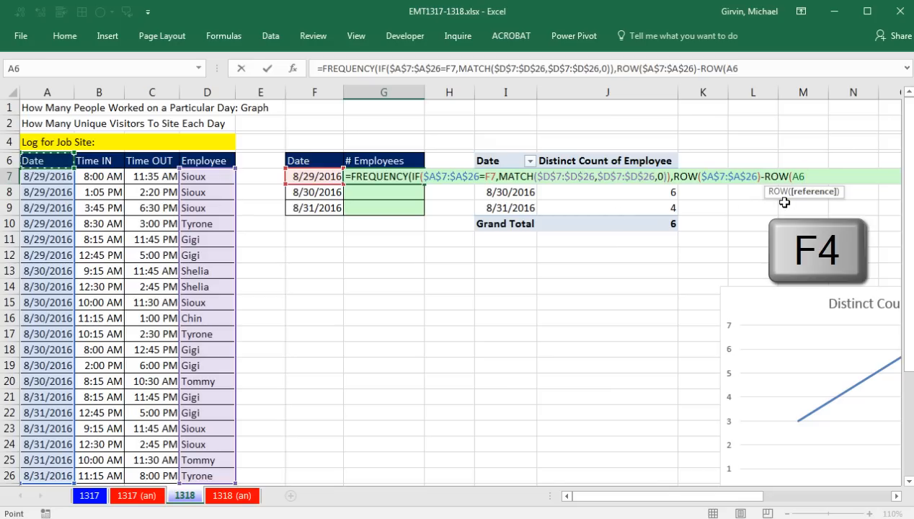
pyautogui.press('f4')
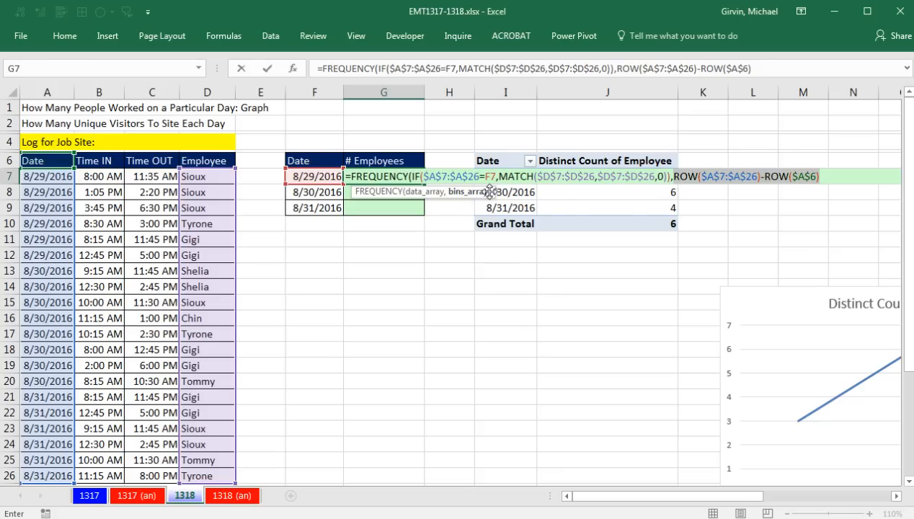
pyautogui.press('f9')
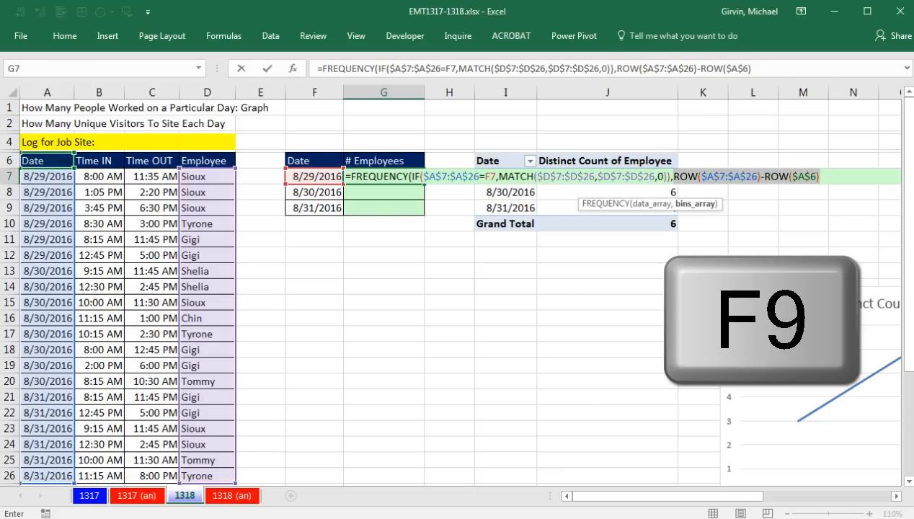
pyautogui.press('F9')
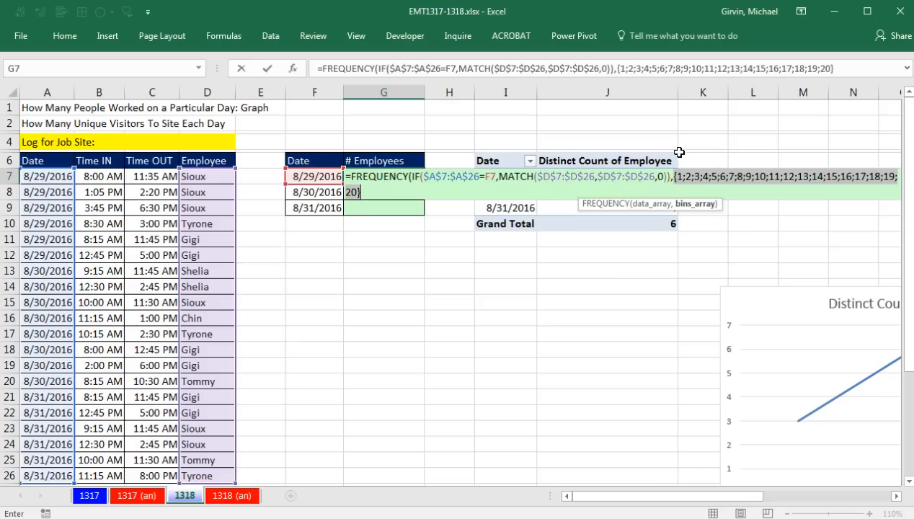
pyautogui.moveTo(577, 92)
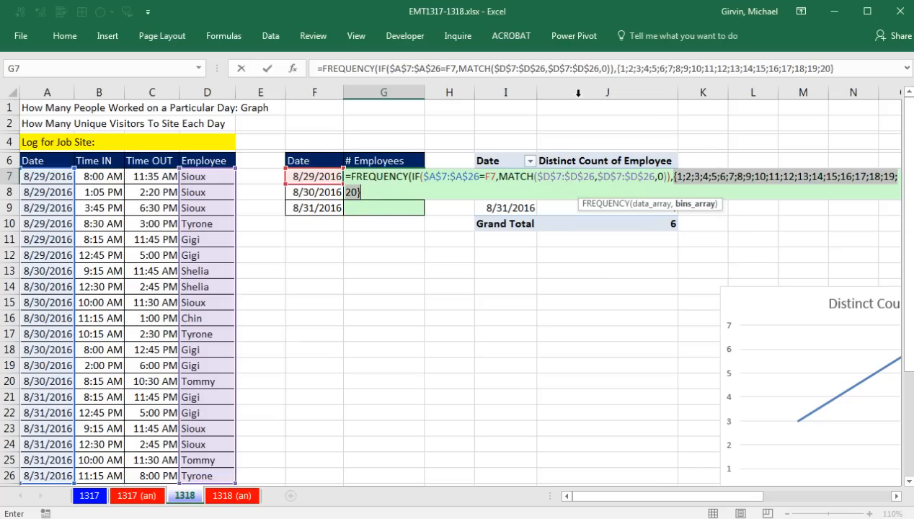
pyautogui.moveTo(619, 137)
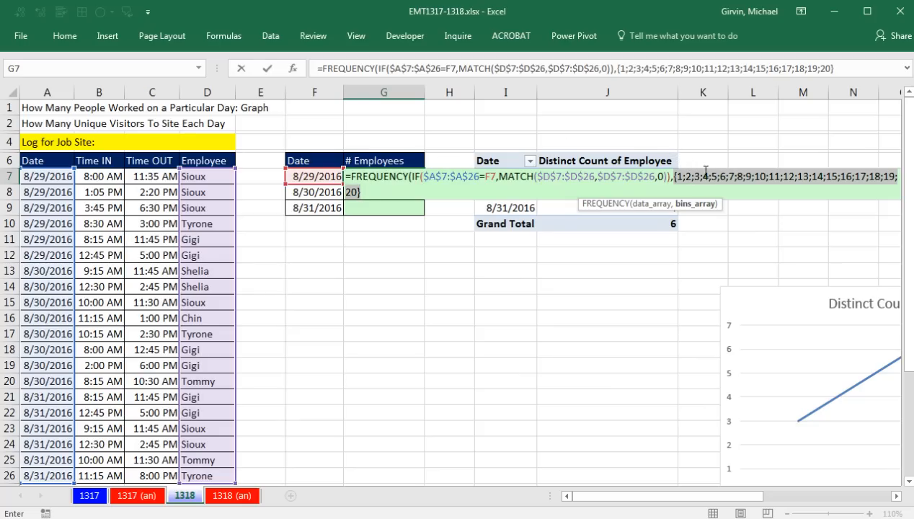
pyautogui.moveTo(679, 266)
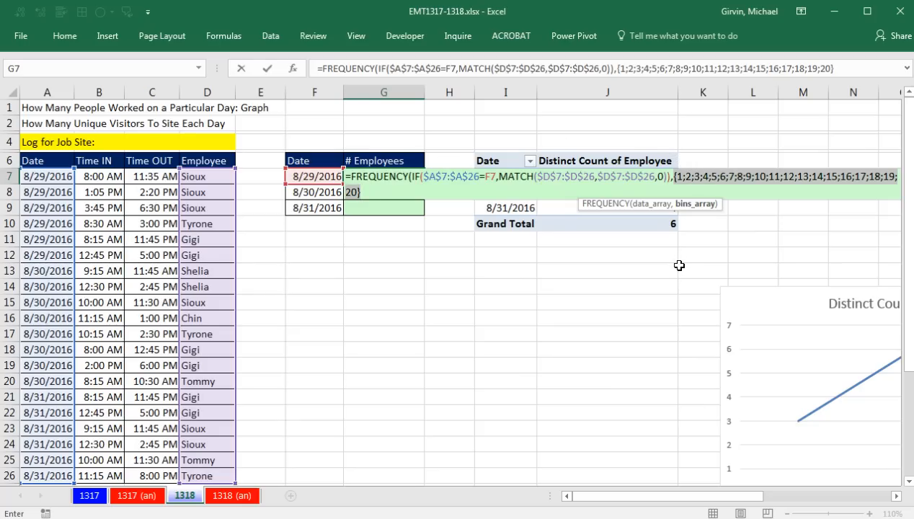
pyautogui.write('ROW($A$7:$A$26)-ROW($A$6))')
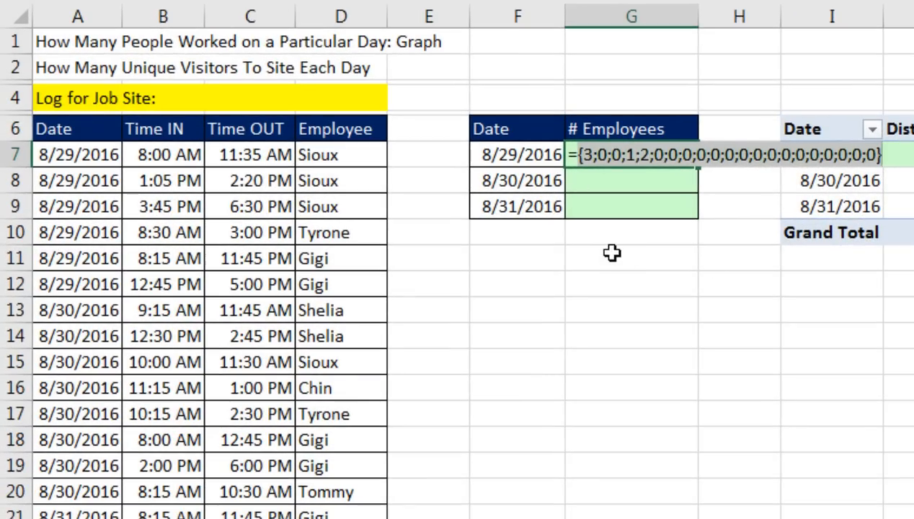
pyautogui.moveTo(603, 182)
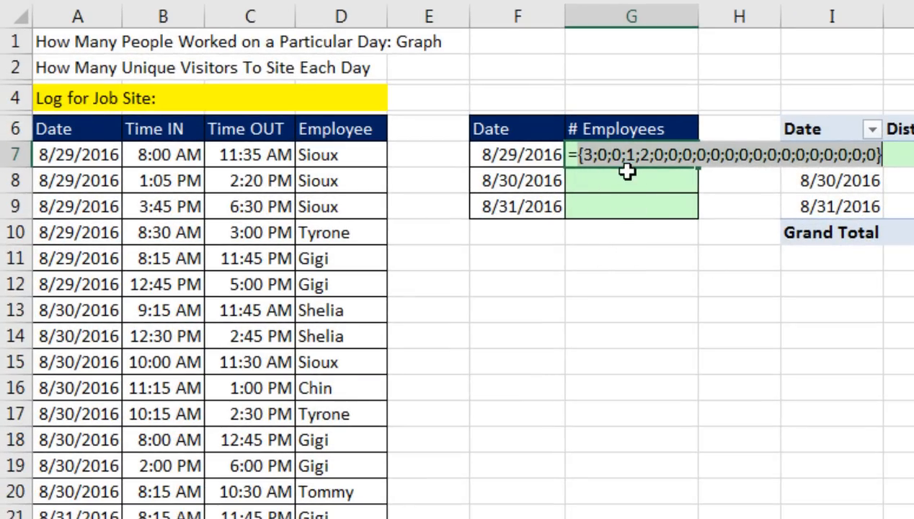
pyautogui.moveTo(562, 179)
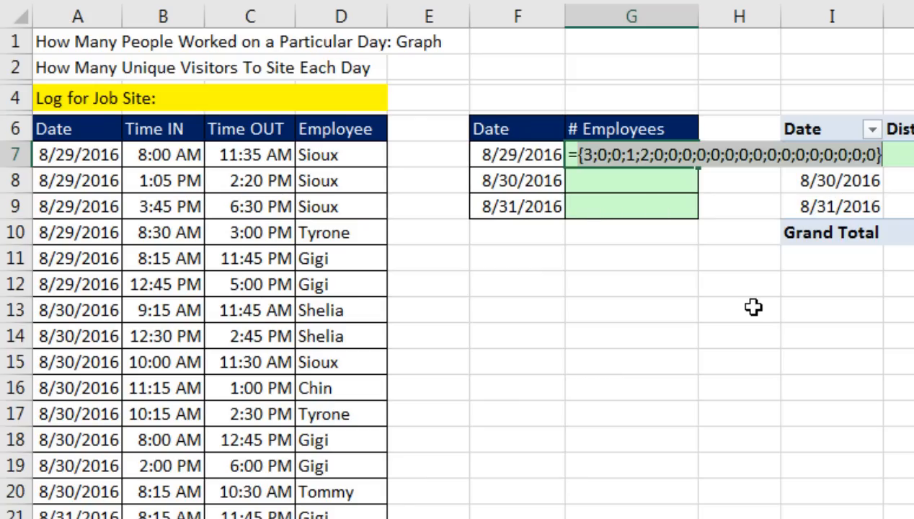
pyautogui.moveTo(627, 259)
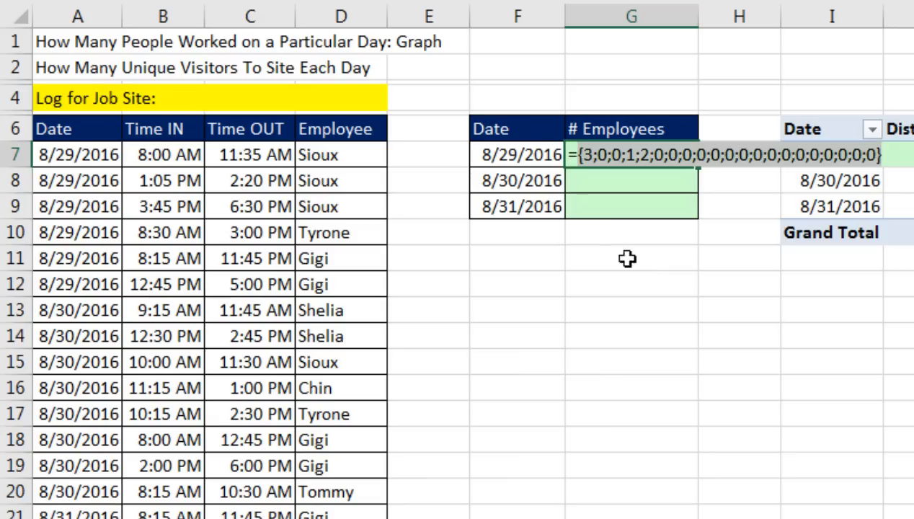
pyautogui.moveTo(591, 194)
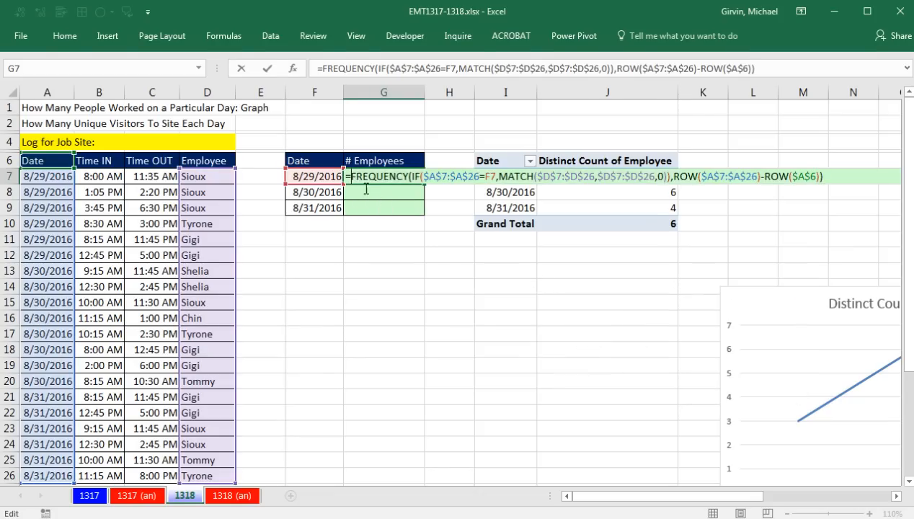
# Wrap FREQUENCY in IF(…,1), preview the 1/FALSE array, and restore the formula text
pyautogui.write('IF(')
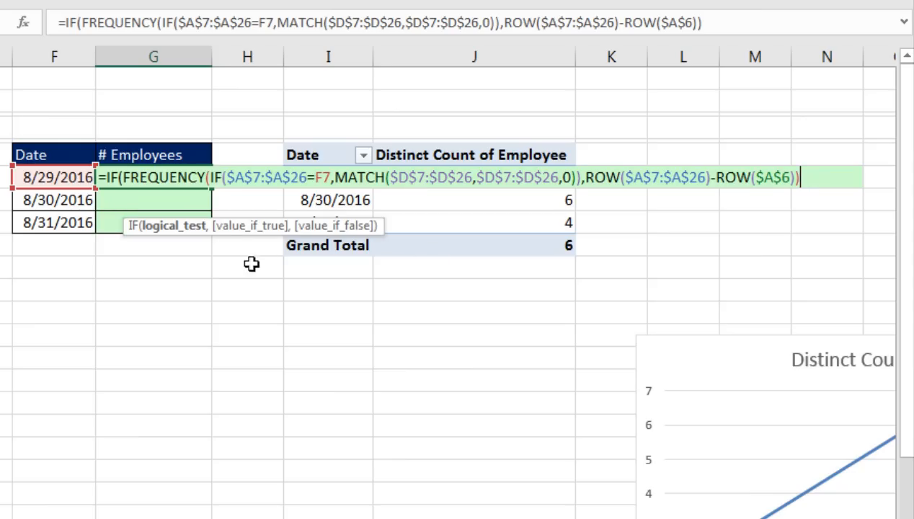
pyautogui.write(',')
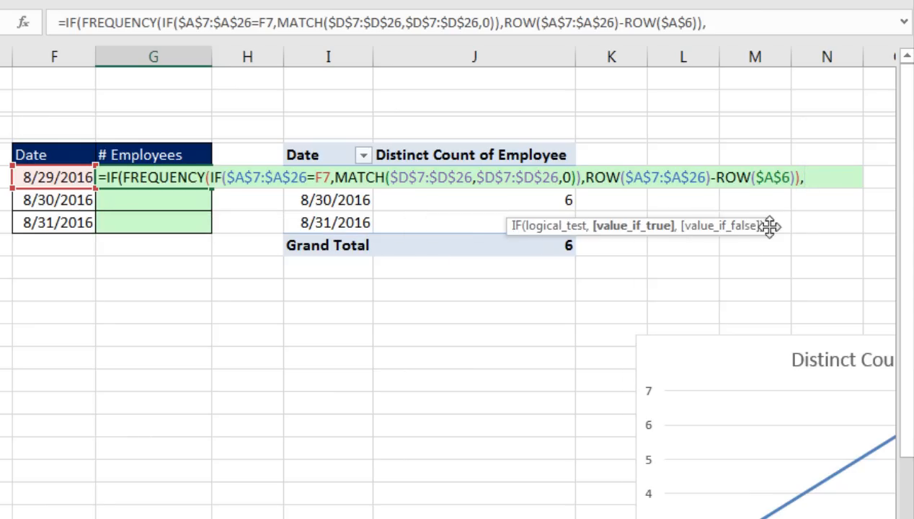
pyautogui.write('1')
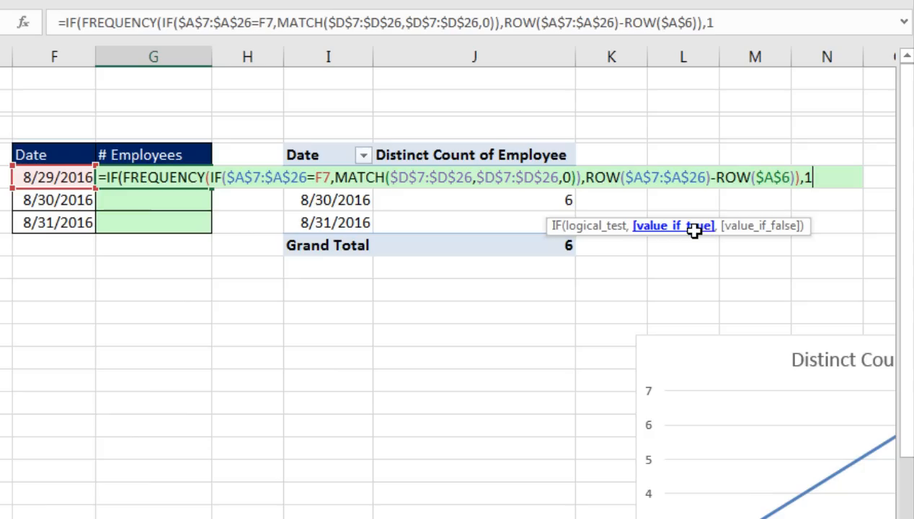
pyautogui.write(')')
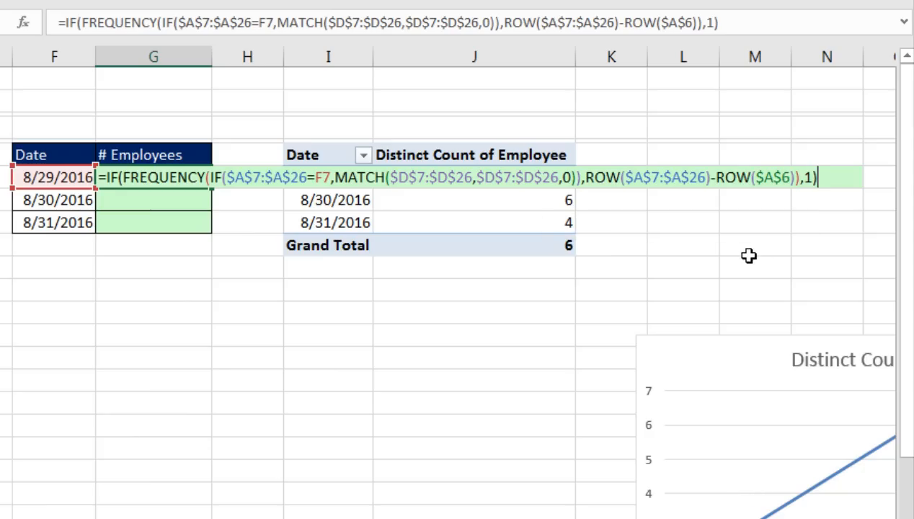
pyautogui.press('F9')
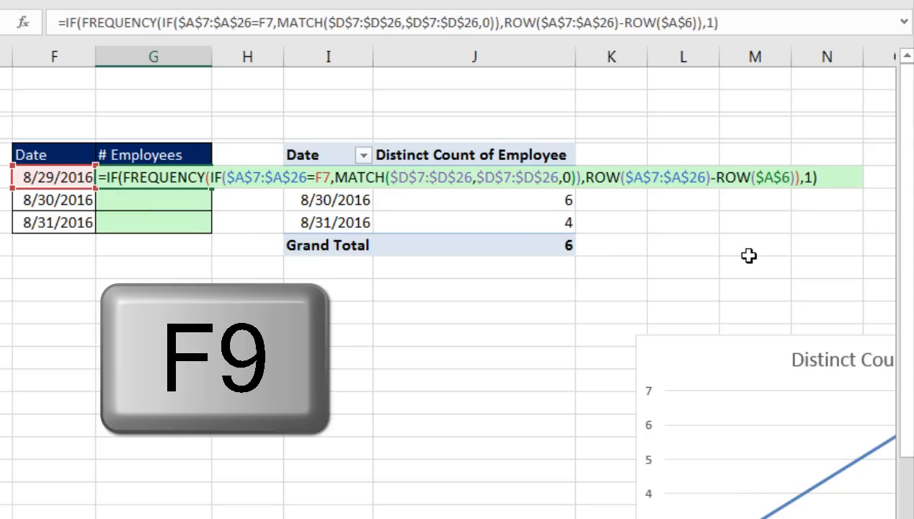
pyautogui.press('F9')
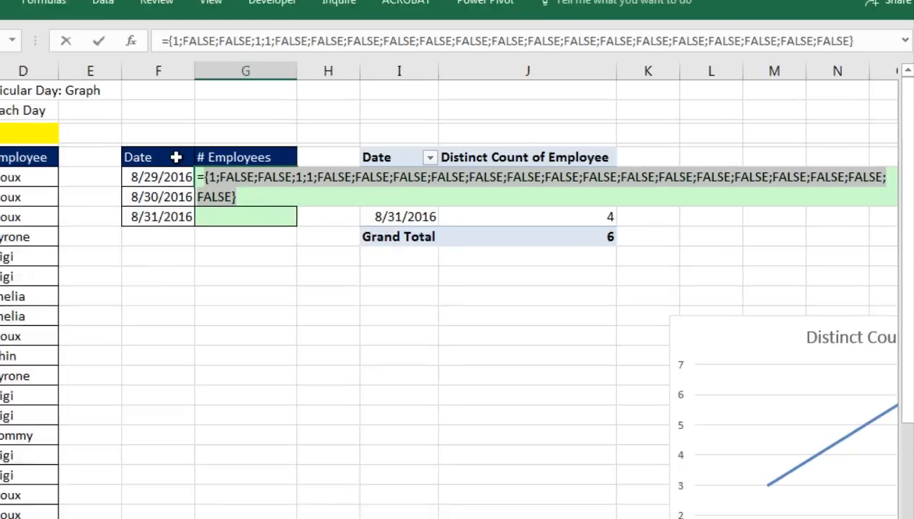
pyautogui.press('ctrl+z')
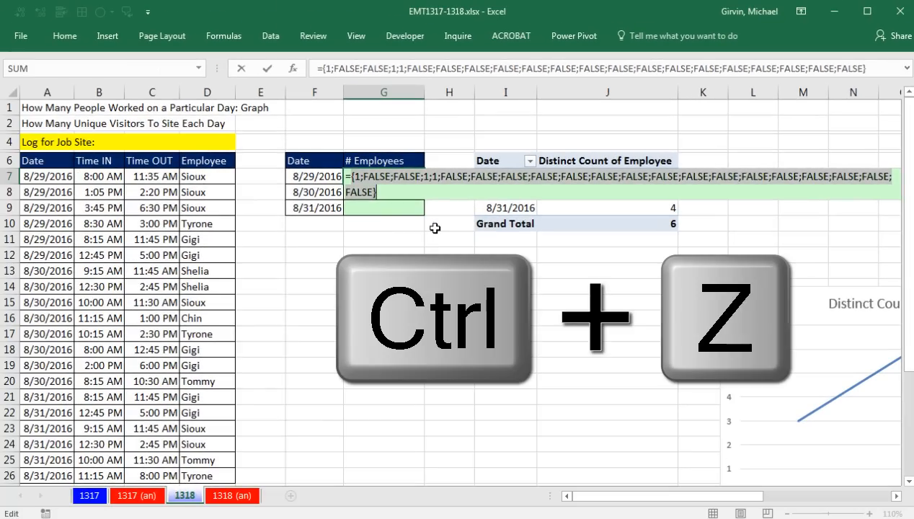
pyautogui.press('ctrl+z')
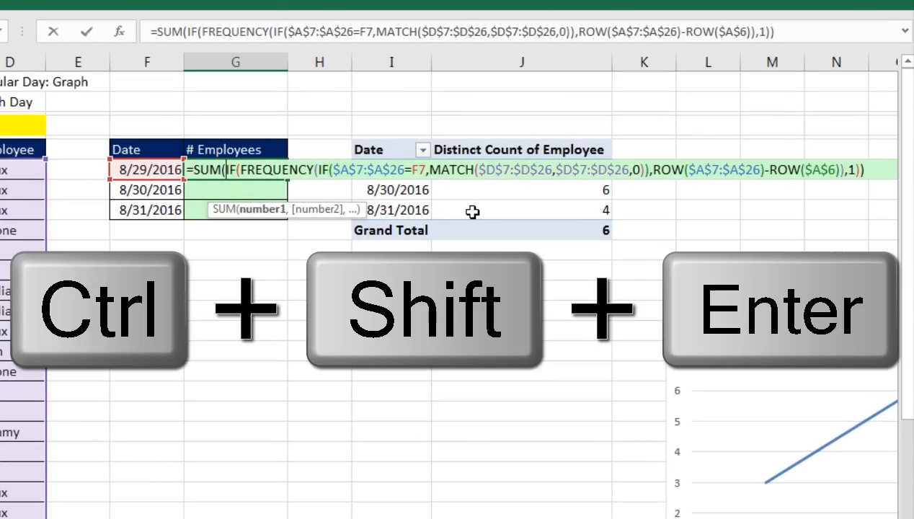
# Wrap the formula in SUM and commit it in G7, which returns 1
pyautogui.press('ctrl+shift+enter')
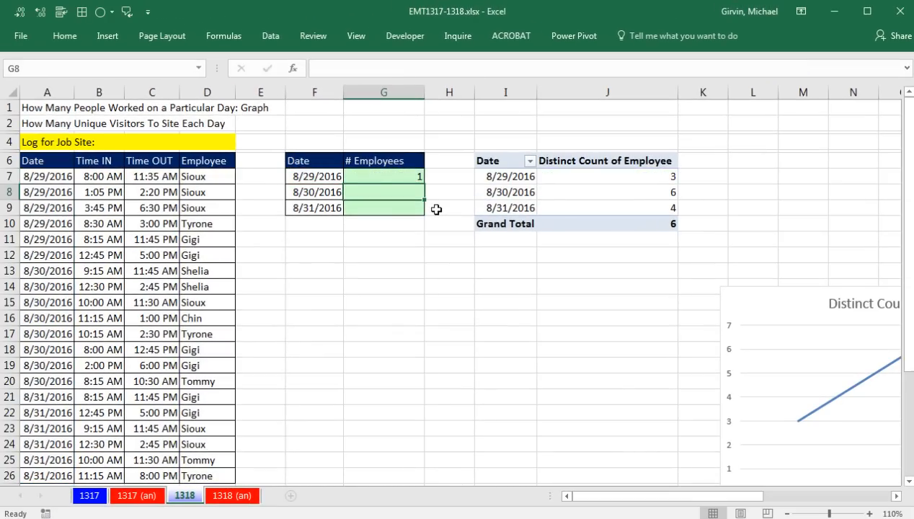
pyautogui.click(383, 176)
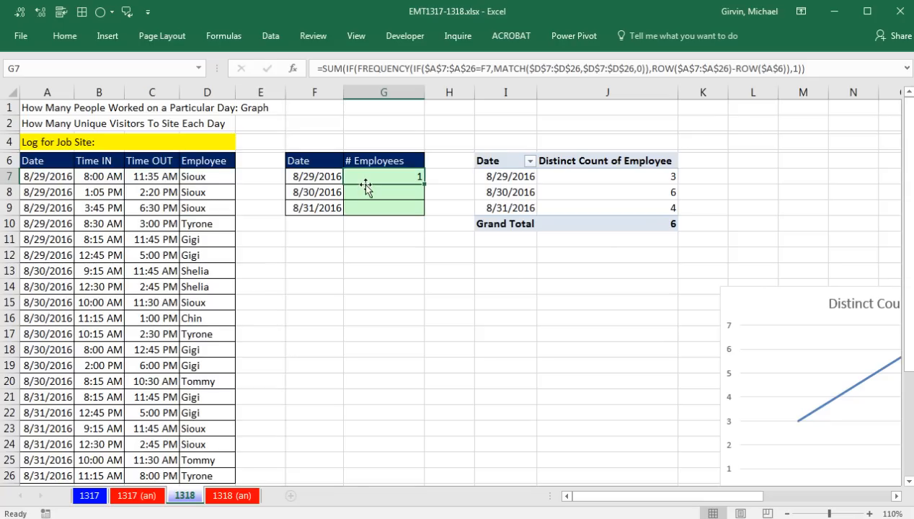
# Undo the accidental move to G1 and re-enter G7 as an array formula returning 3
pyautogui.moveTo(368, 186); pyautogui.dragTo(384, 107)
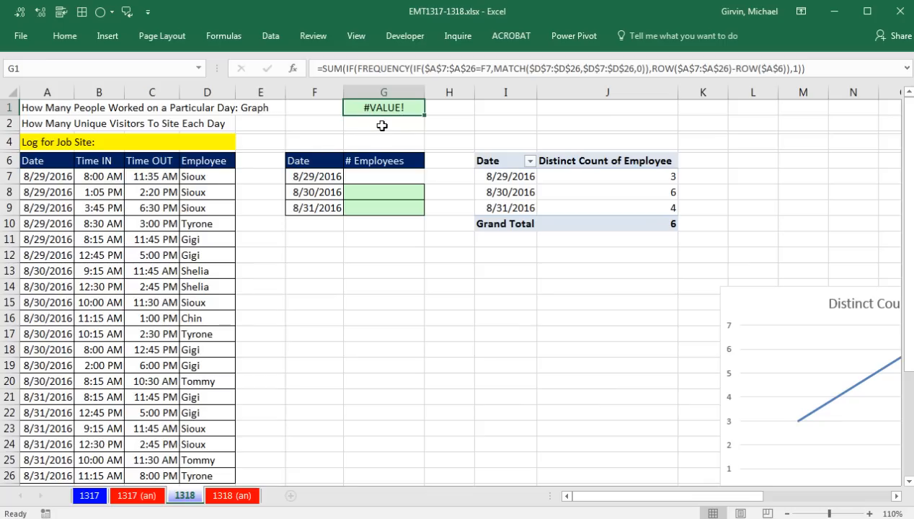
pyautogui.press('ctrl+z')
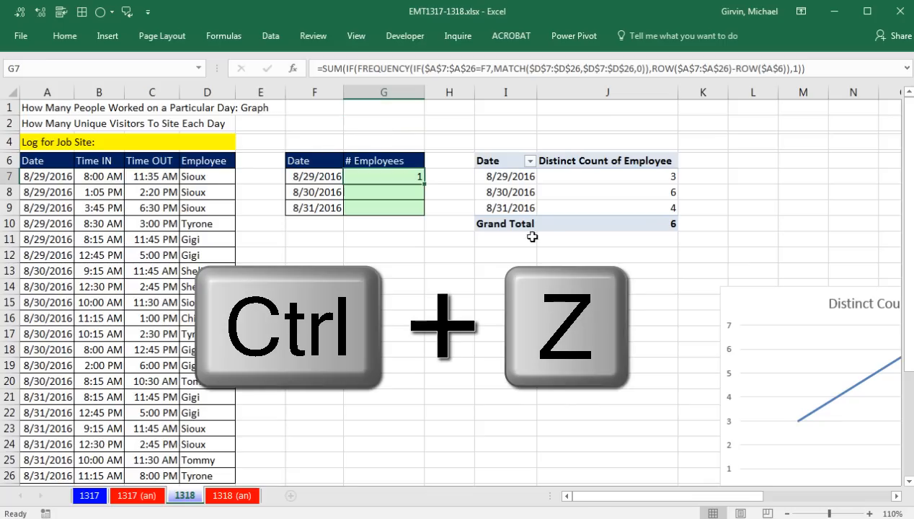
pyautogui.press('ctrl+z')
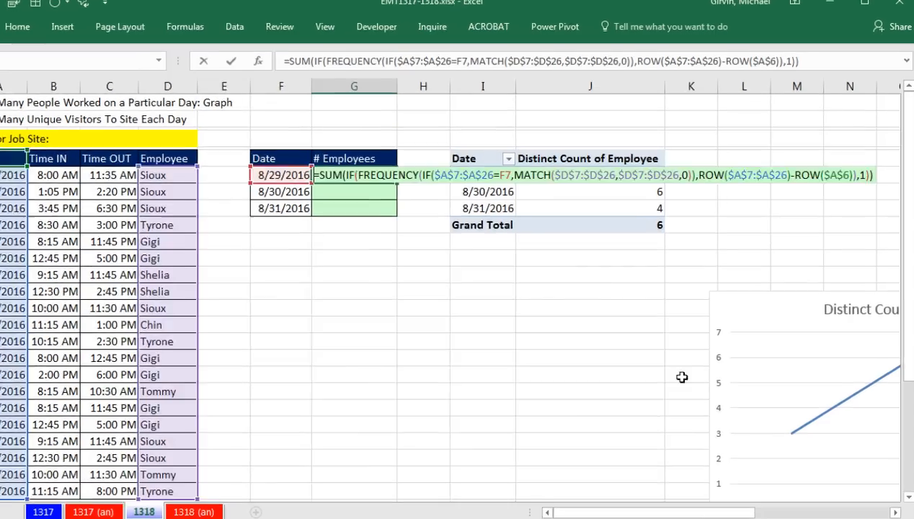
pyautogui.press('ctrl+shift+enter')
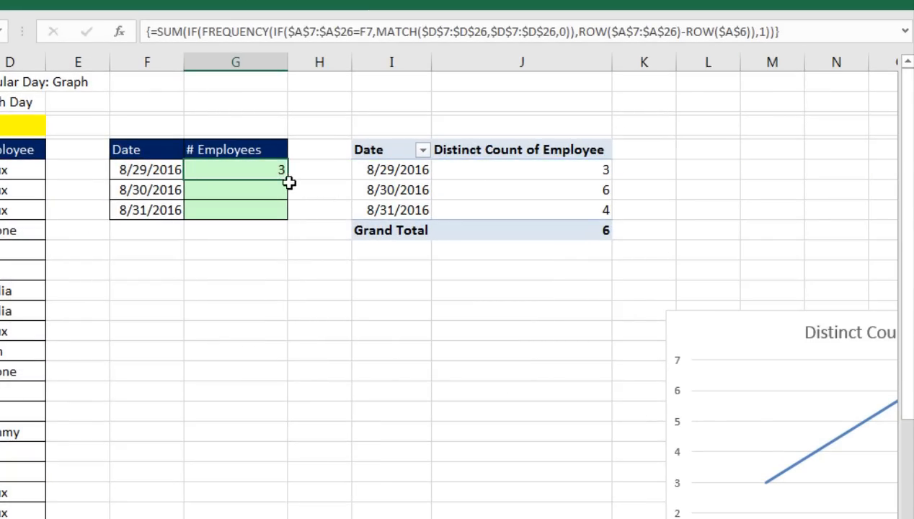
# Fill the array formula down to G8:G9, giving 3, 6 and 4 for the three dates
pyautogui.moveTo(281, 170); pyautogui.dragTo(281, 211)
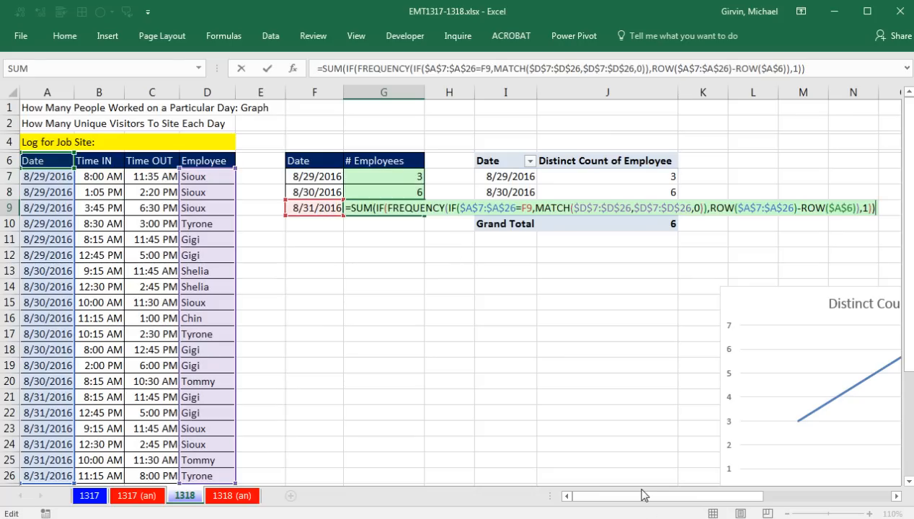
pyautogui.moveTo(741, 240)
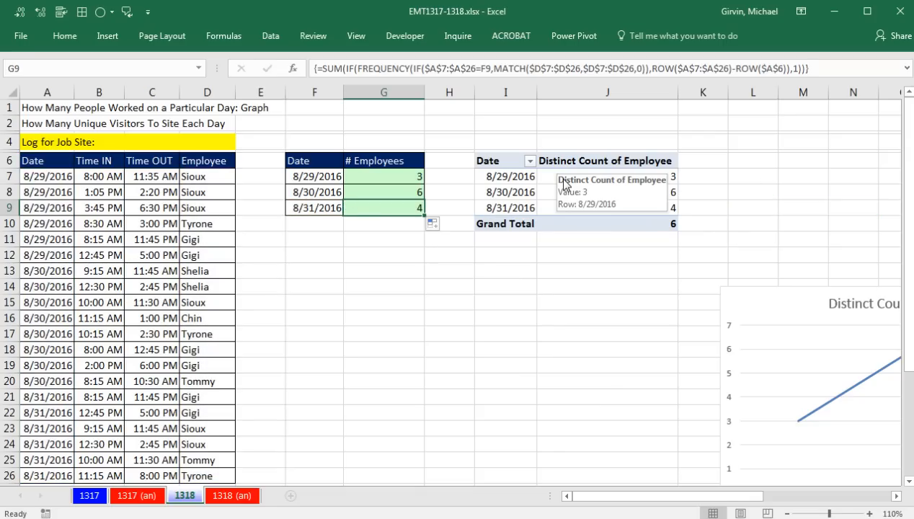
# Select the PivotTable's 8/29/2016 distinct count to compare it with the G7:G9 results
pyautogui.click(608, 176)
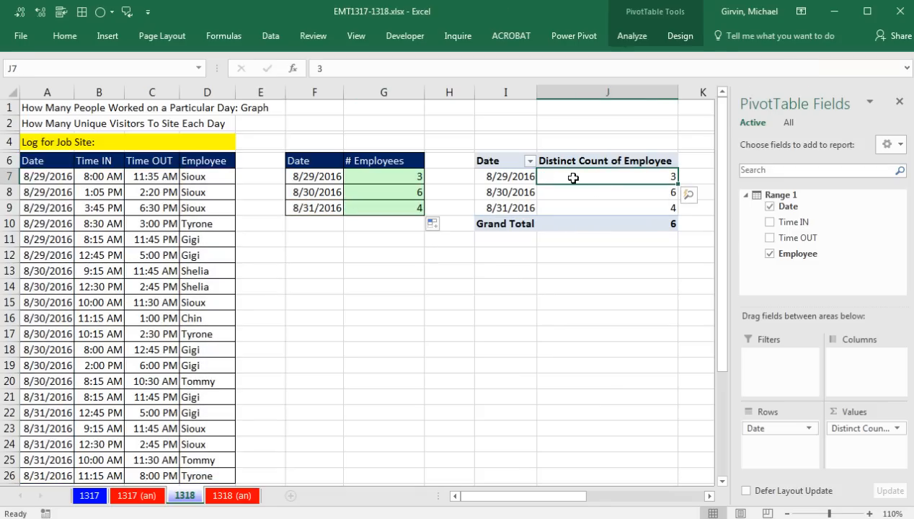
pyautogui.moveTo(584, 223)
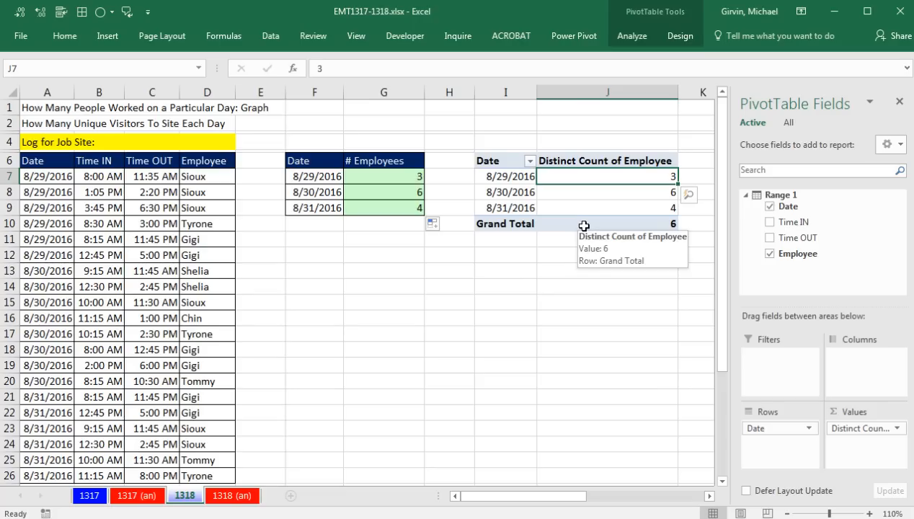
pyautogui.moveTo(565, 308)
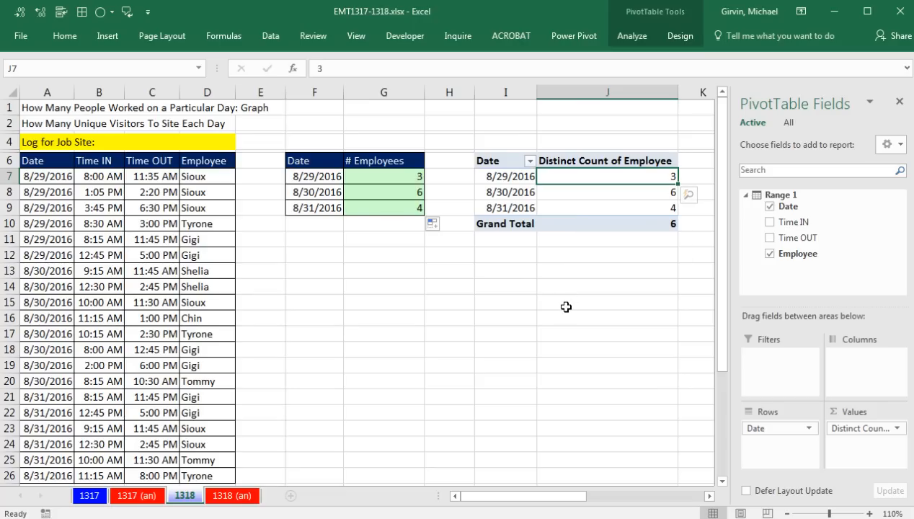